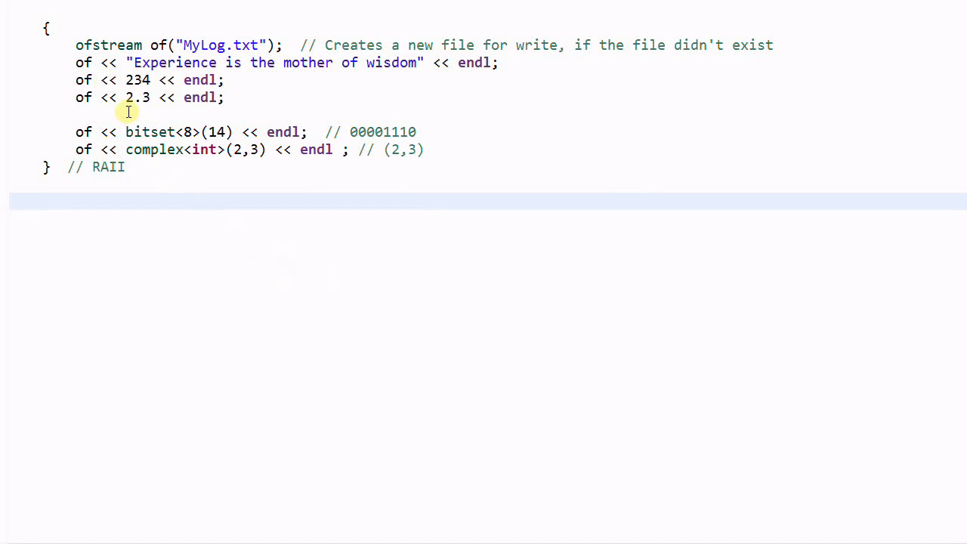
mouse_move(126, 111)
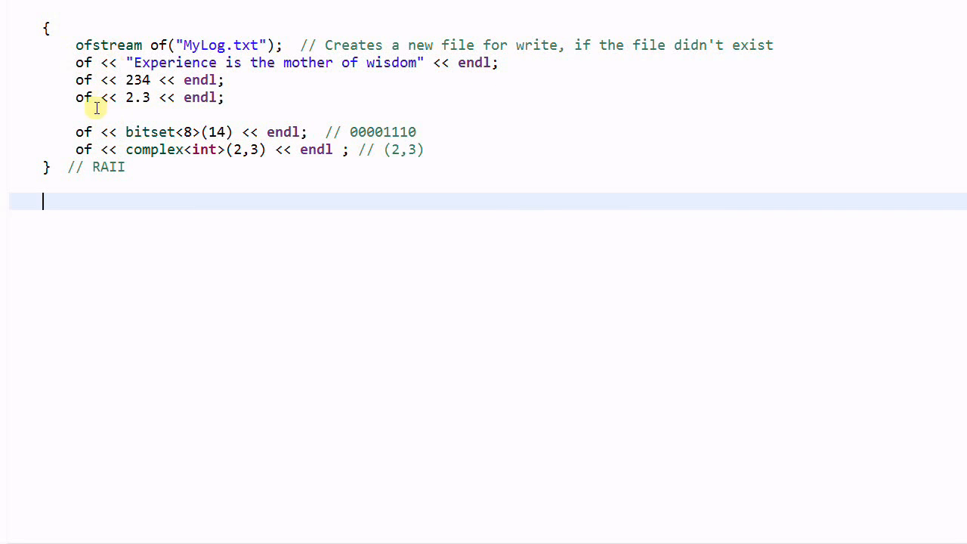
mouse_move(116, 167)
type("{")
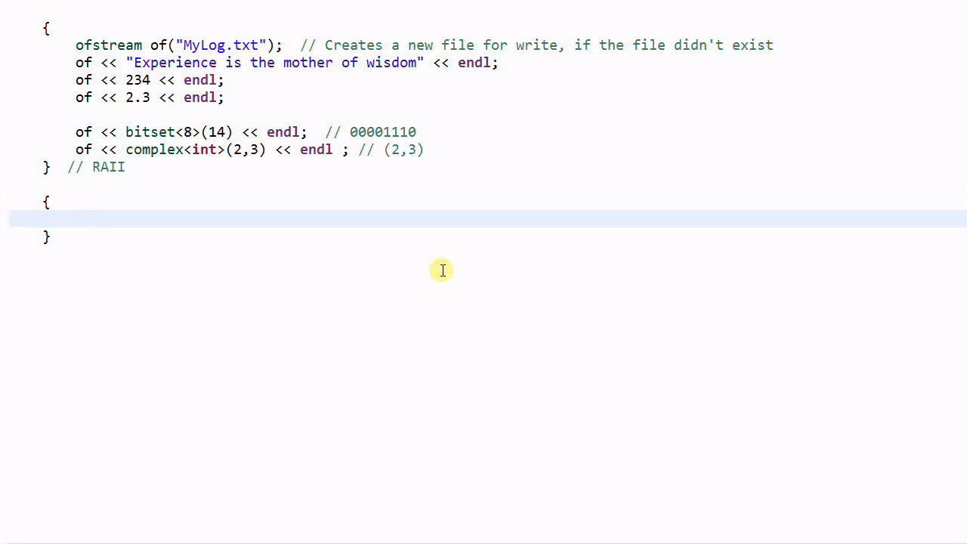
- Write ofstream of("MyLog.txt"); commented as opening for write and clearing the file
type("ofstream of")
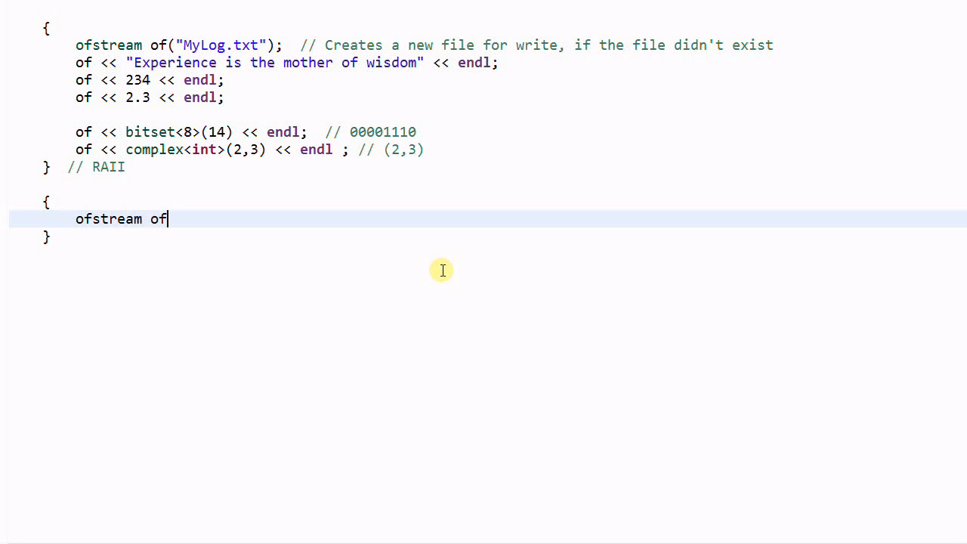
type("(\"MyLog\"")
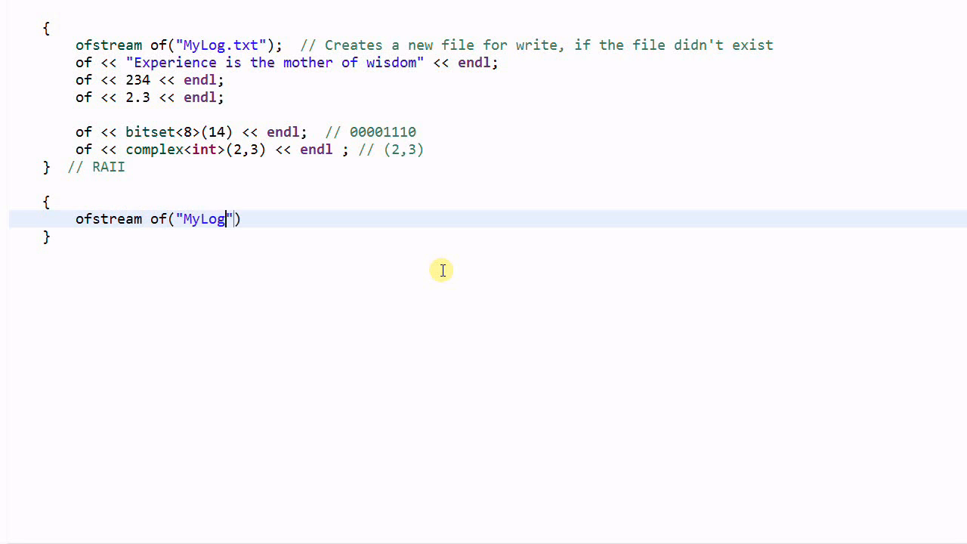
type(".txt);")
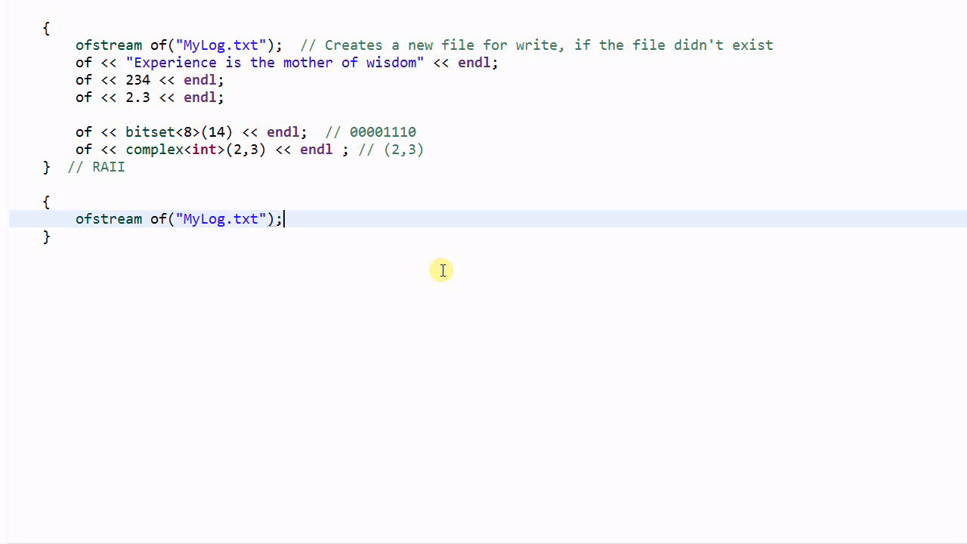
type("// Open file")
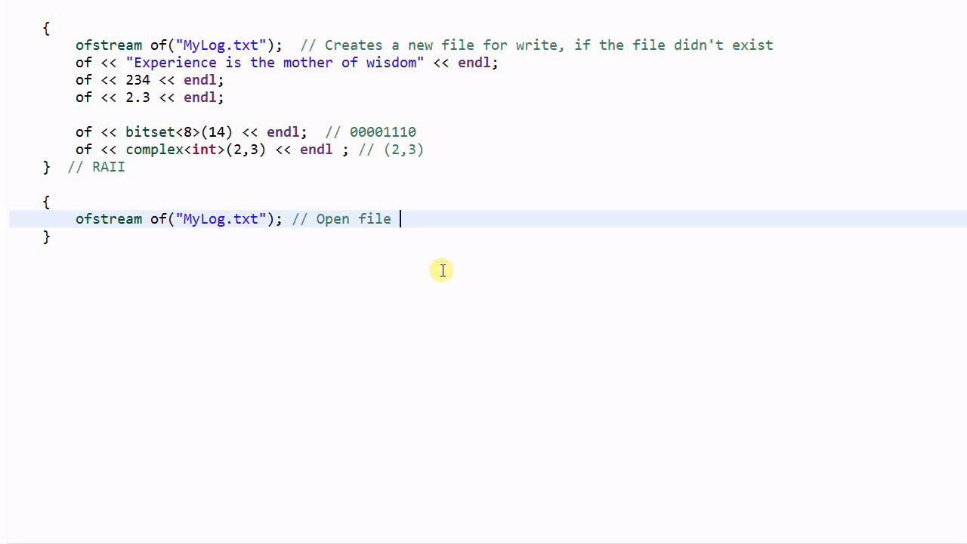
type("for write,")
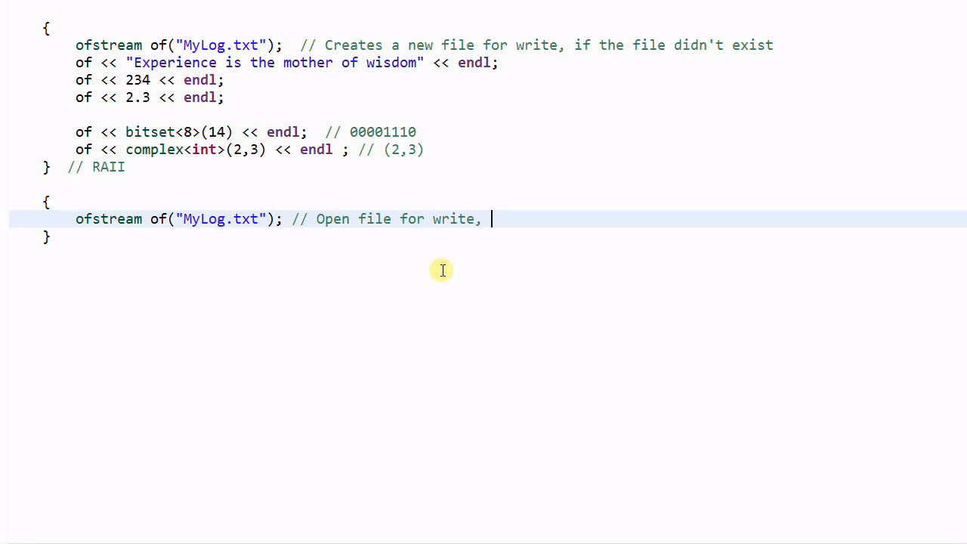
type("clear the content of the")
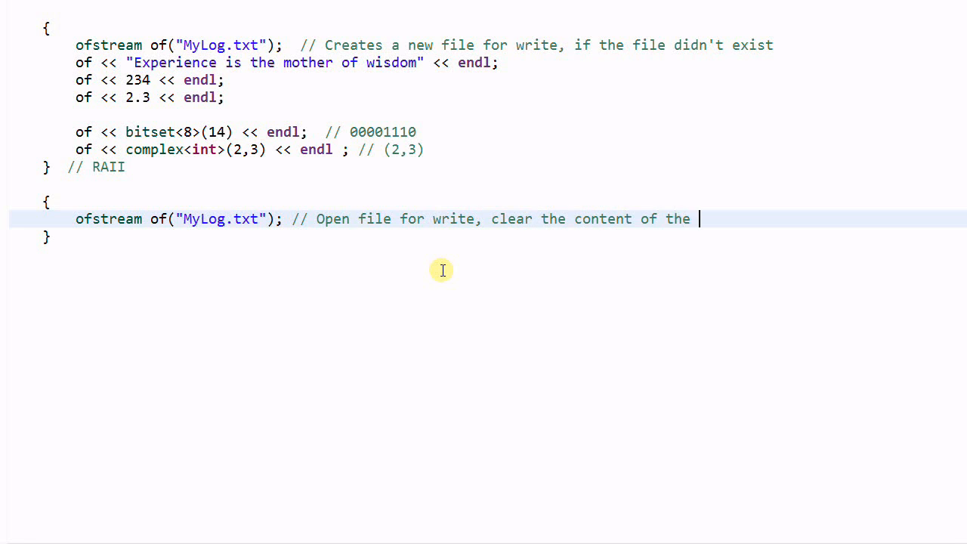
type("file")
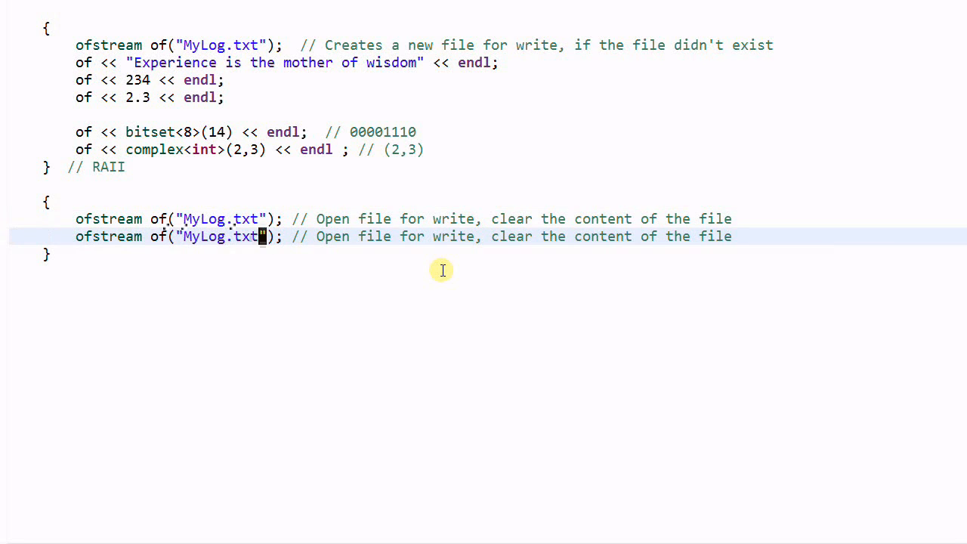
- Add ofstream::app mode, commented 'Move the output pointer to the end of the file'
type(",")
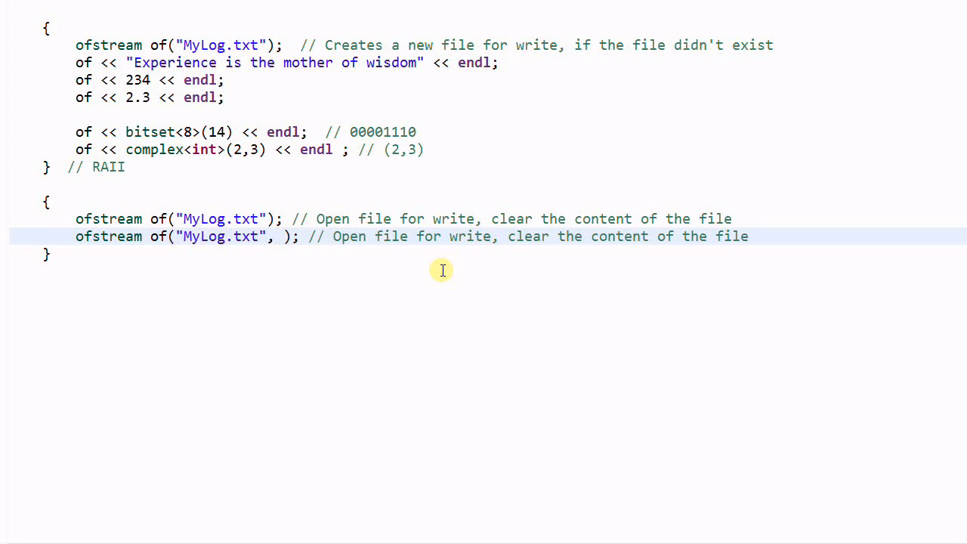
type("ofstream::")
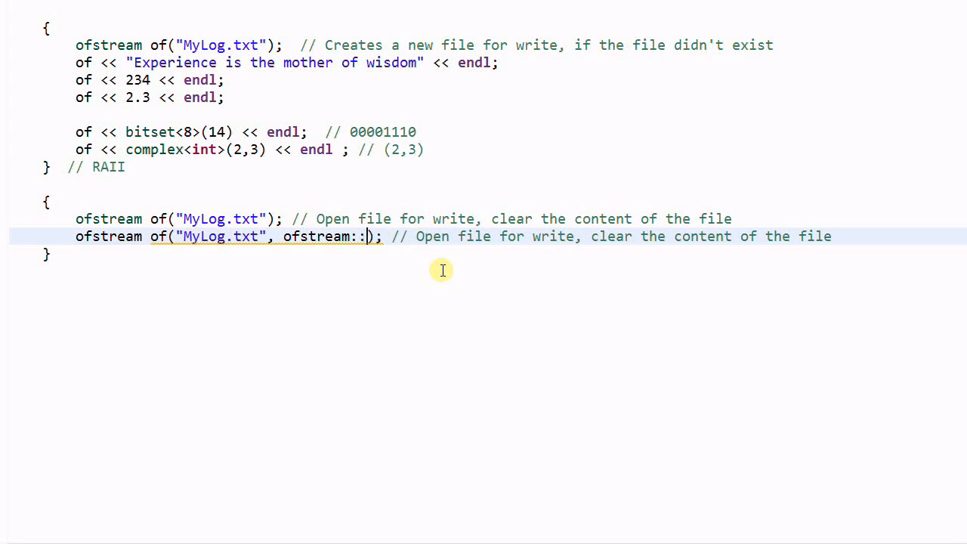
type("app); //")
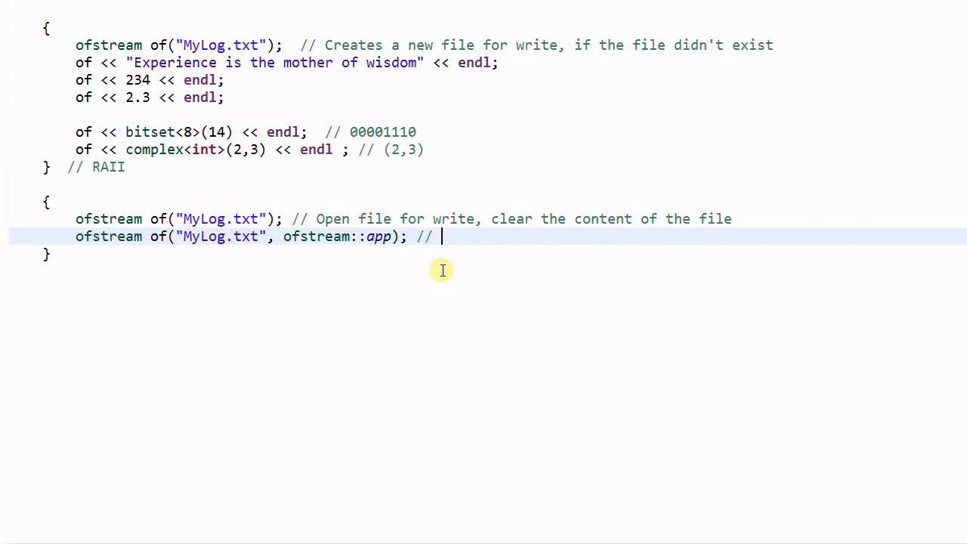
type("Move the")
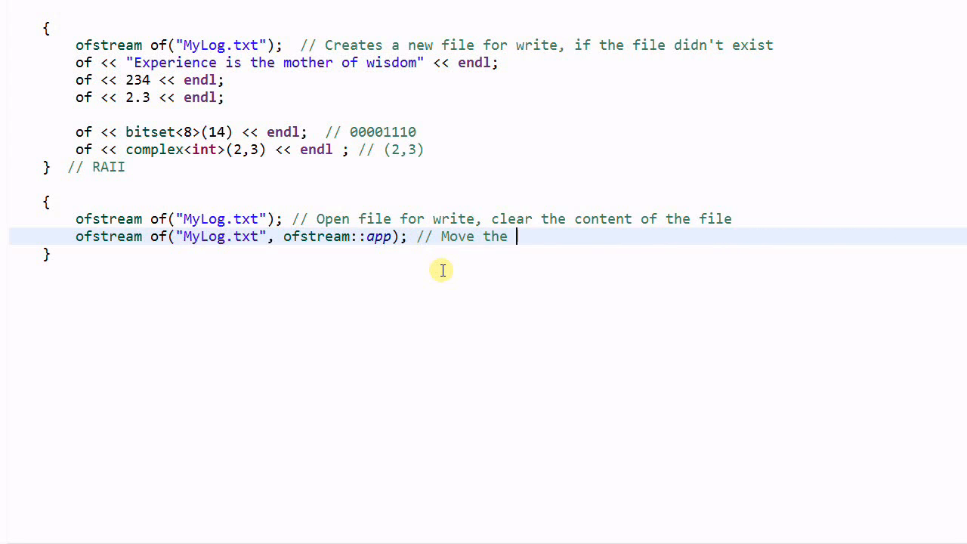
type("output point")
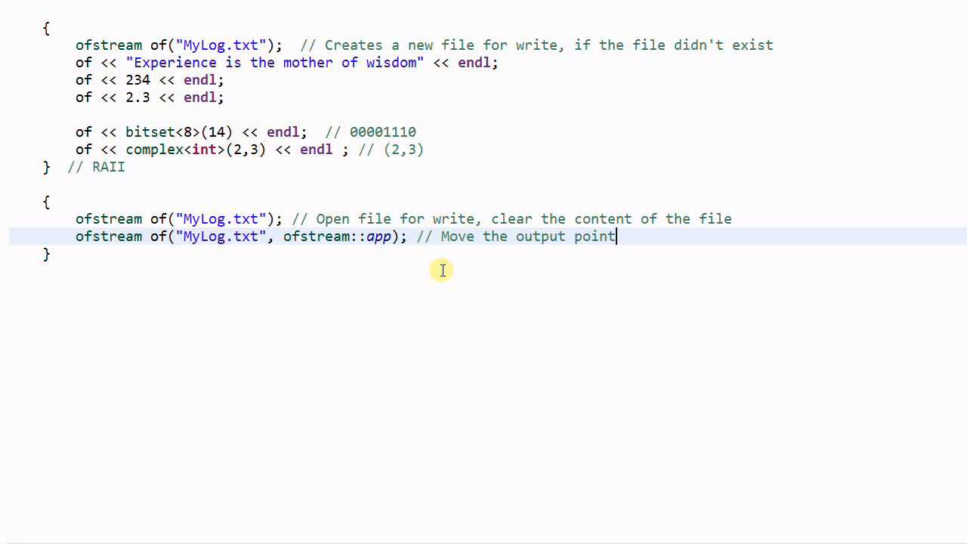
type("er to the en")
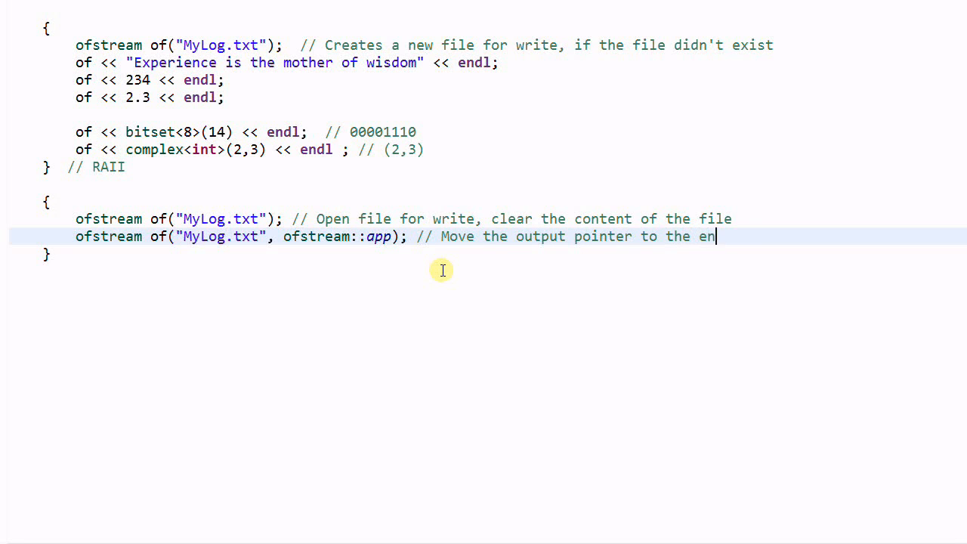
type("d of the file")
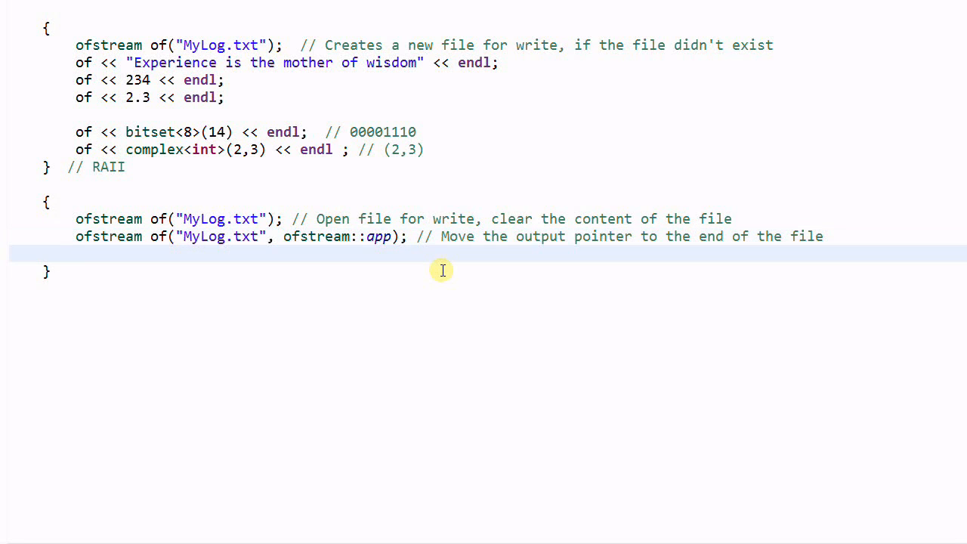
- Write of << "Honesty is the best policy." << endl; and start a new line
type("of <<")
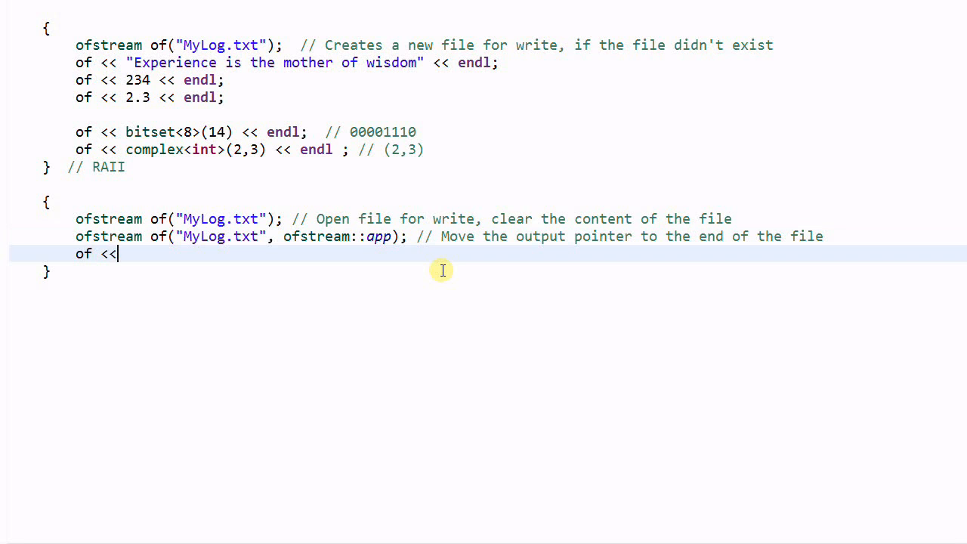
type("\"Hon\"")
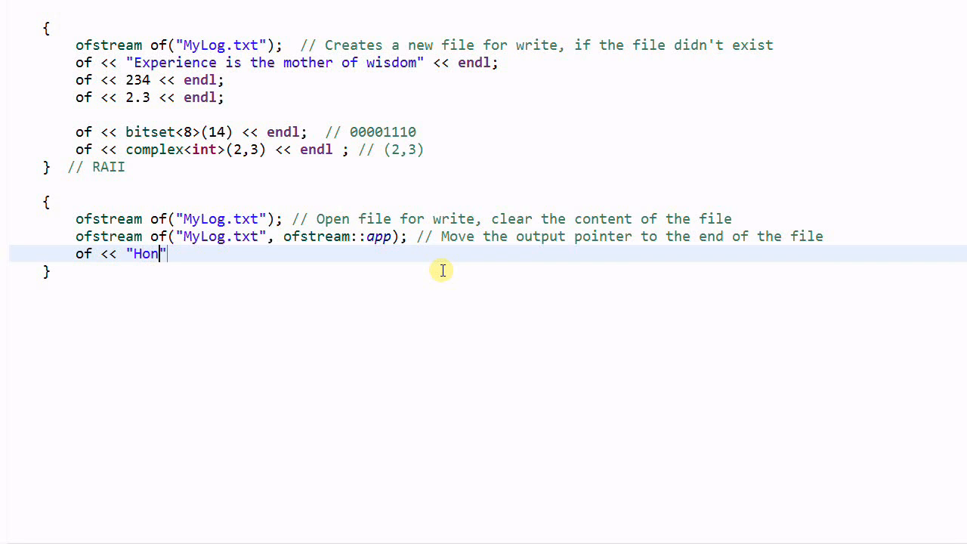
type("esty is the")
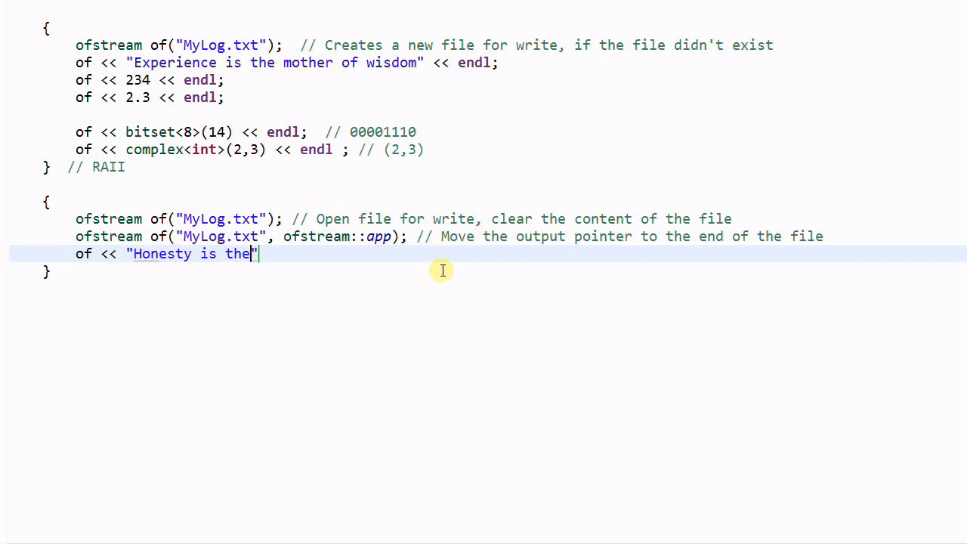
type("best po")
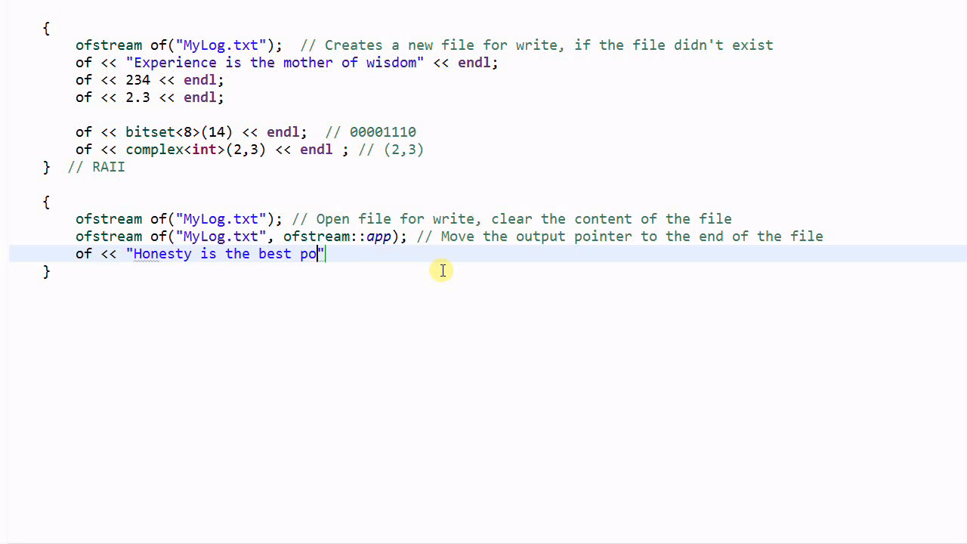
type("licy.")
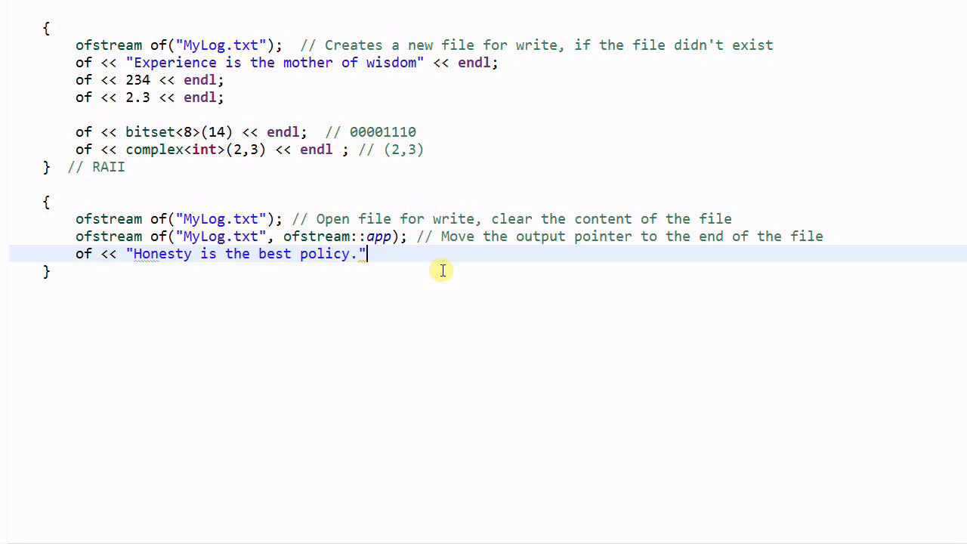
type("<< endl;")
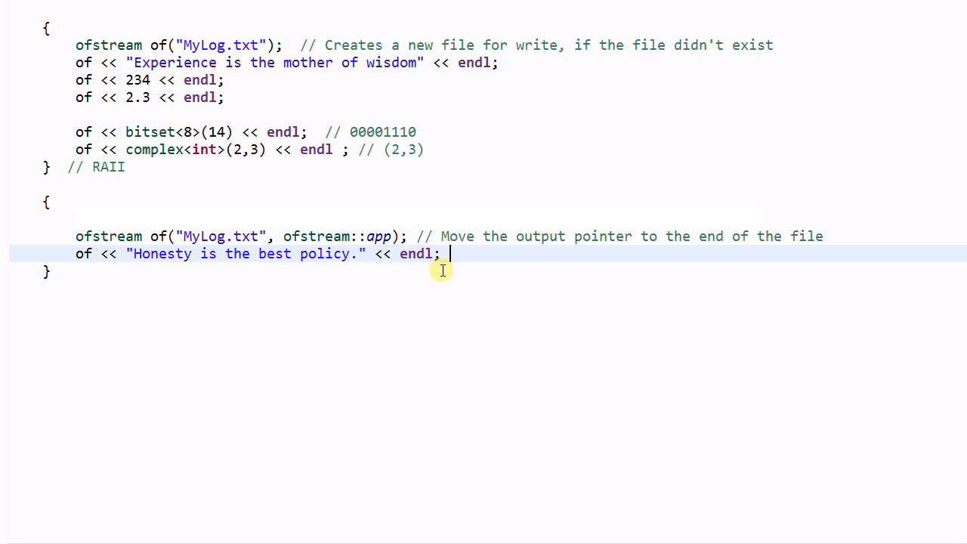
key("Enter")
type("{")
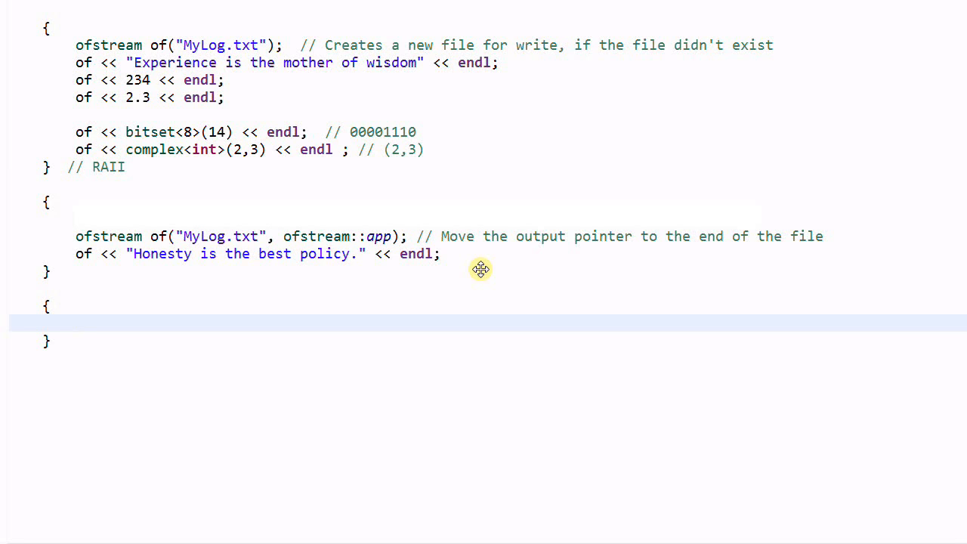
- Declare ofstream of("MyLog.txt", ofstream::in | ofstream::out); in the third block
type("ofstream of")
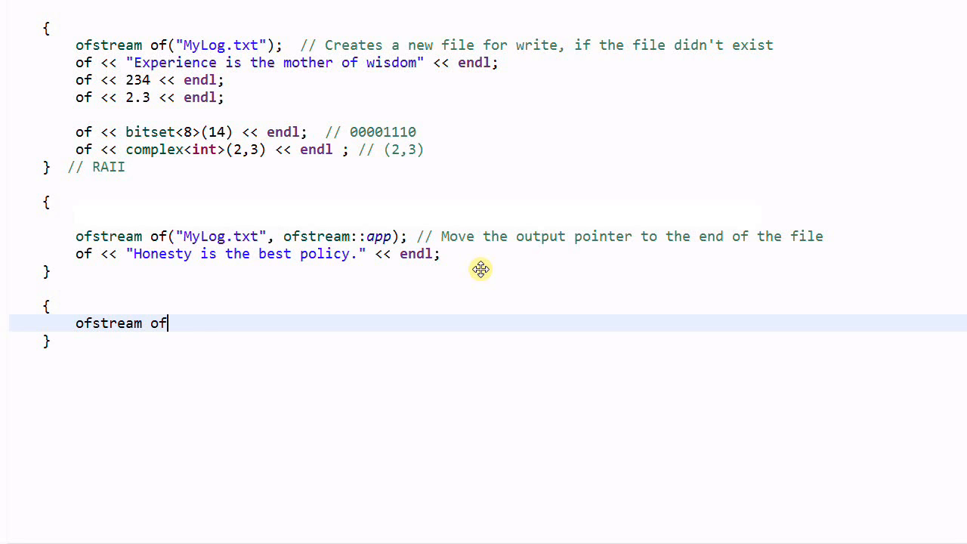
type("(\"MyLog\"")
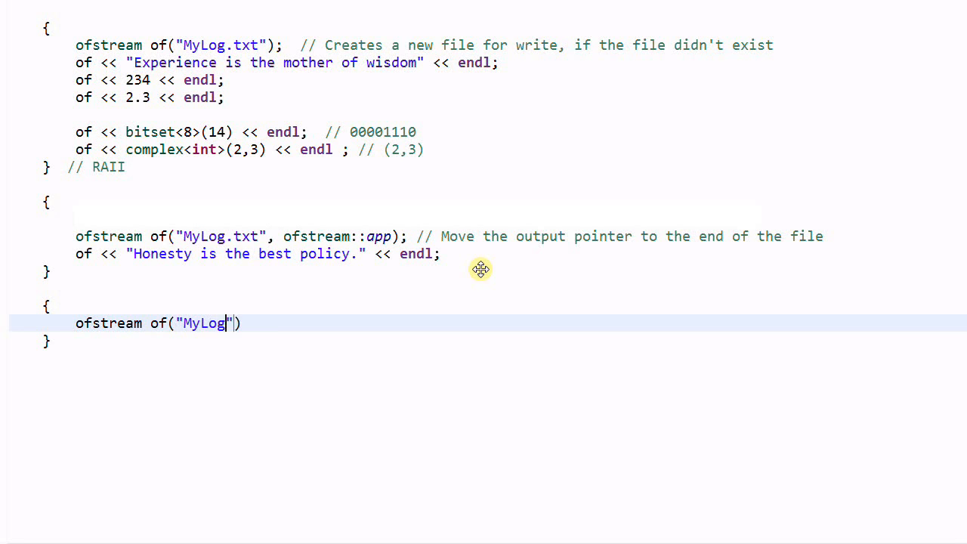
type(".txt\",")
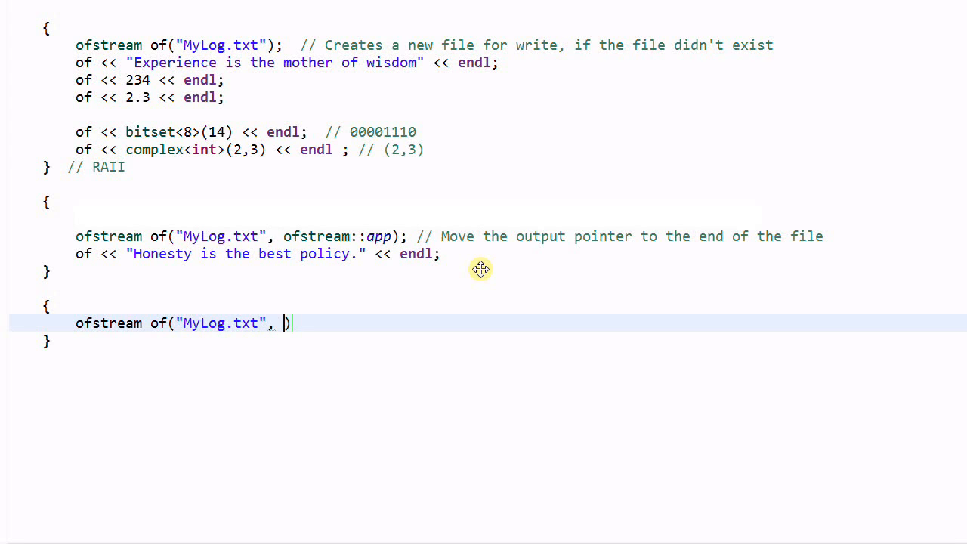
type("ofstream::in | ofstream:")
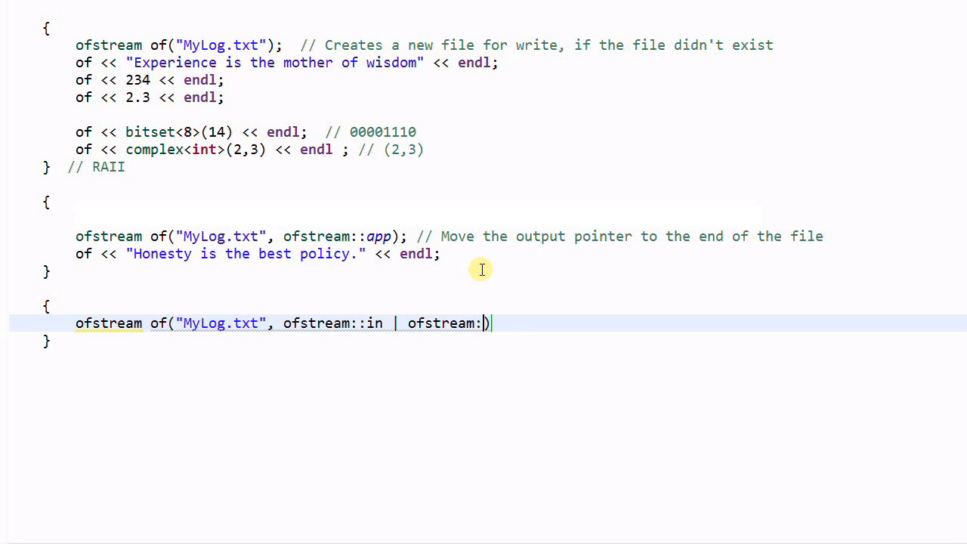
type("out")
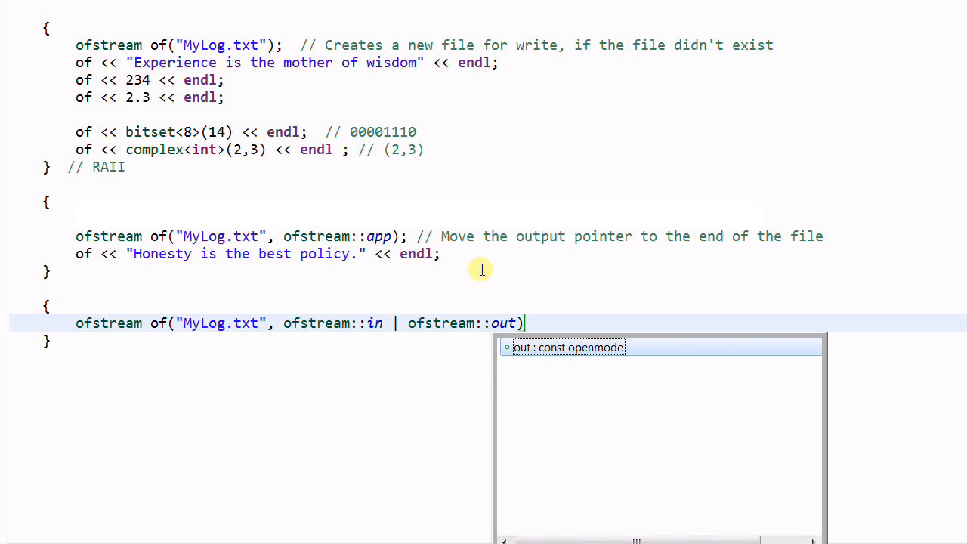
type(";")
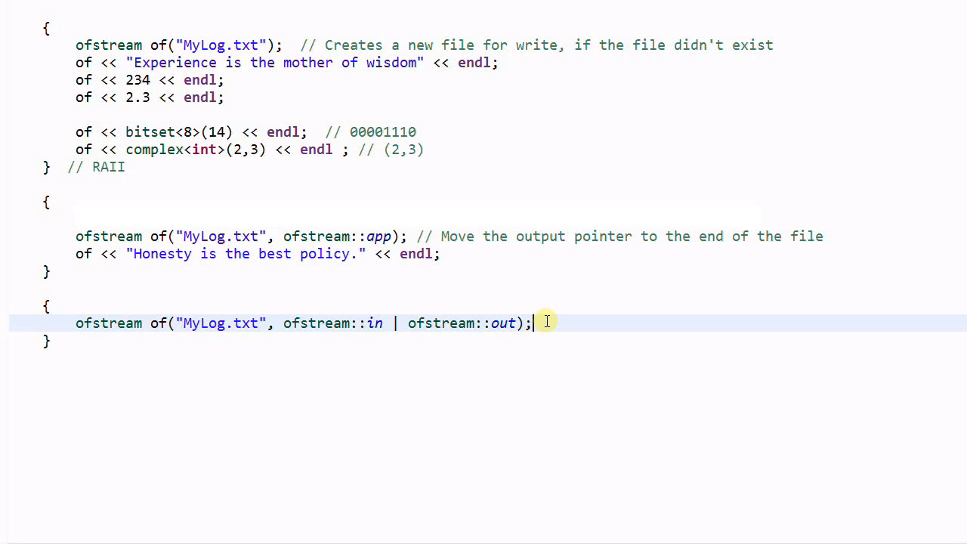
- Add of.seekp(10, ios::beg); commented as moving the pointer 10 chars after beginning
type("of")
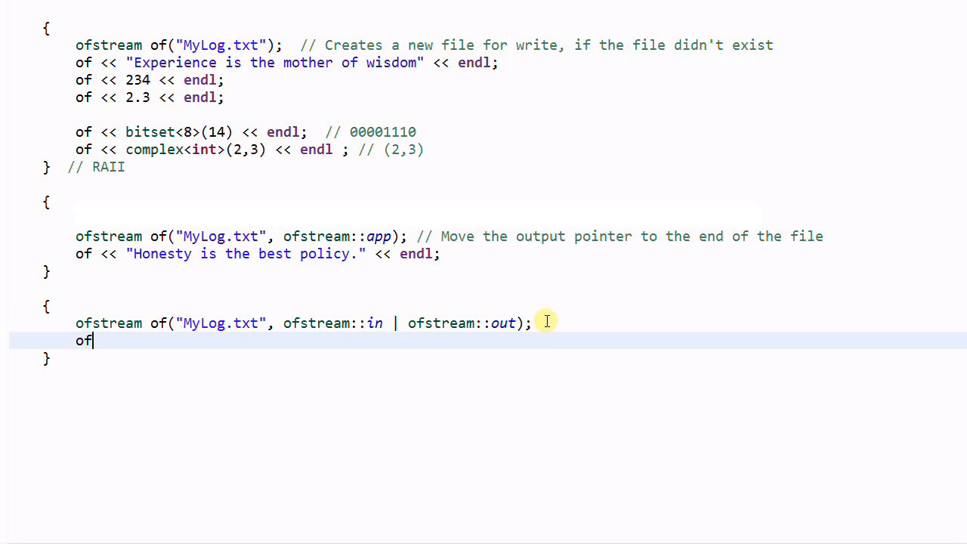
type(".seakp(10)")
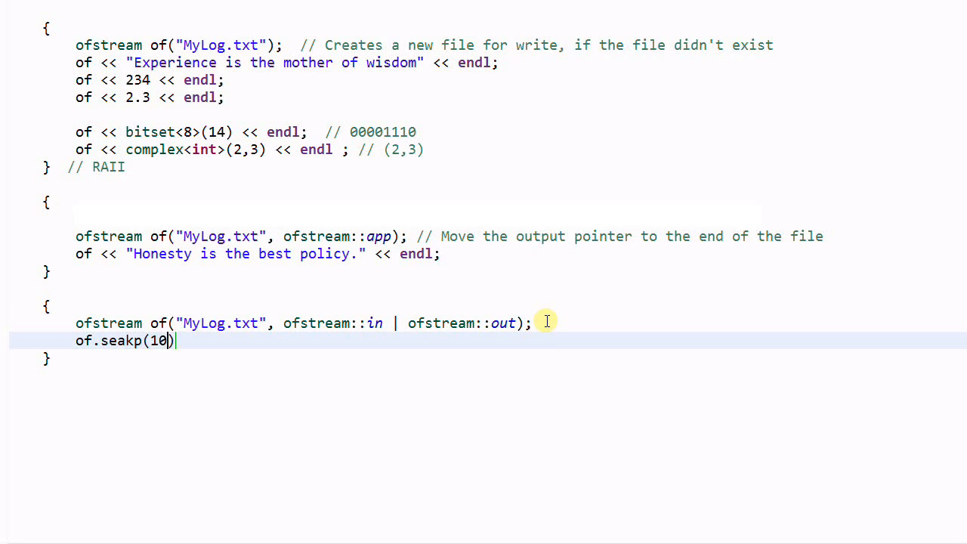
type(", ios::")
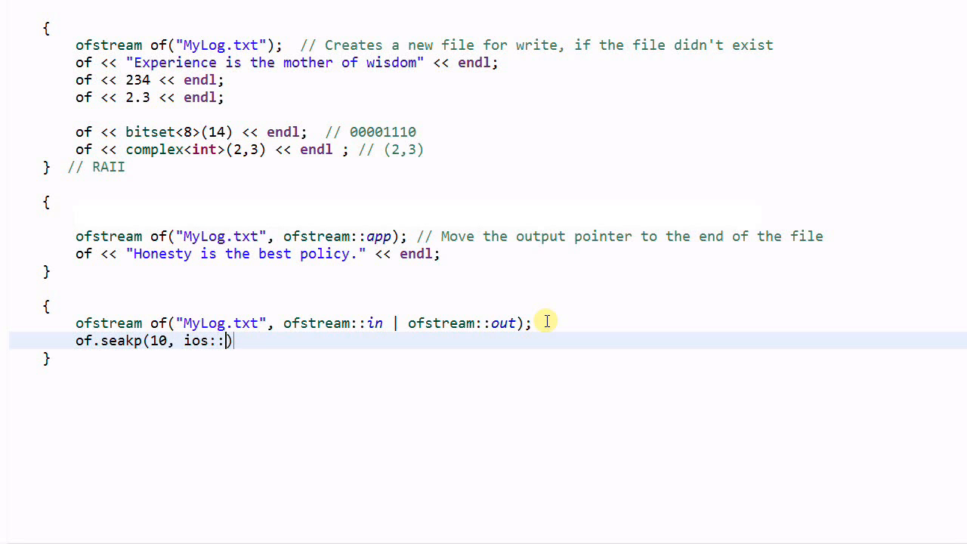
type("beg")
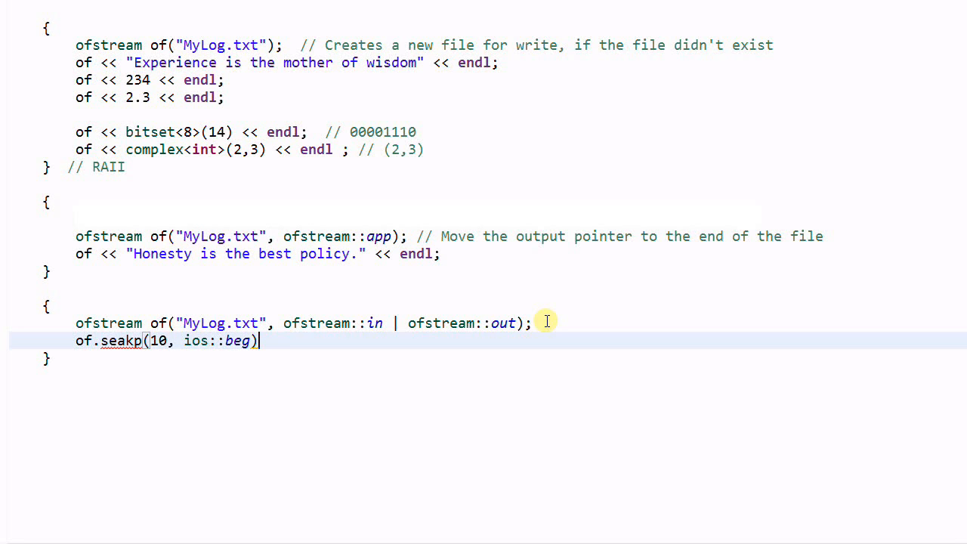
type(";")
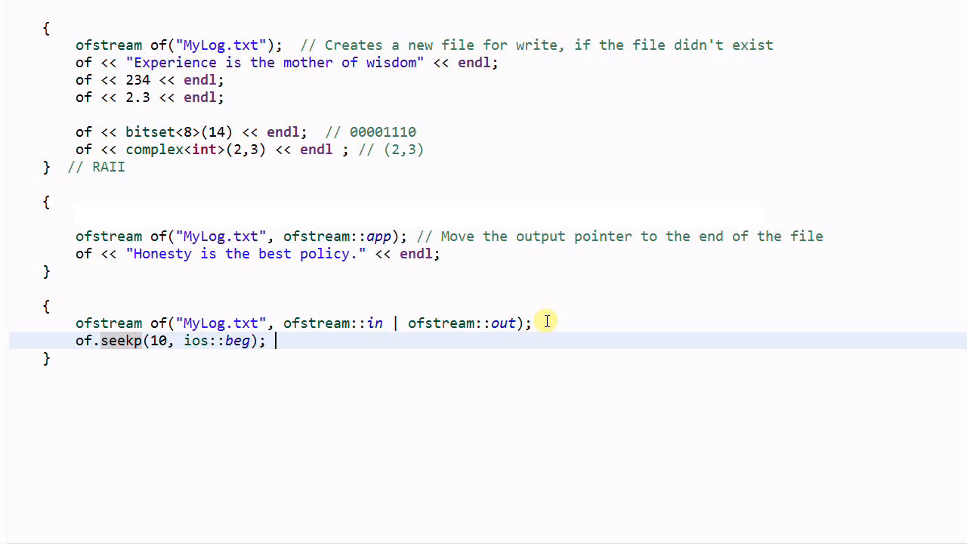
type("// Move the ouput poi")
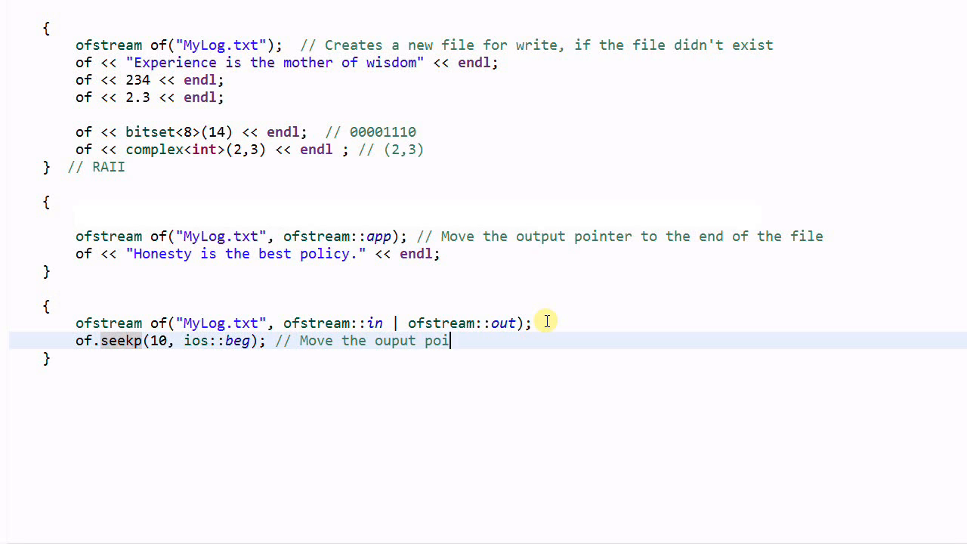
type("nter 10 chars afte")
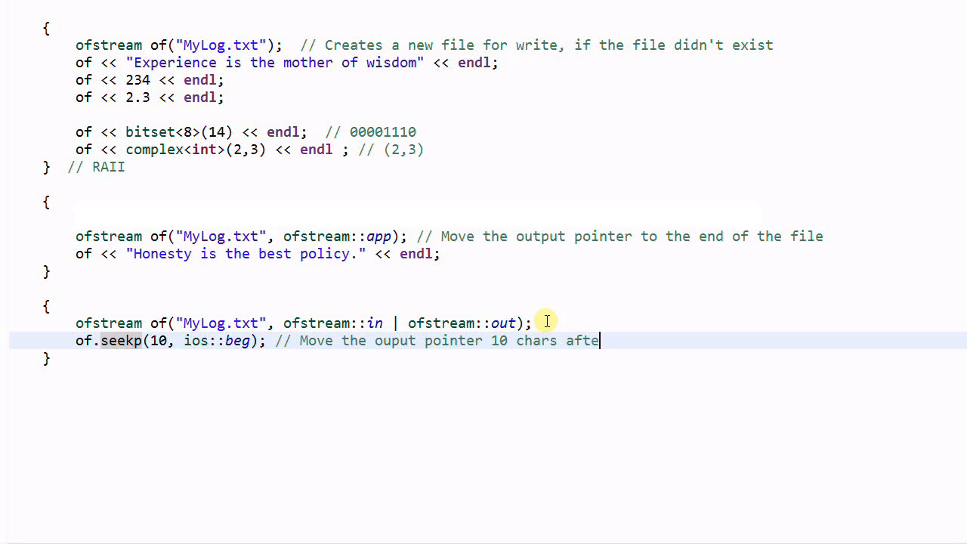
type("r begin")
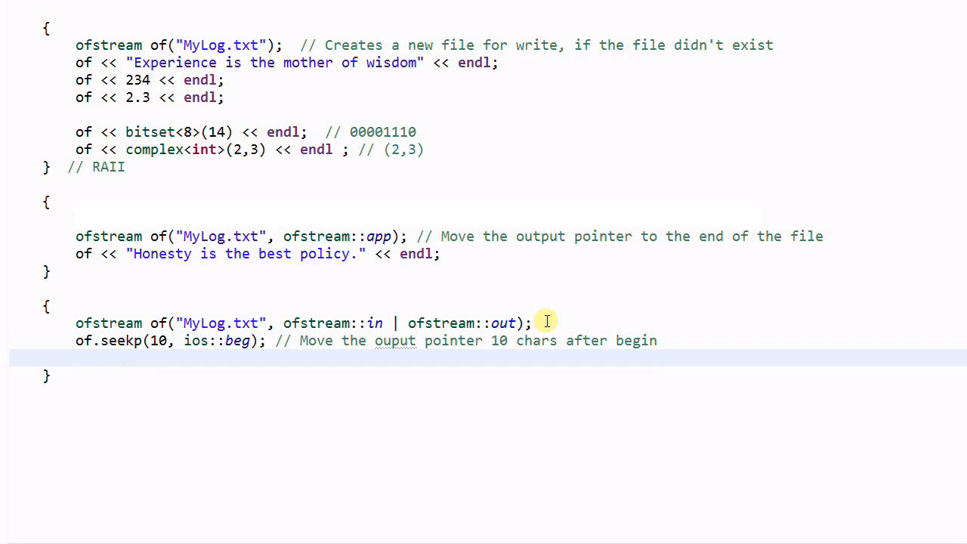
- Add of << "12345"; with the comment '// Overwrite 5 chars'
type("of << \"\"")
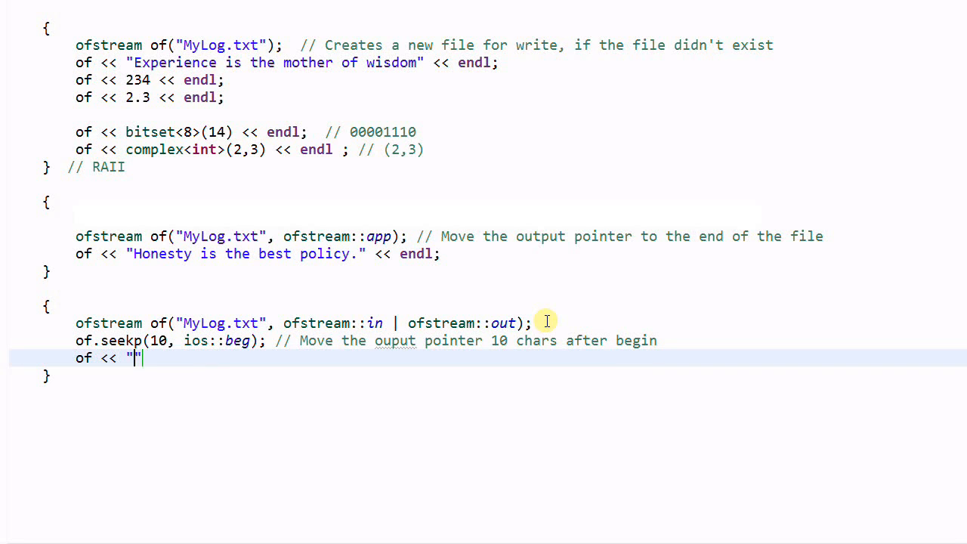
type("12345")
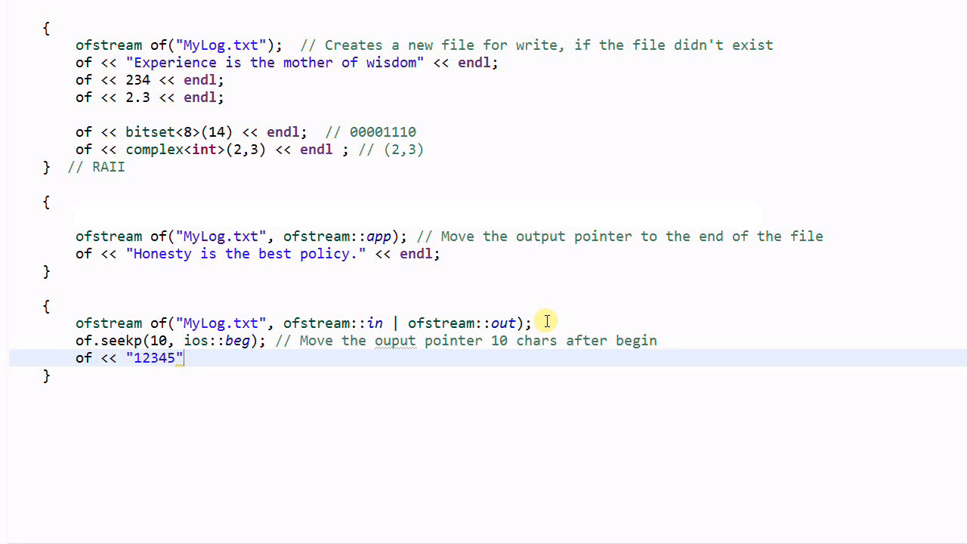
type(";")
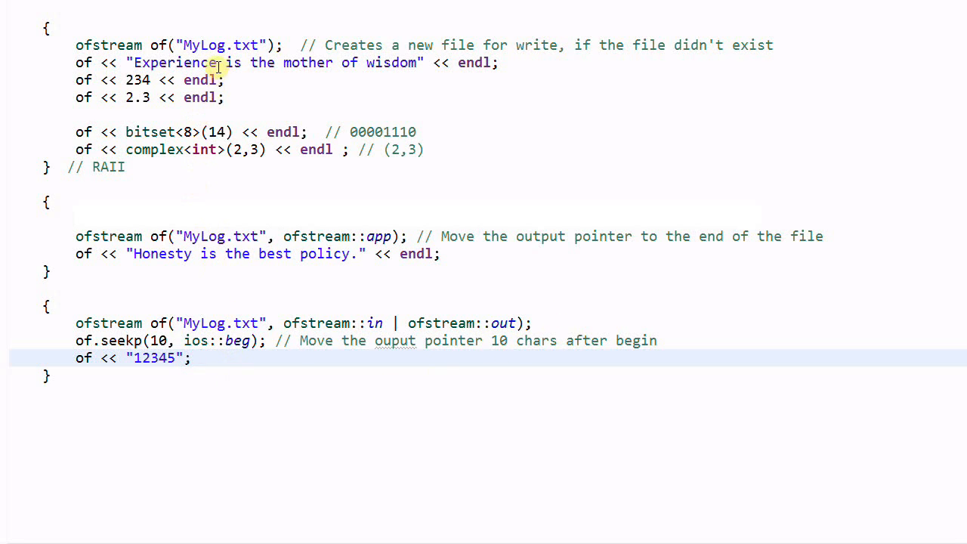
double_click(232, 63)
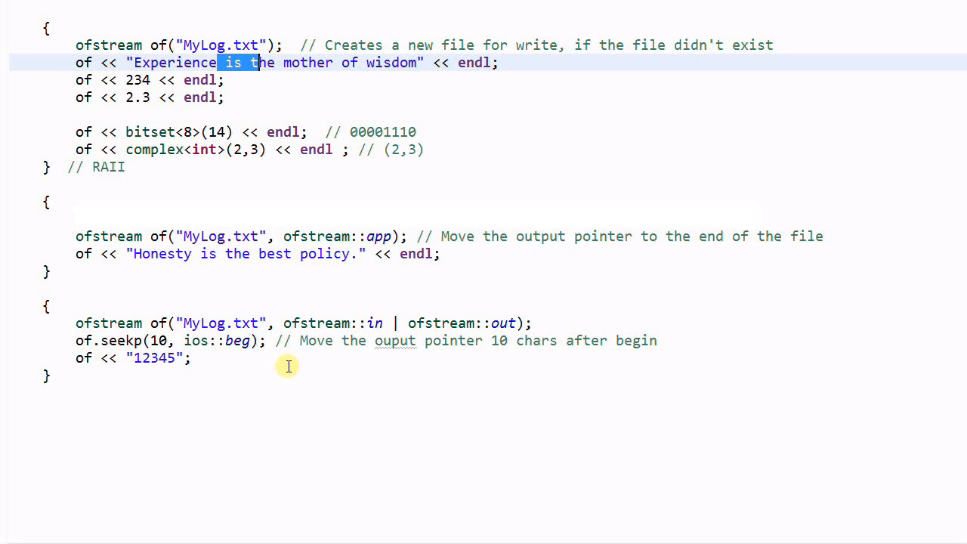
left_click(293, 357)
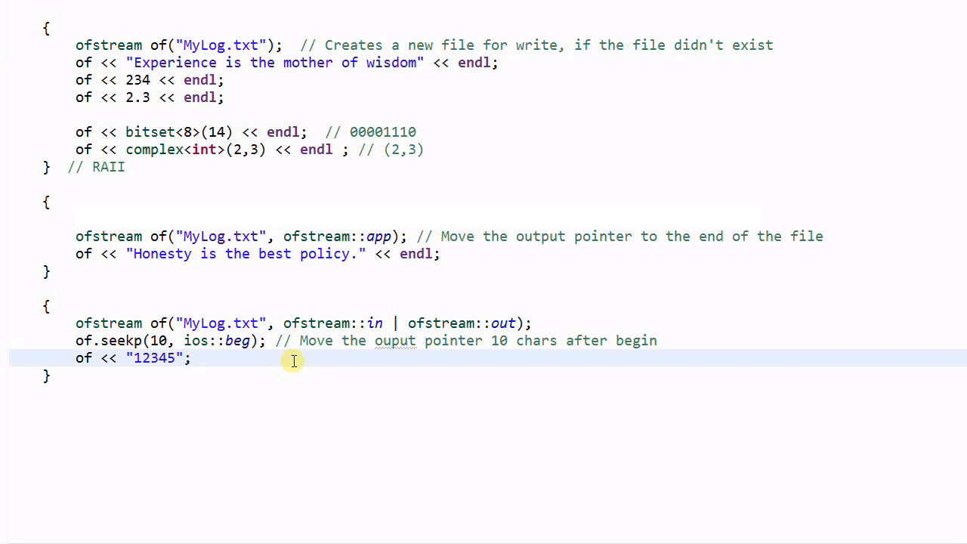
type("// Overw")
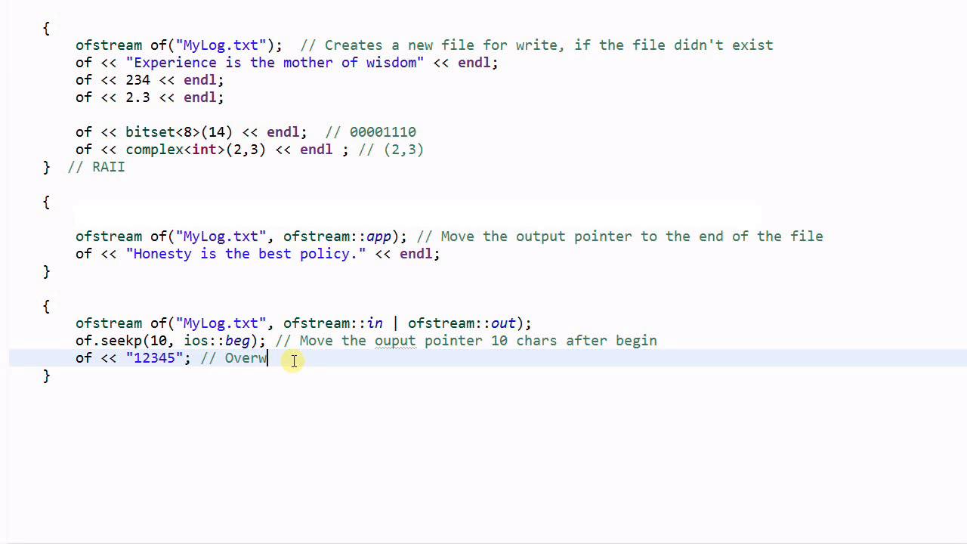
type("rite 5 ch")
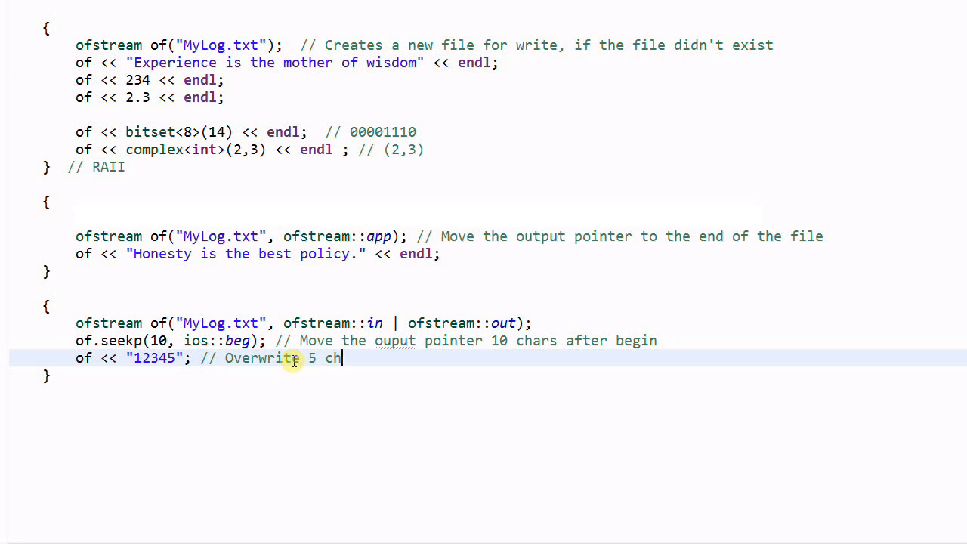
type("ars")
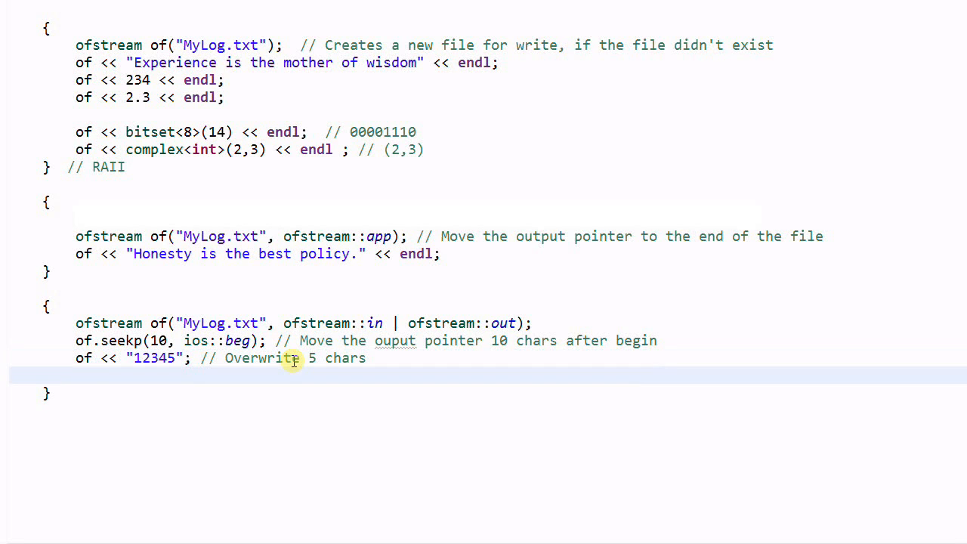
- Add of.seekp(-5, ios::end), commented as moving the output pointer 5 chars before end
type("of.se")
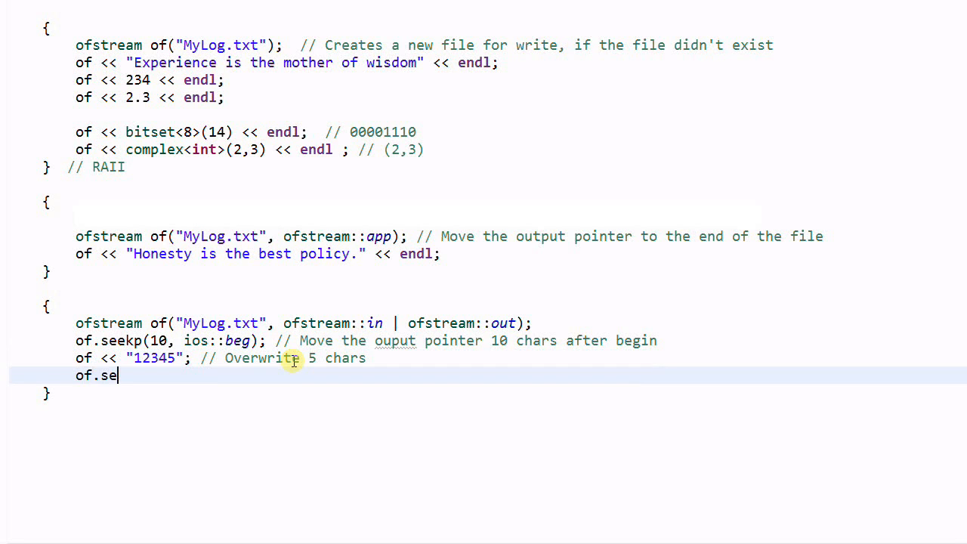
type("ekp()")
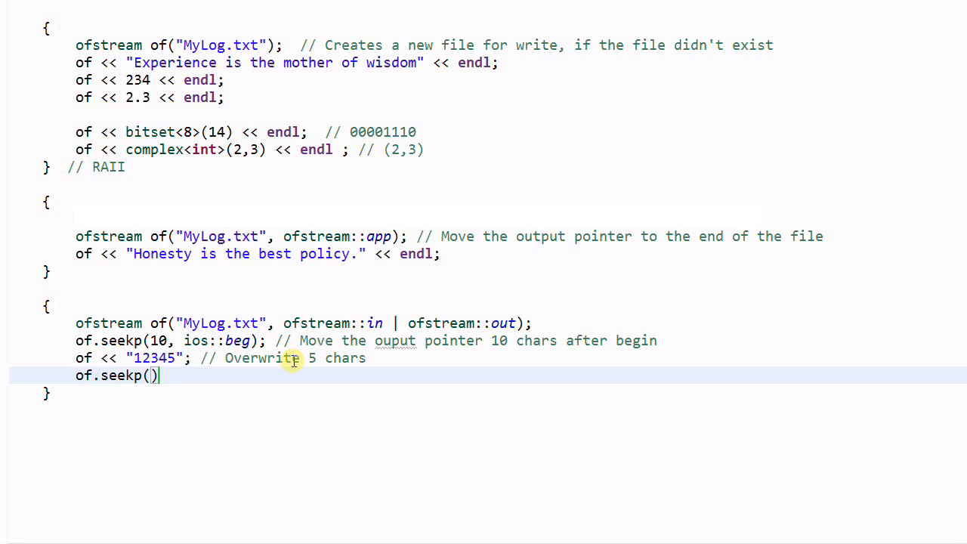
type("-5,")
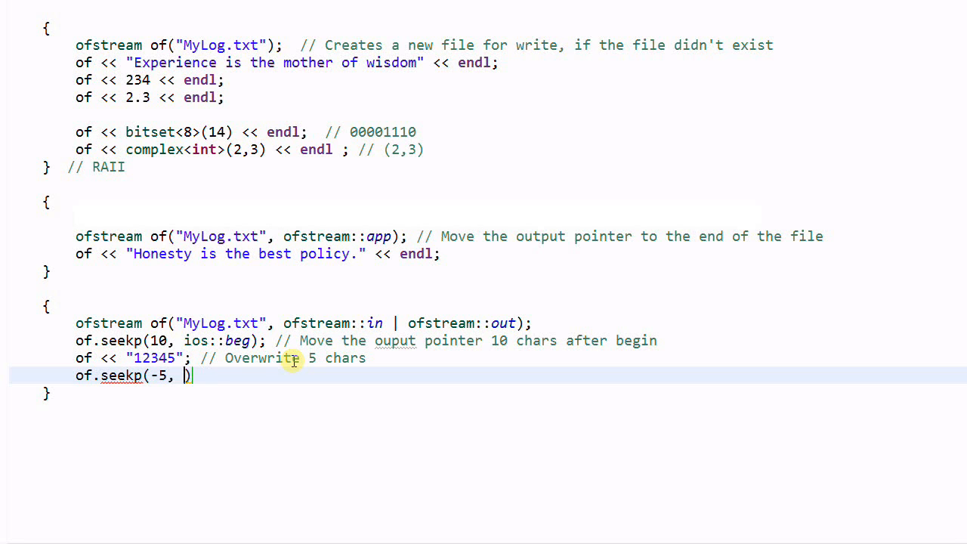
type("ios::end)")
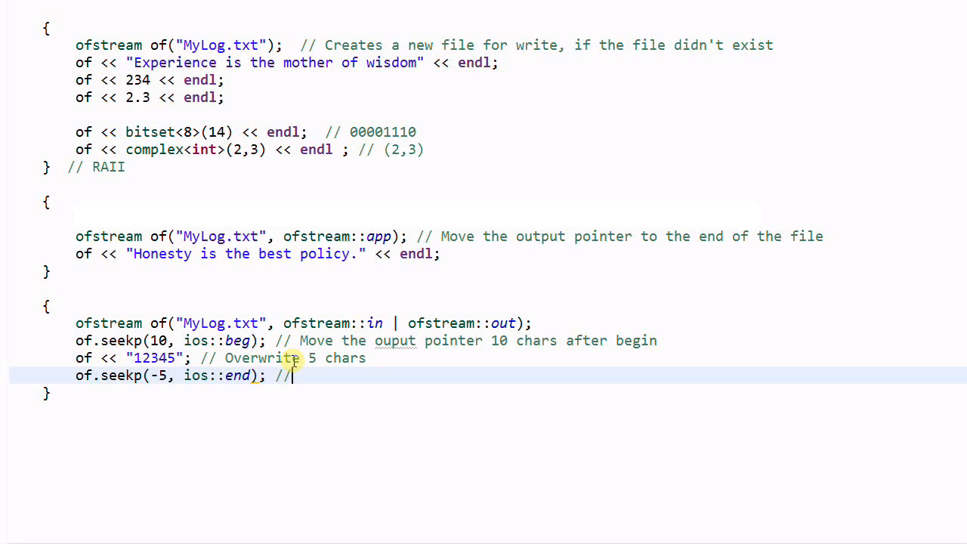
type("Move the ouput pointer 5 chars")
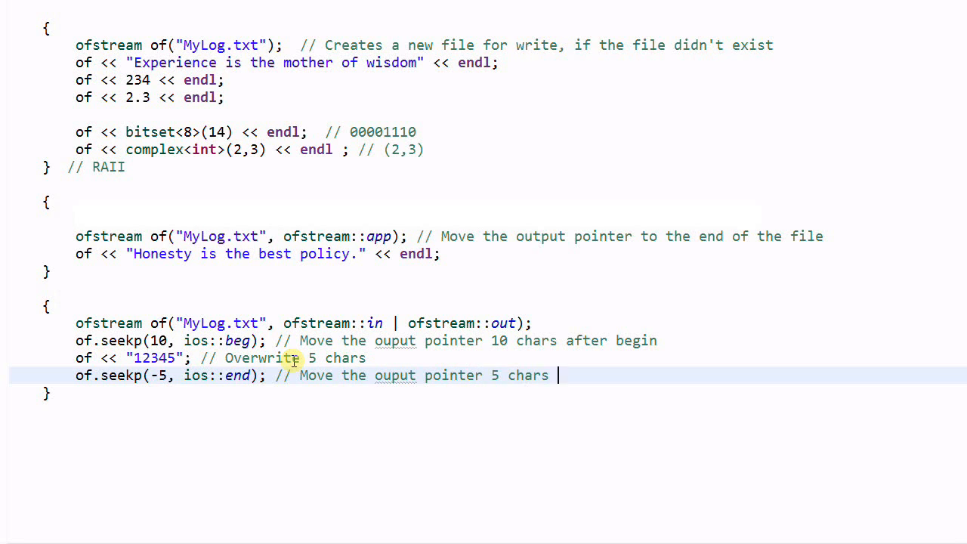
type("before end")
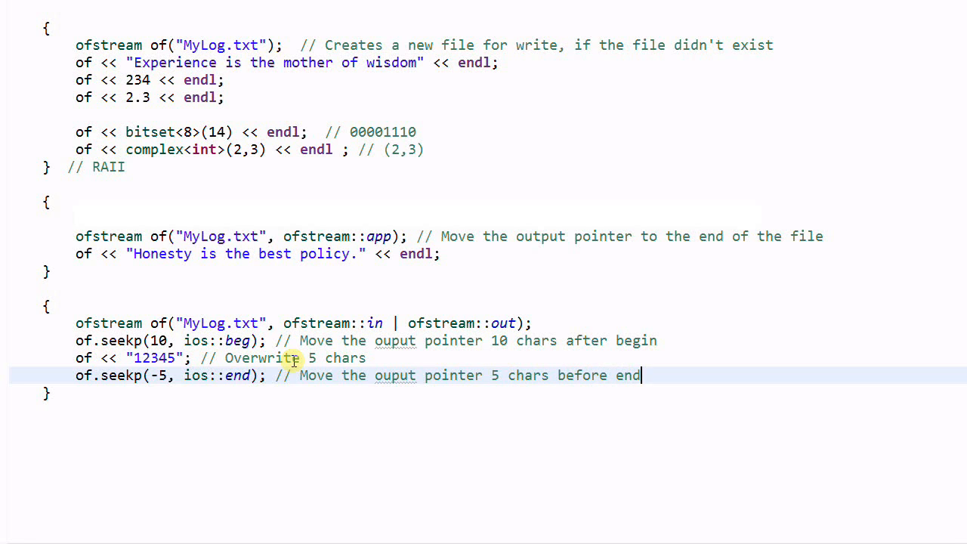
- Write of << "Nothing ventured, nothing gained." << endl;
type("of")
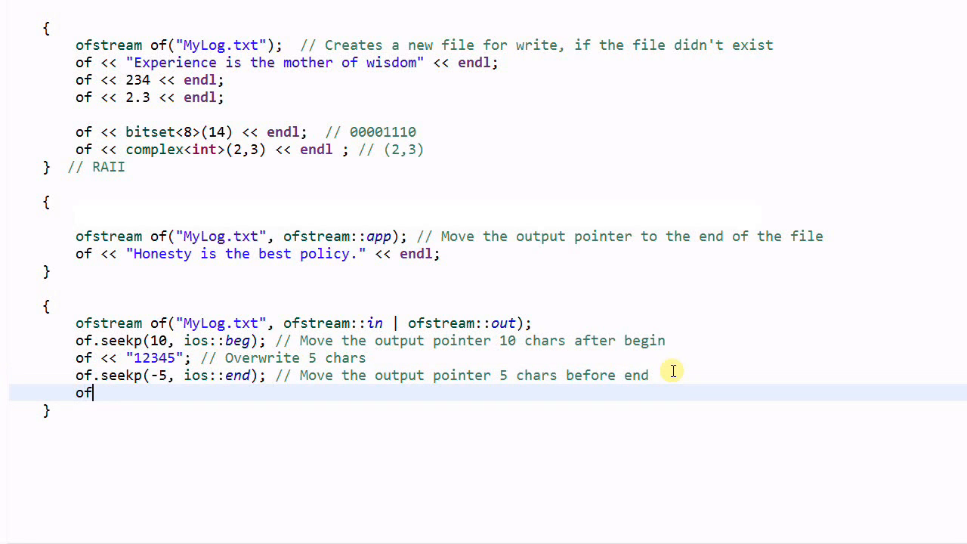
type("<< \"Nothing \"")
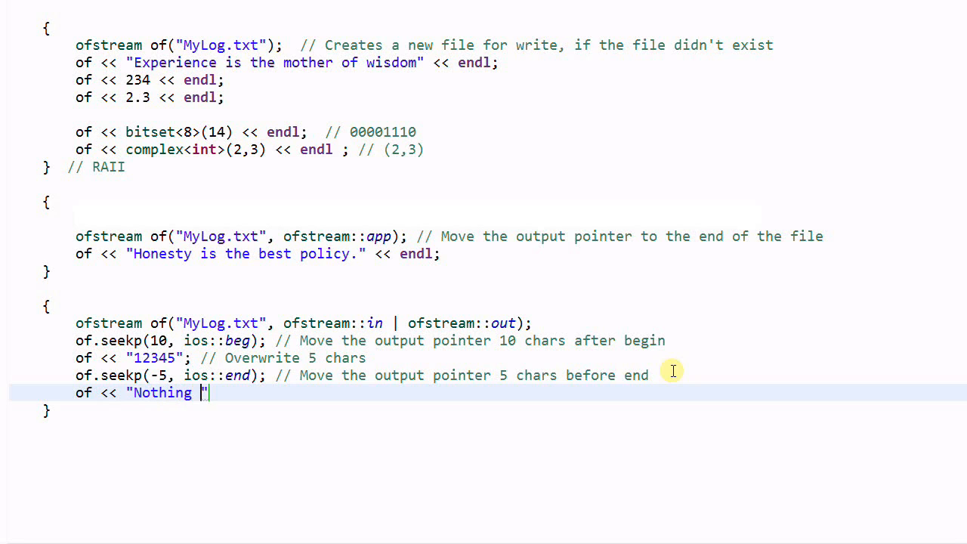
type("ventured,")
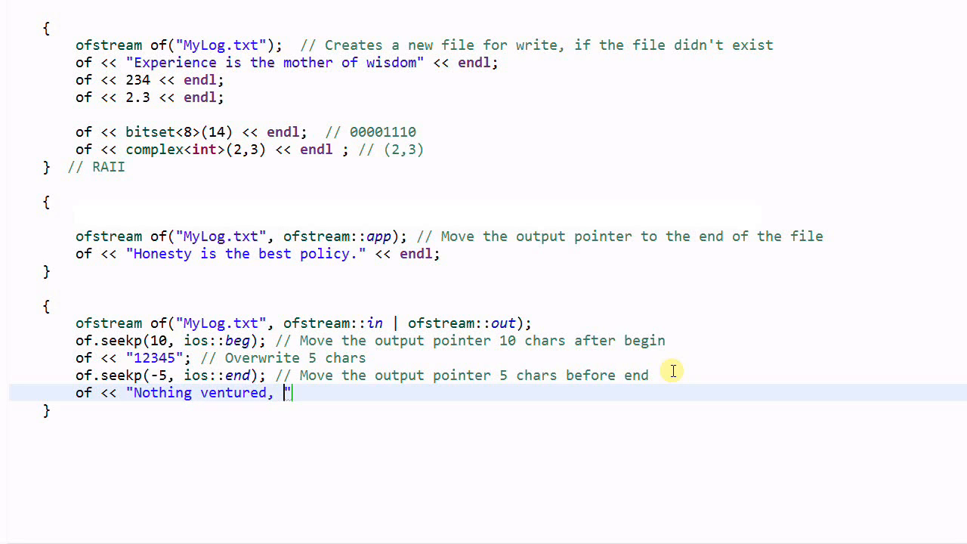
type("nothing gained")
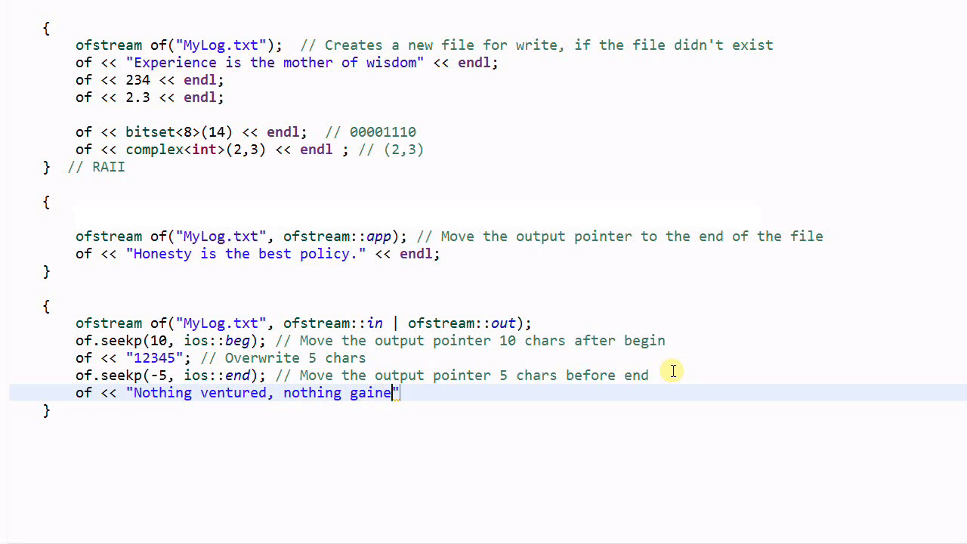
type(".\" << endl;")
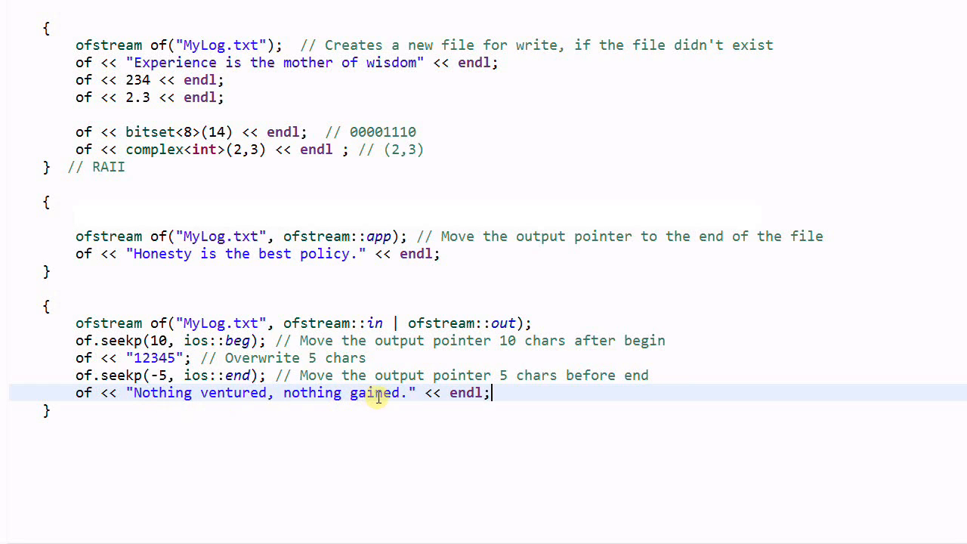
mouse_move(392, 392)
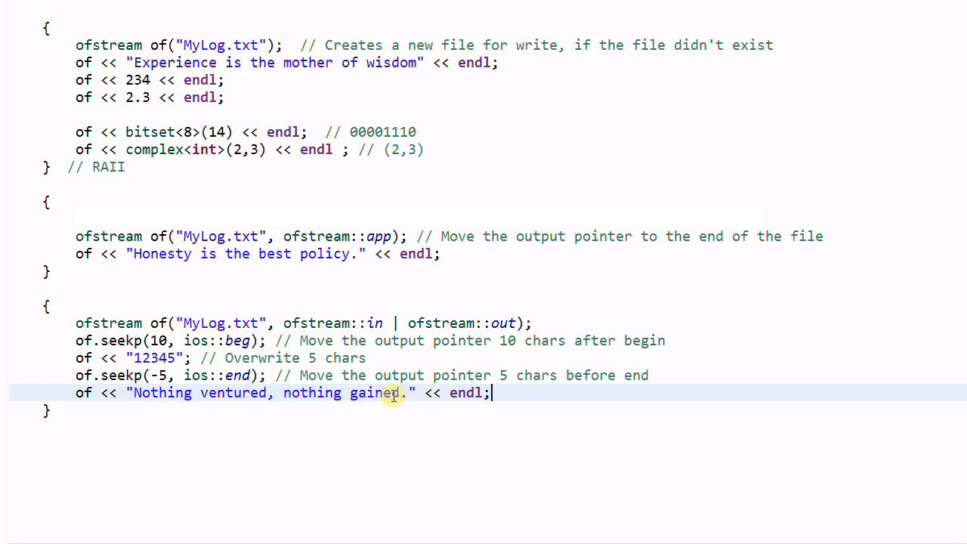
mouse_move(325, 254)
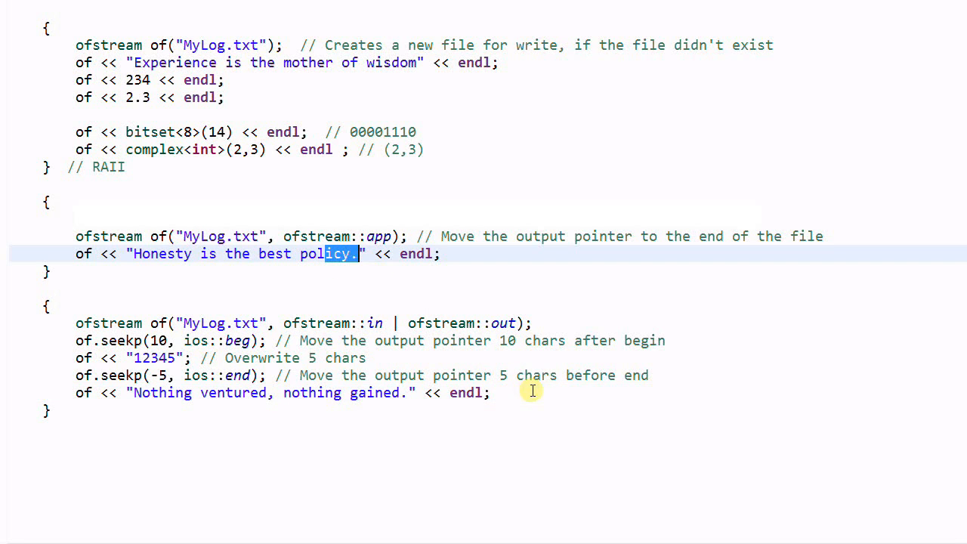
- Add of.seekp(-5, ios::cur); commented as moving 5 chars before the current position
left_click(532, 392)
type("of.seekp(-5, ios::cur); // Move the output pointer 5 chars before end")
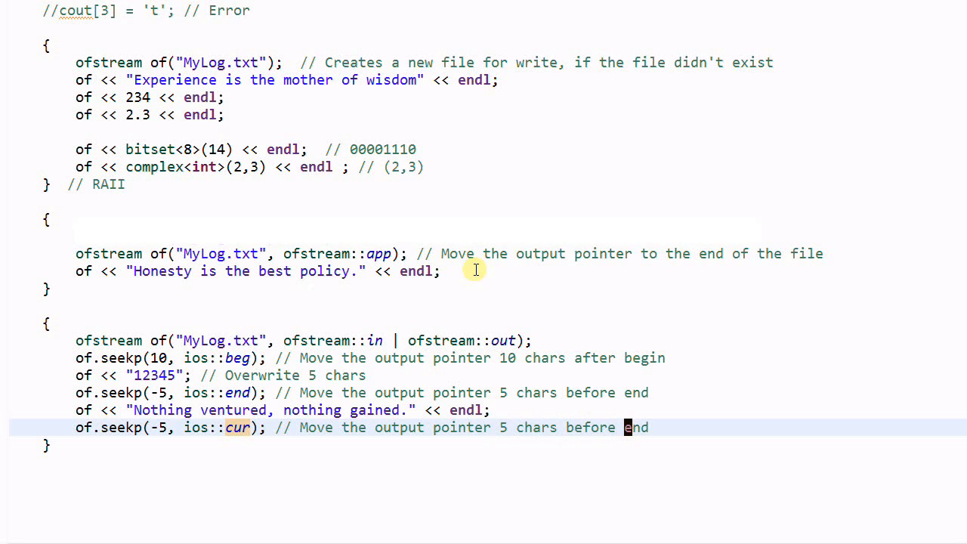
type("current position")
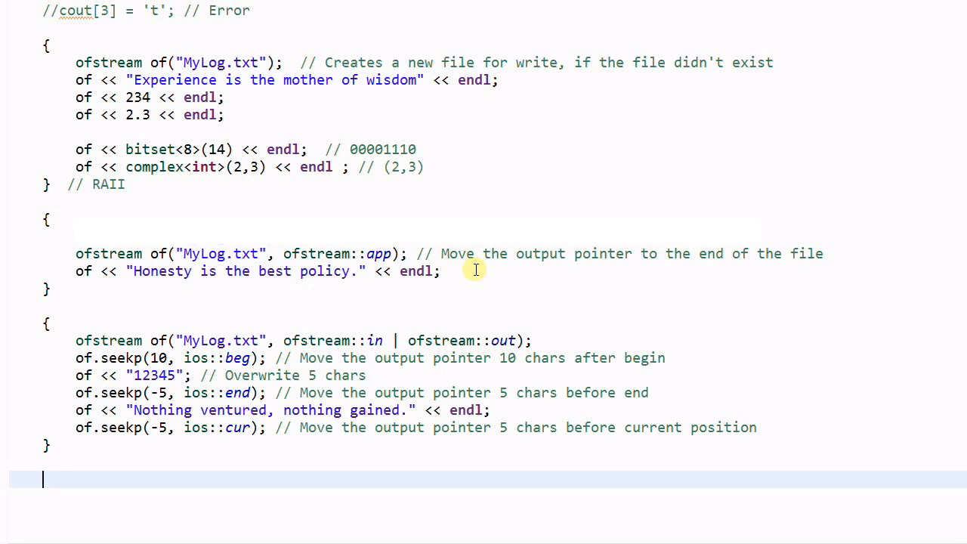
- Write ifstream inf("MyLog.txt"); int i; inf >> i; with comment '// read one word'
type("if")
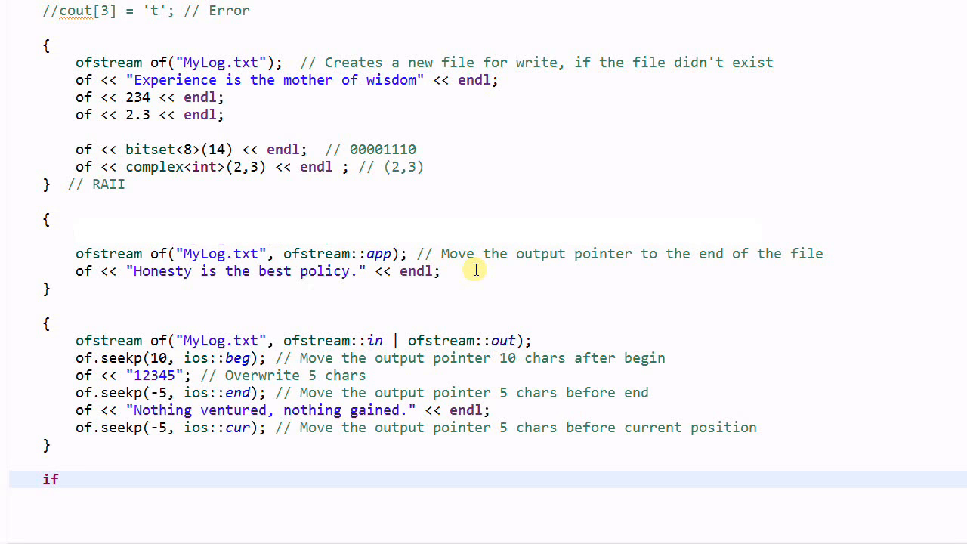
type("fstream")
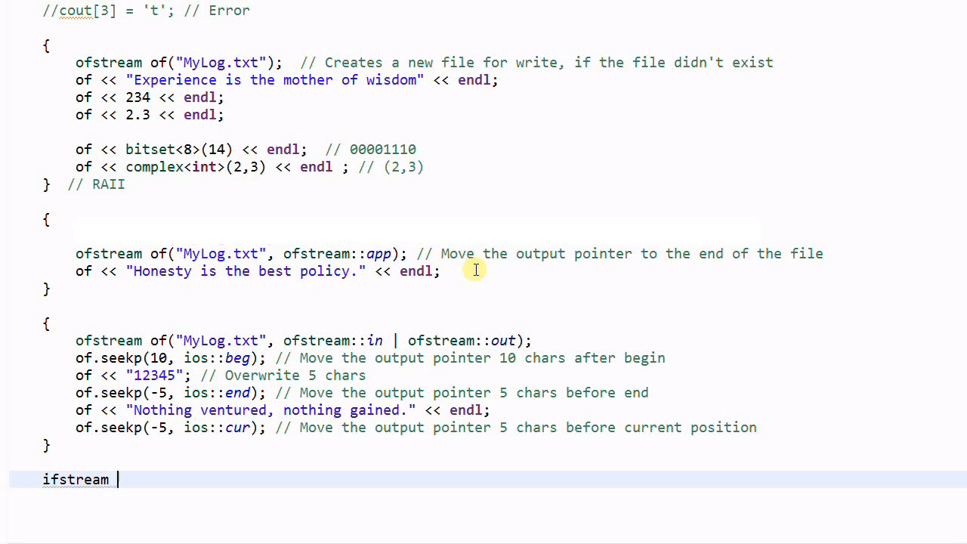
type("inf(\"My\")")
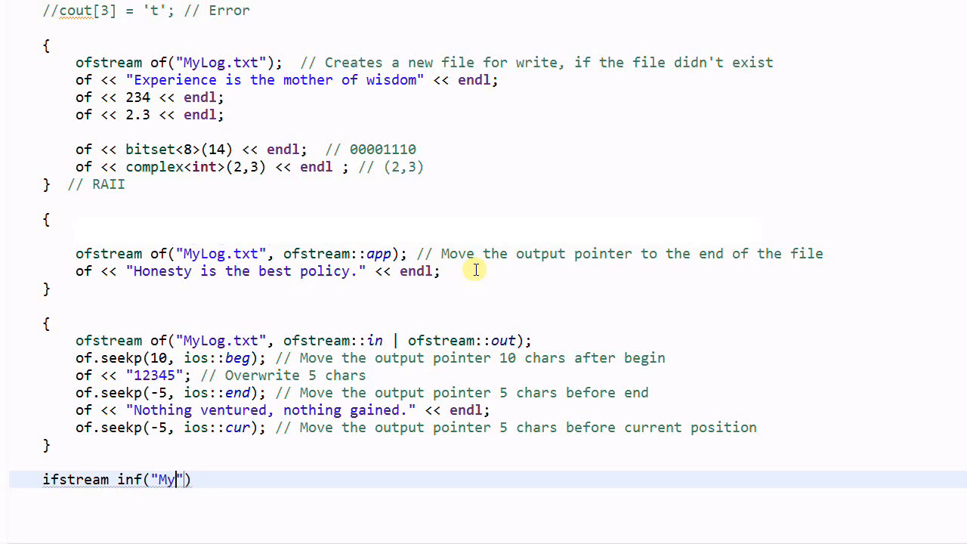
type("Log.txt")
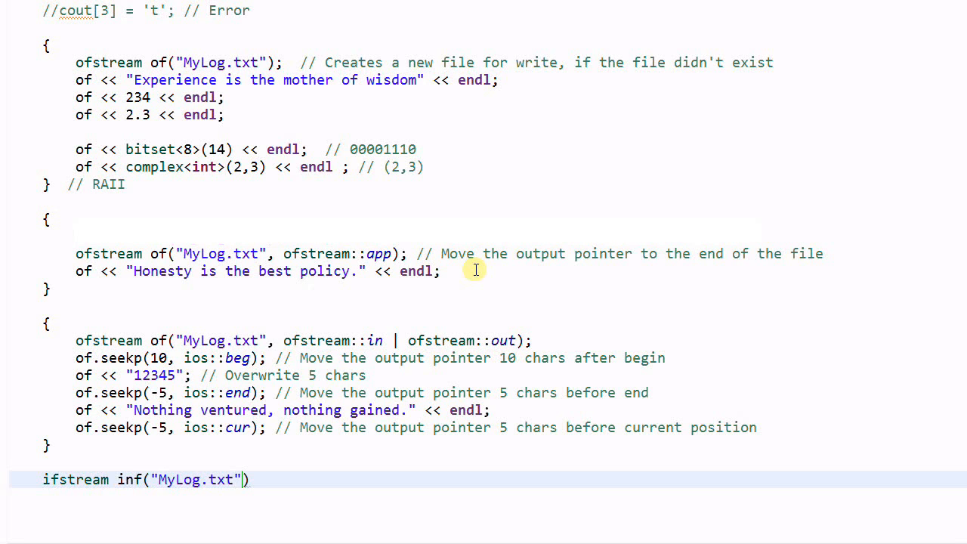
type(");")
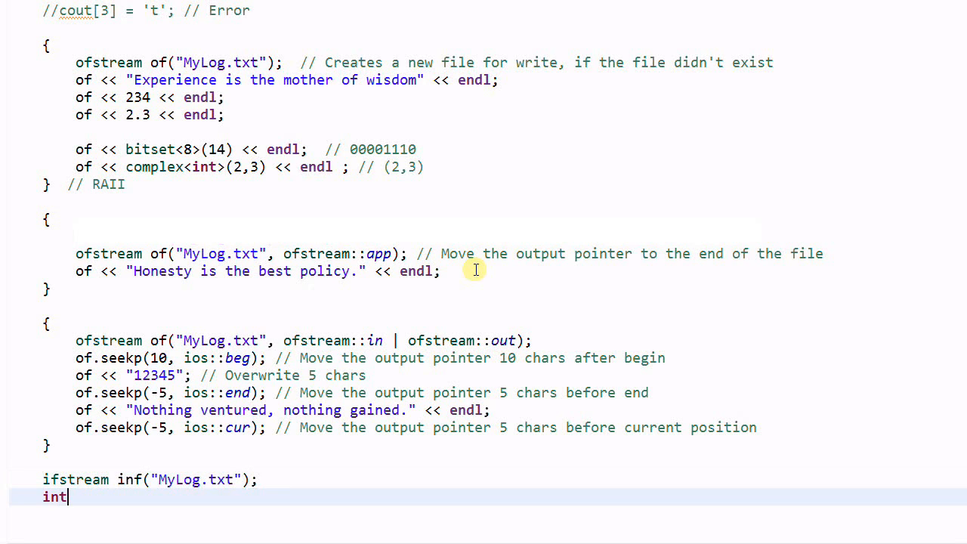
type("i;")
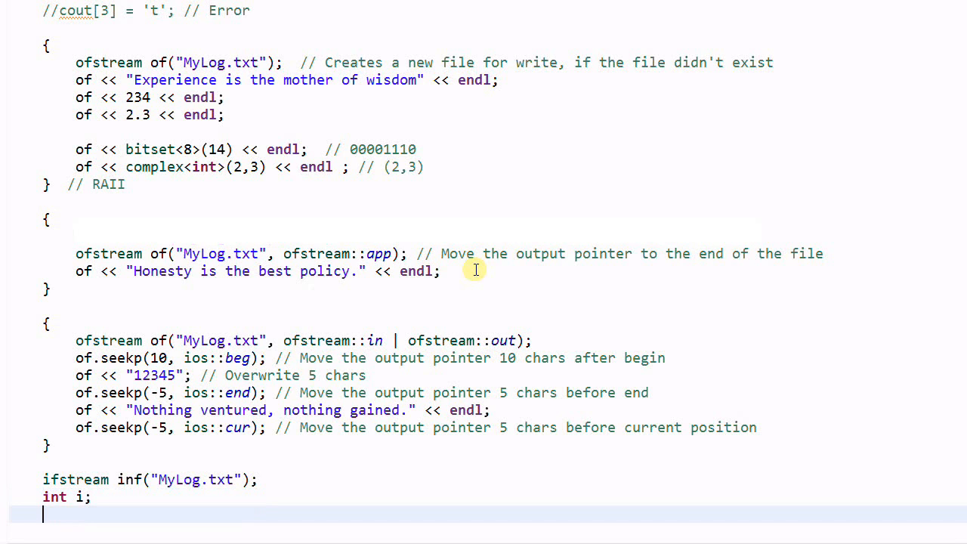
type("inf >>")
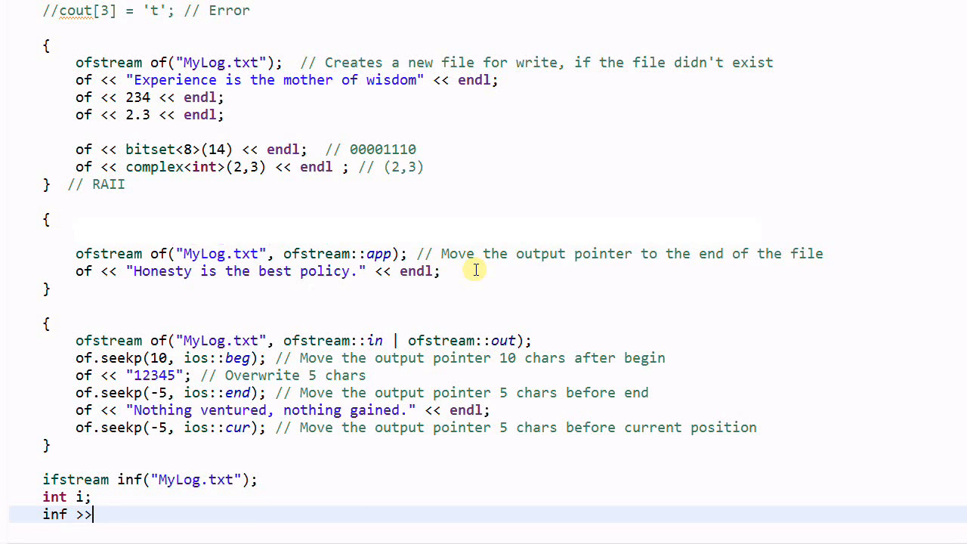
type("i;")
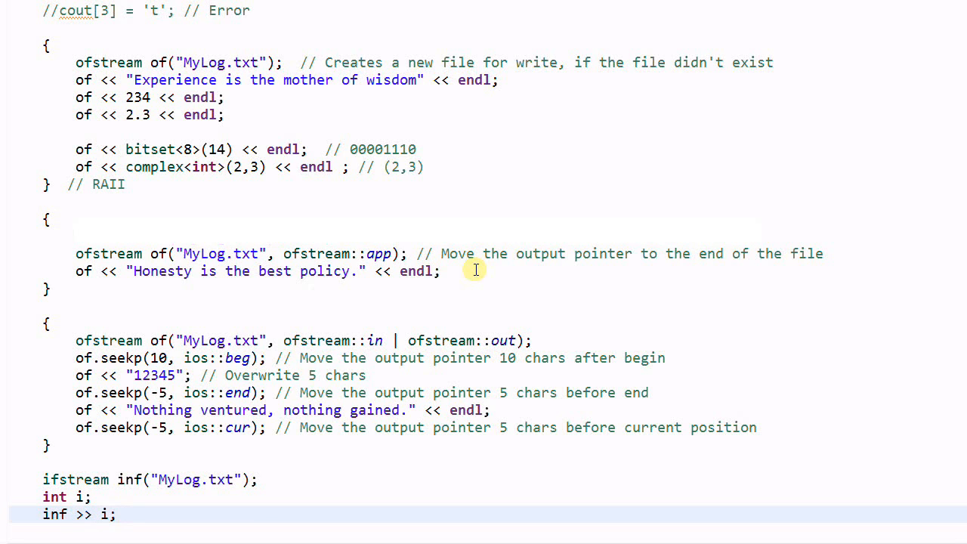
type("// read o")
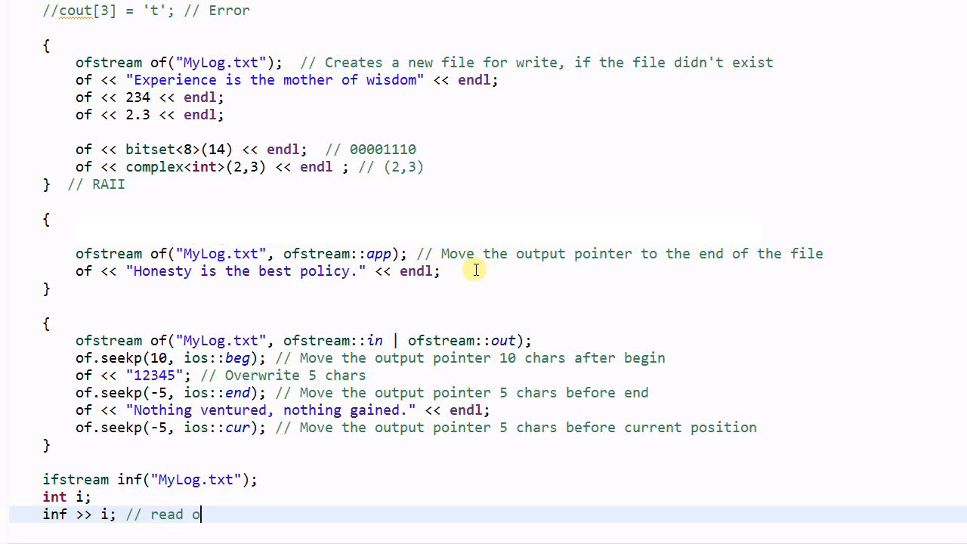
type("ne word")
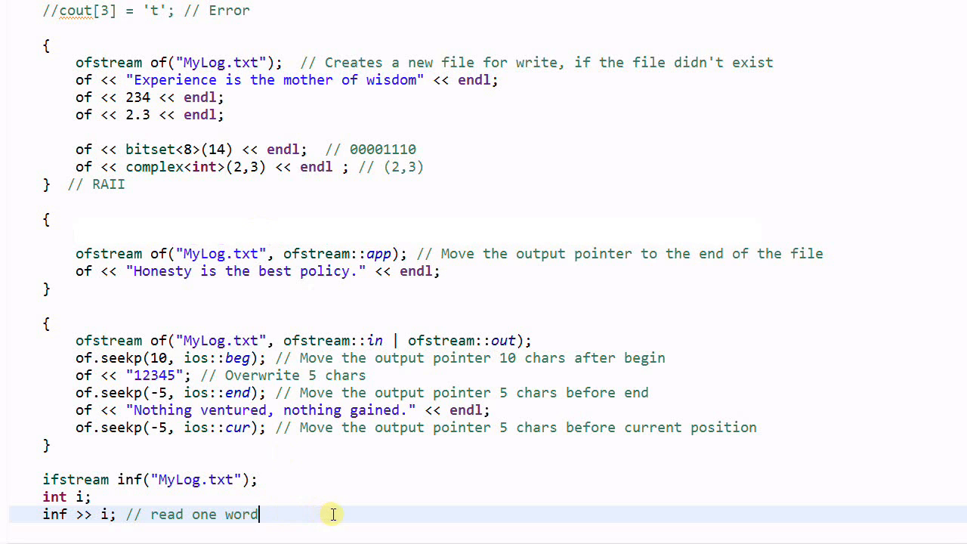
mouse_move(679, 471)
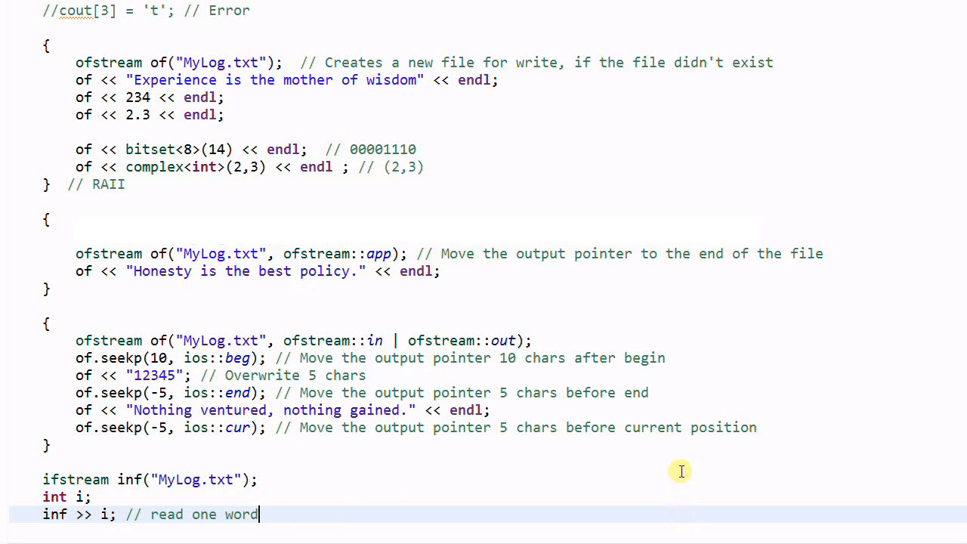
- Add the comment '// Error status: goodbit, badbit, failbit, eofbit' below the read line
scroll("down", 3)
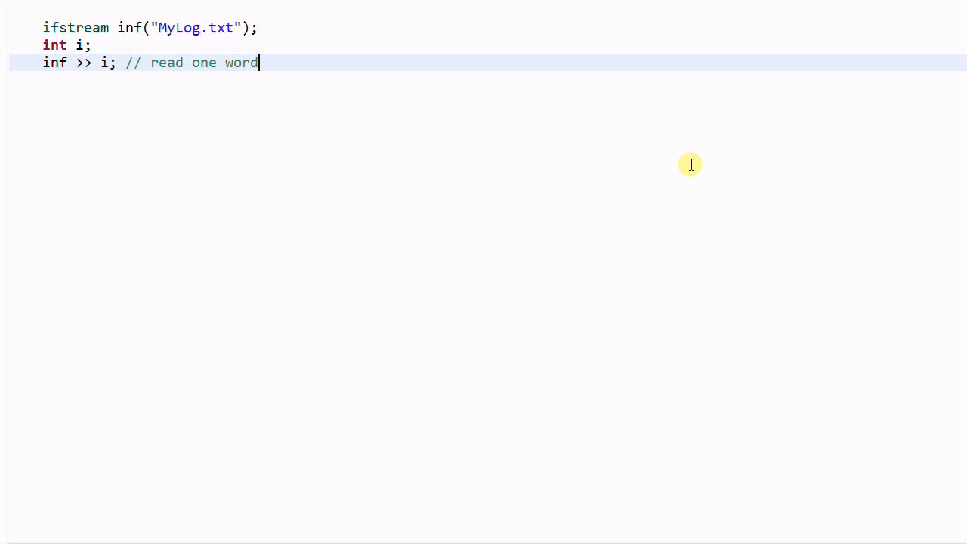
key("Down")
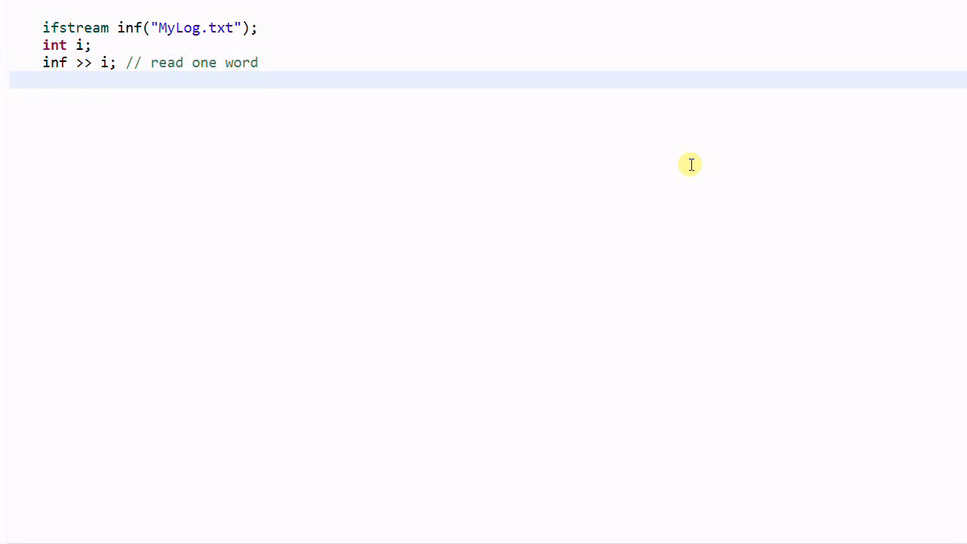
type("// Error status:")
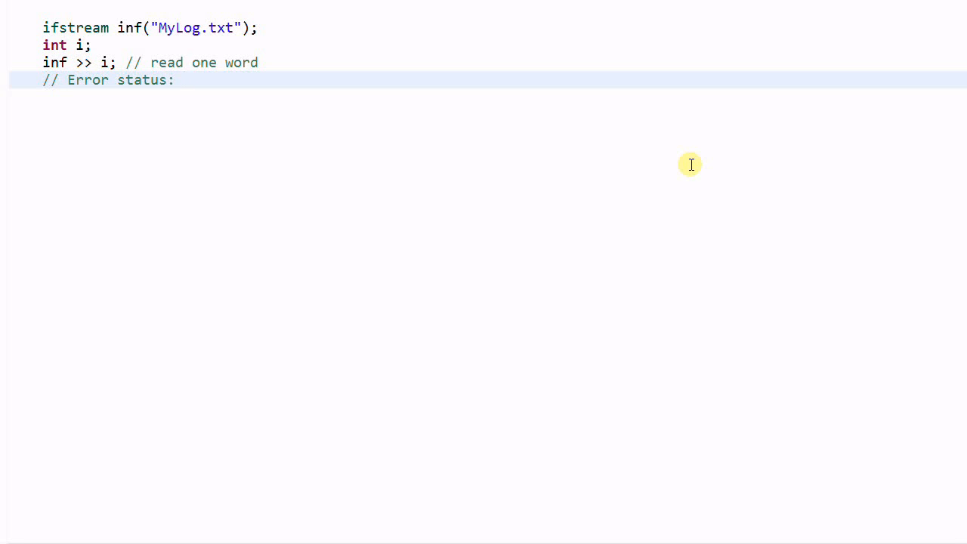
type("goodbi")
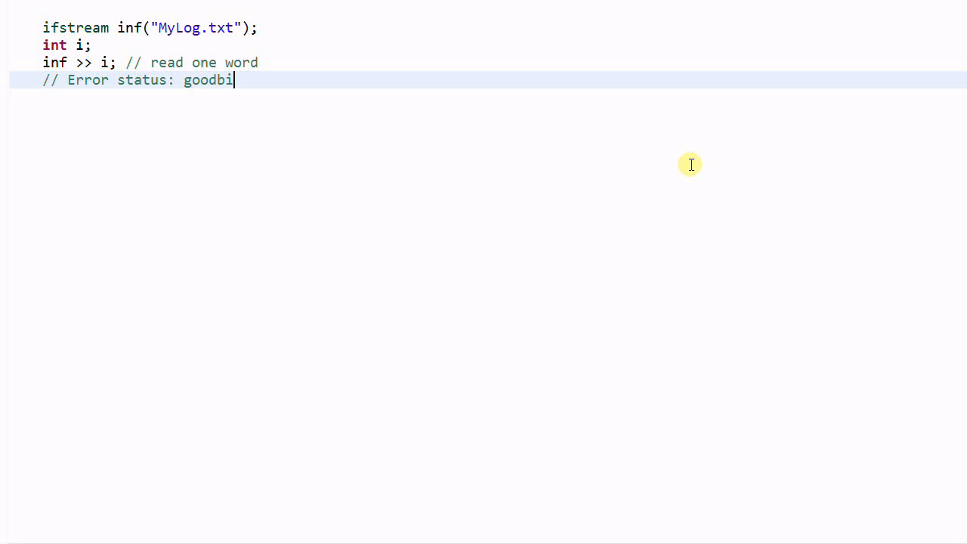
type("t, badbi")
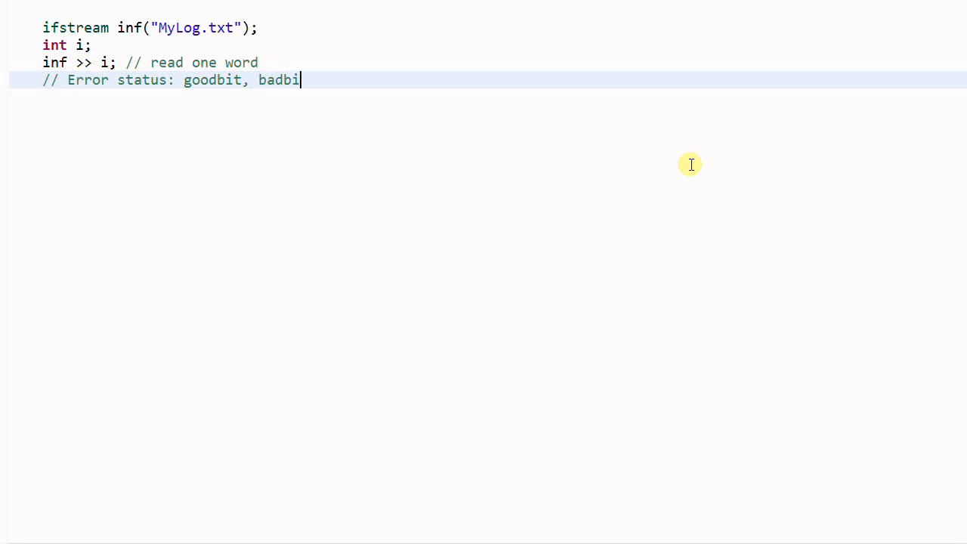
type("t, failbit")
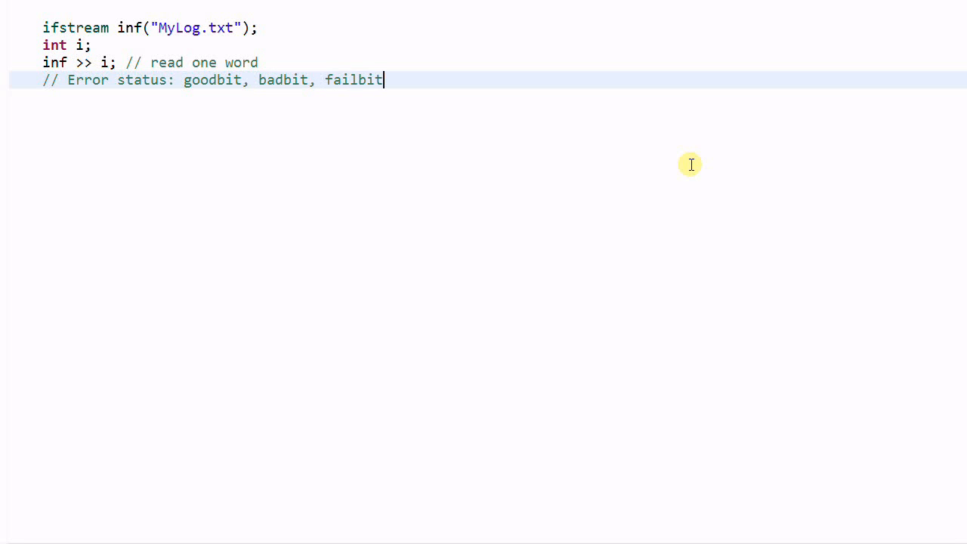
type(", eof")
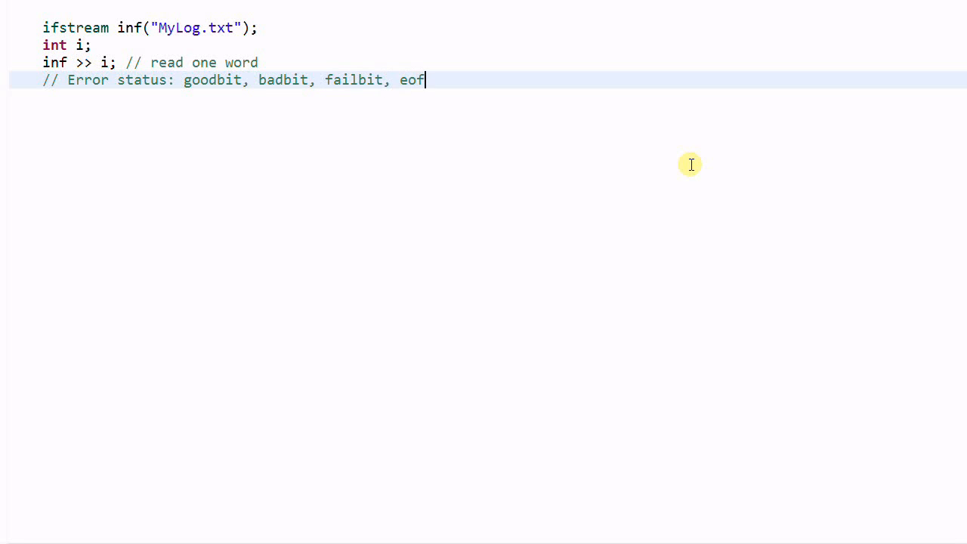
type("bit")
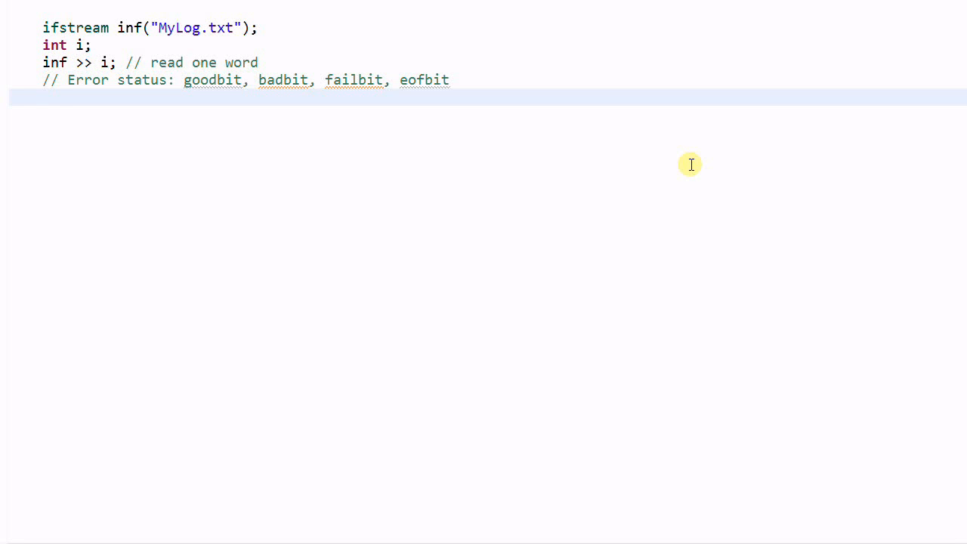
- Add inf.good(); commented as everything OK (goodbit== 1)
type("inf.ggo")
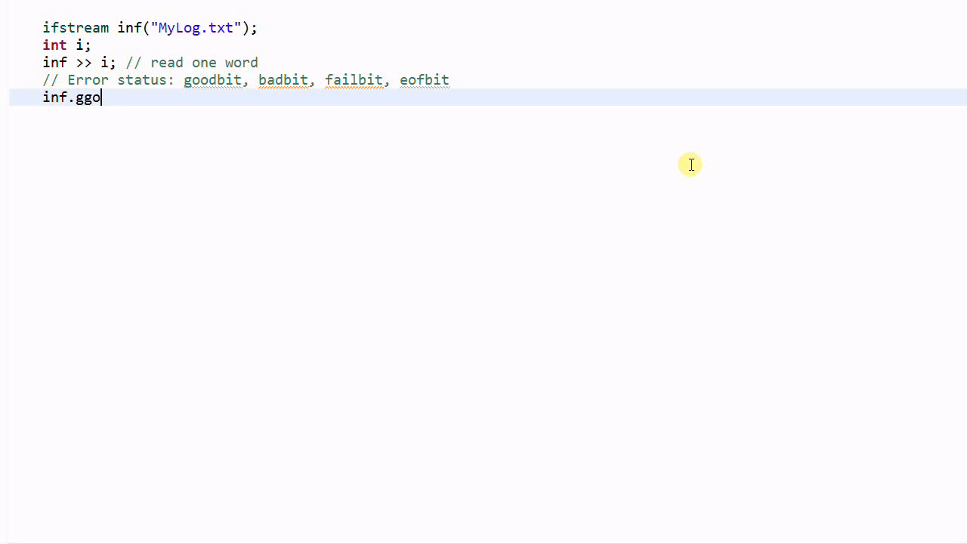
type("ood()")
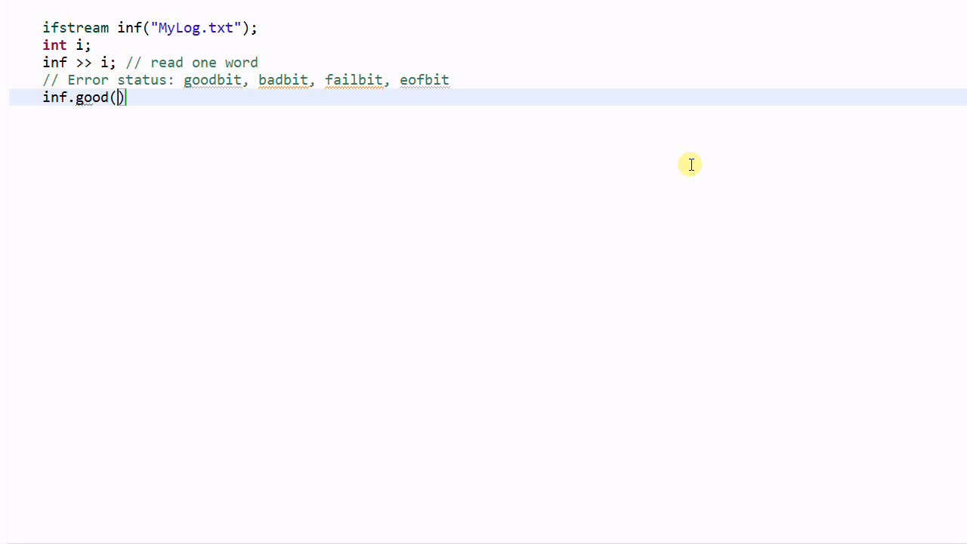
type(";  //")
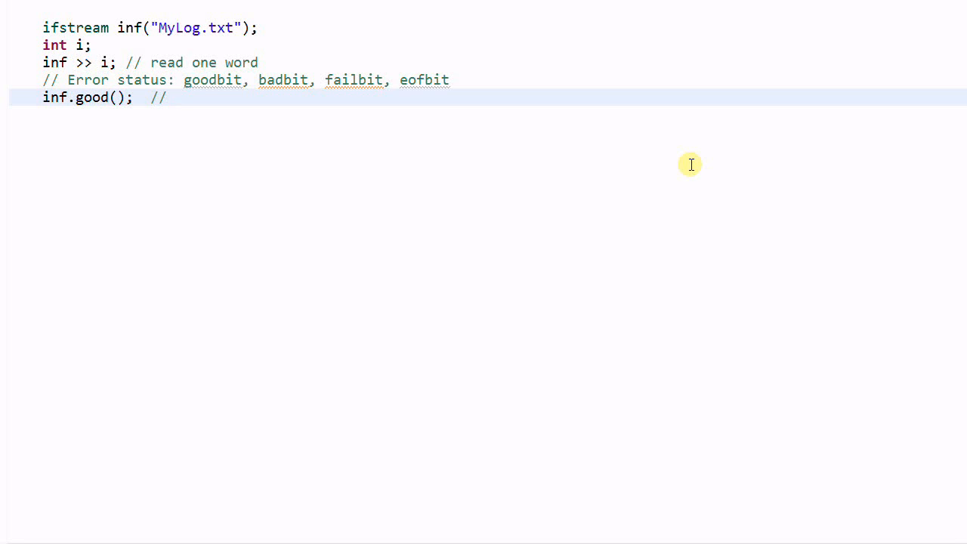
type("Even")
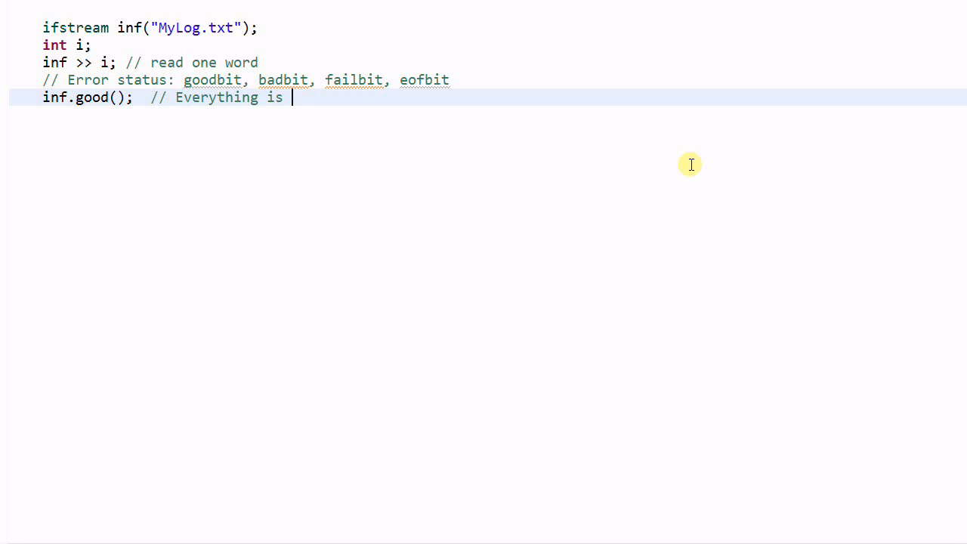
type("OK (")
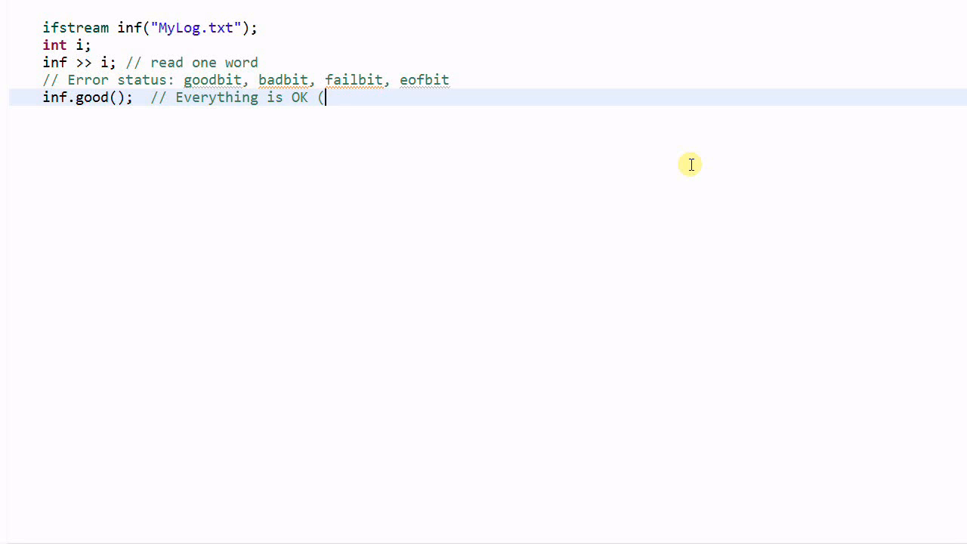
type("goodbit")
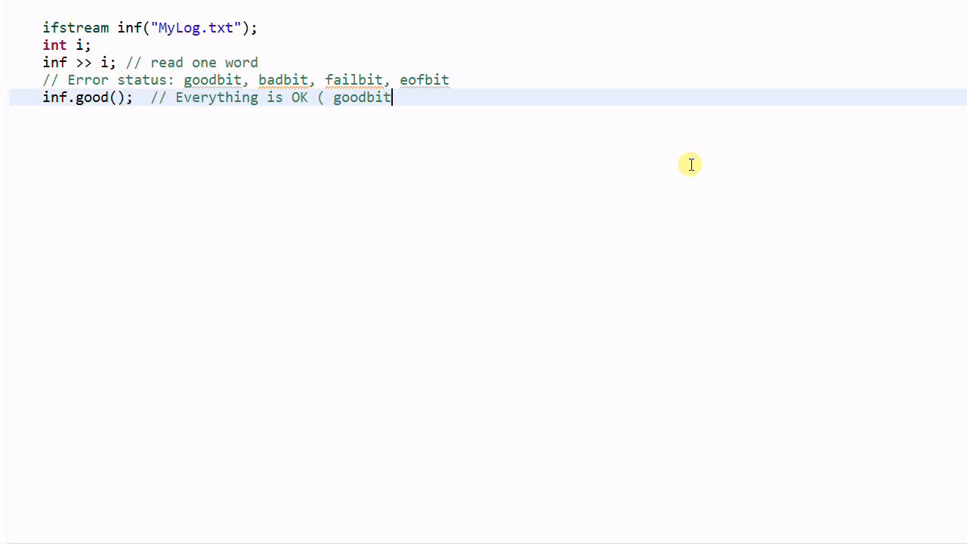
type("== 1)")
type("inf.")
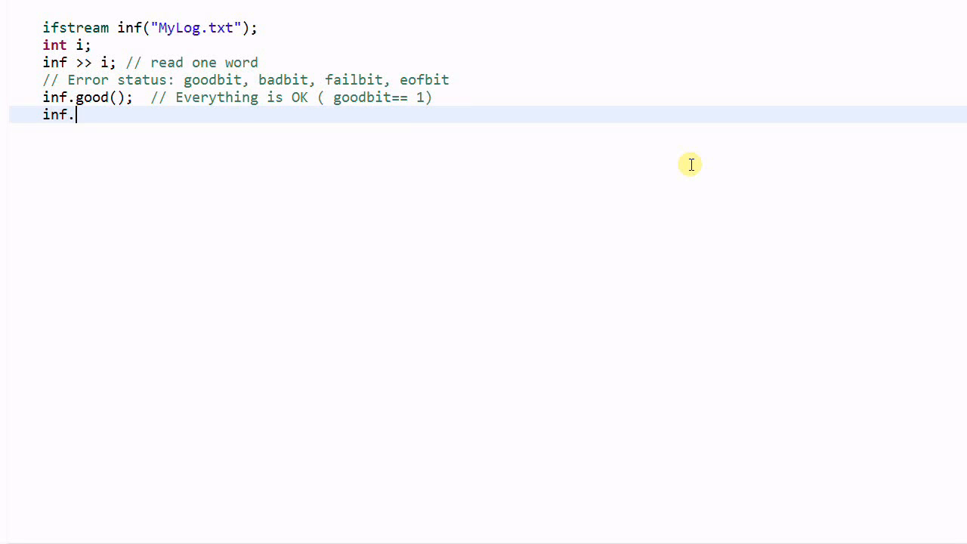
- Add inf.bad(); commented as a non-recoverable error (badbit==1)
type("bad();")
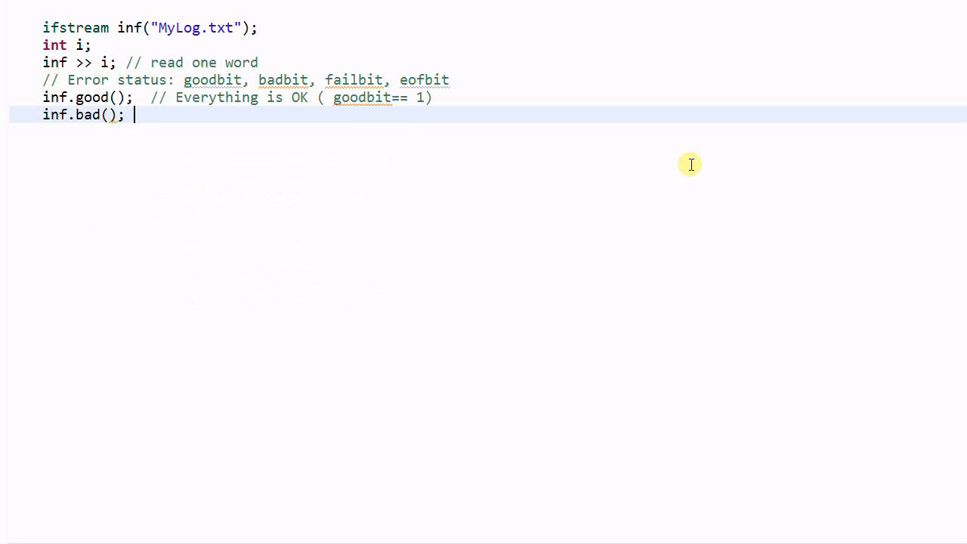
type("//")
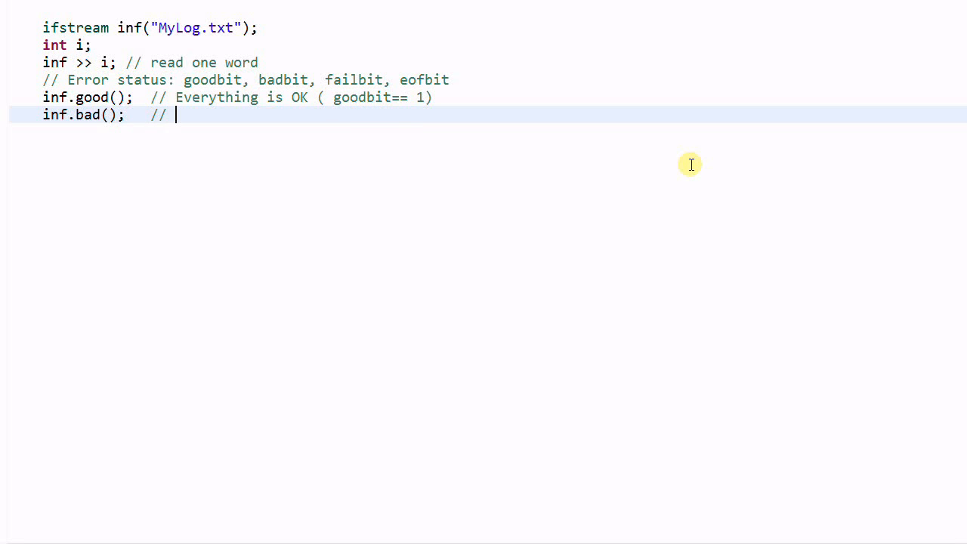
type("Non")
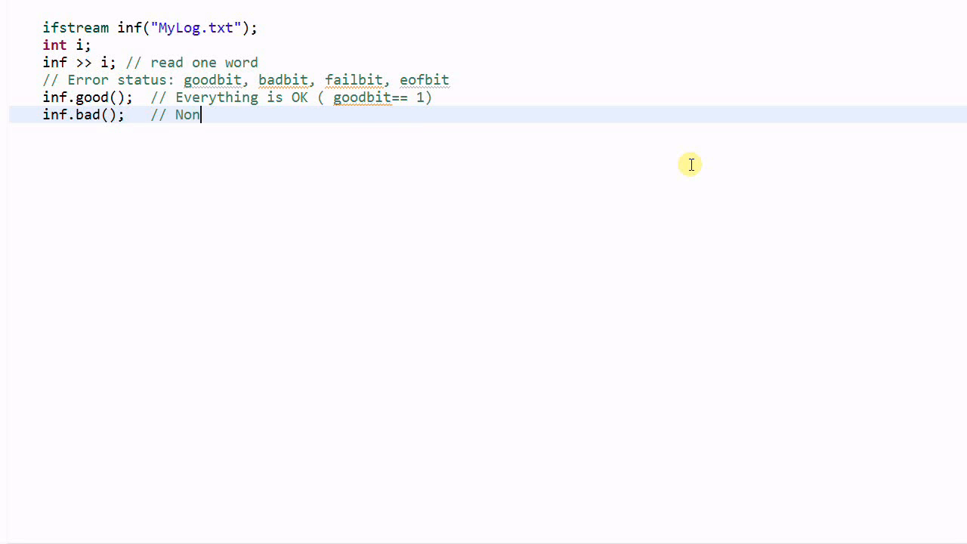
type("-reco")
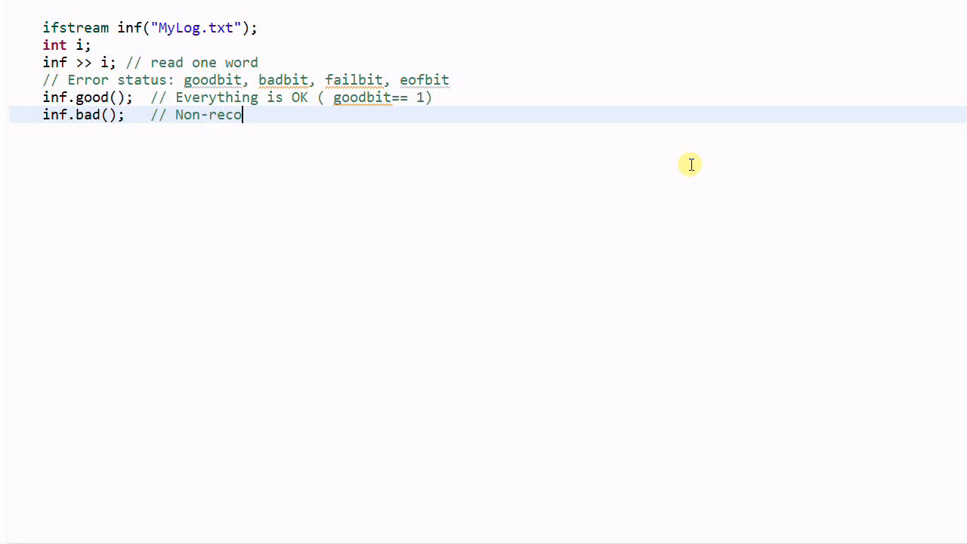
type("verable erro")
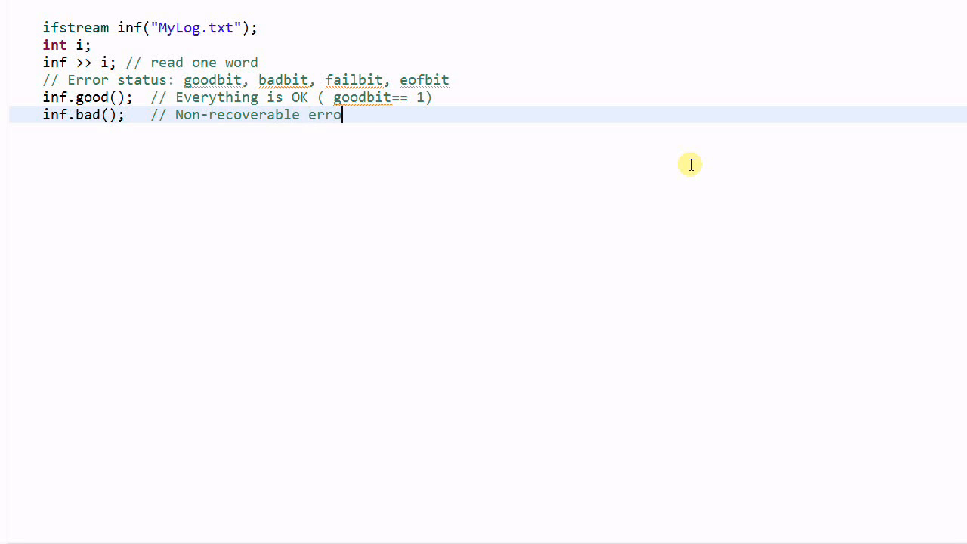
type("(")
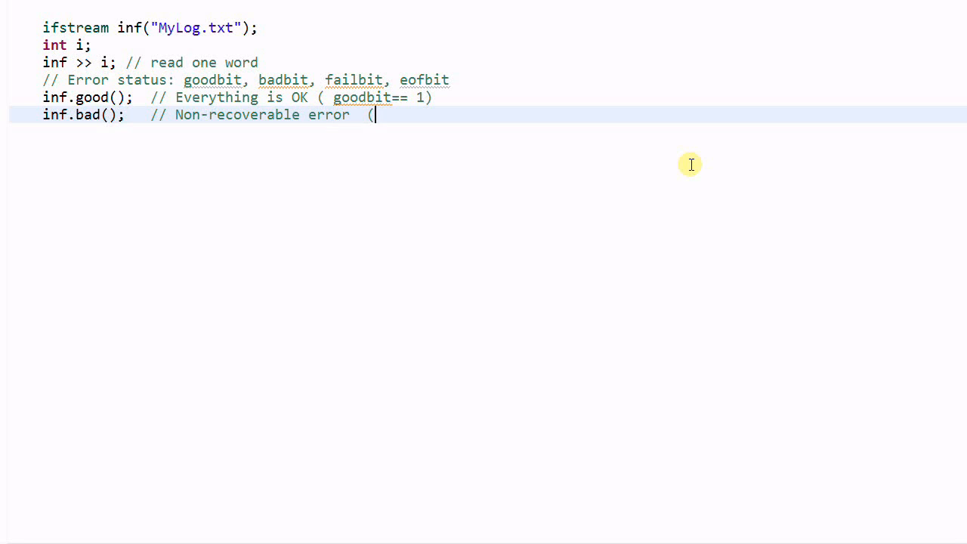
type("badbit")
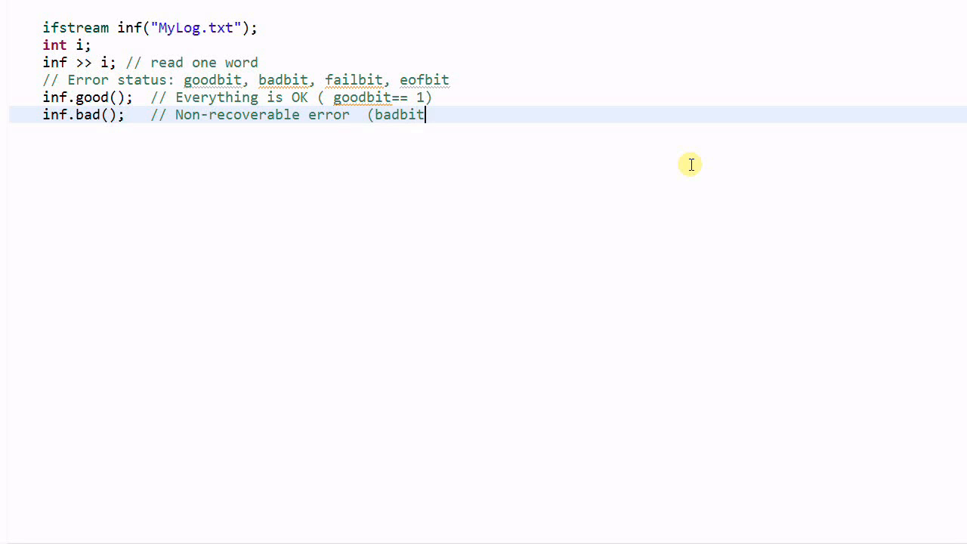
type("=")
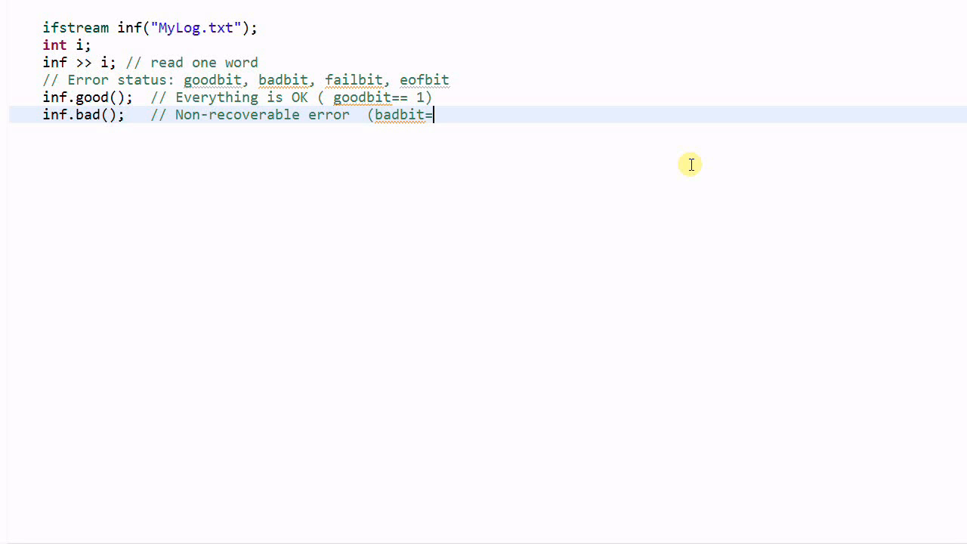
- Close the badbit comment and add inf.fail(); commented 'failed stream operation. (failbit==1 badbit==1)'
type("=1)")
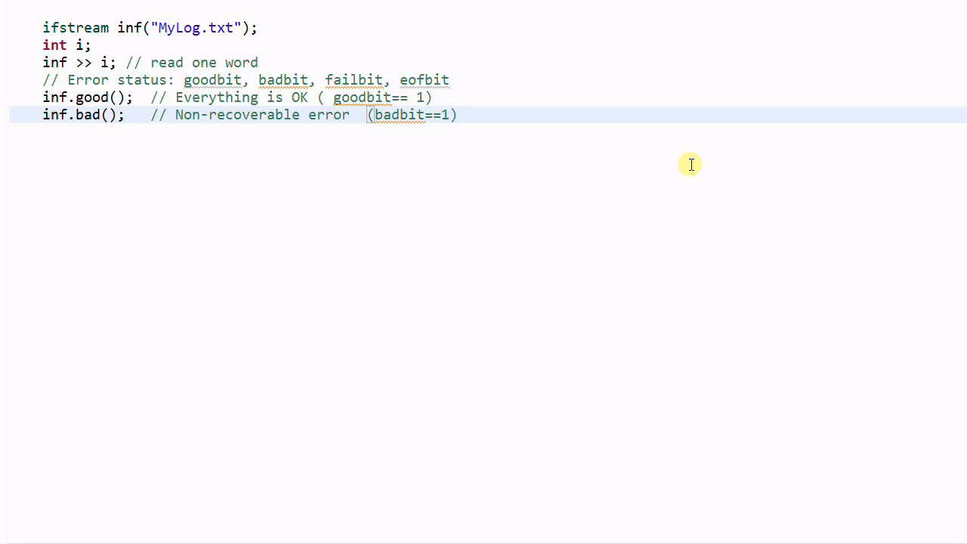
type("inf.")
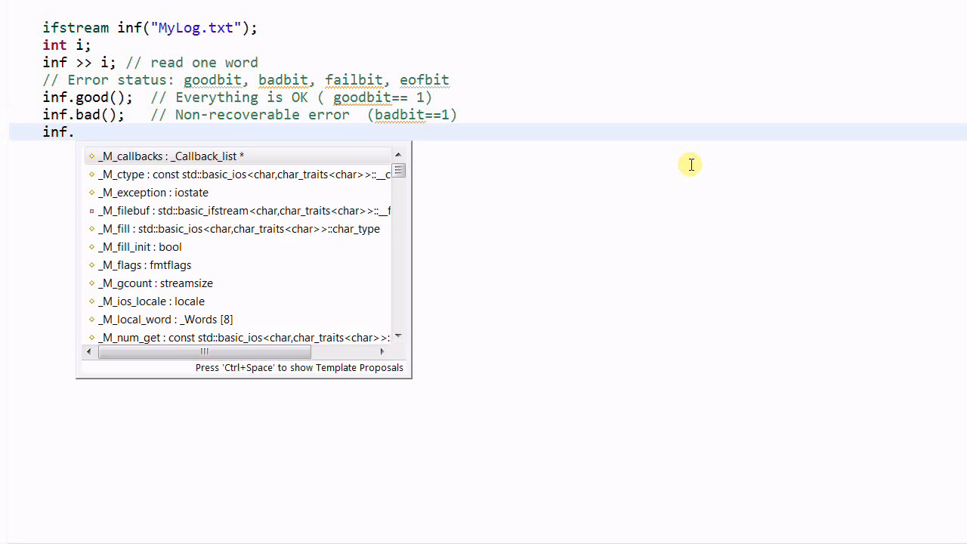
type("fail();")
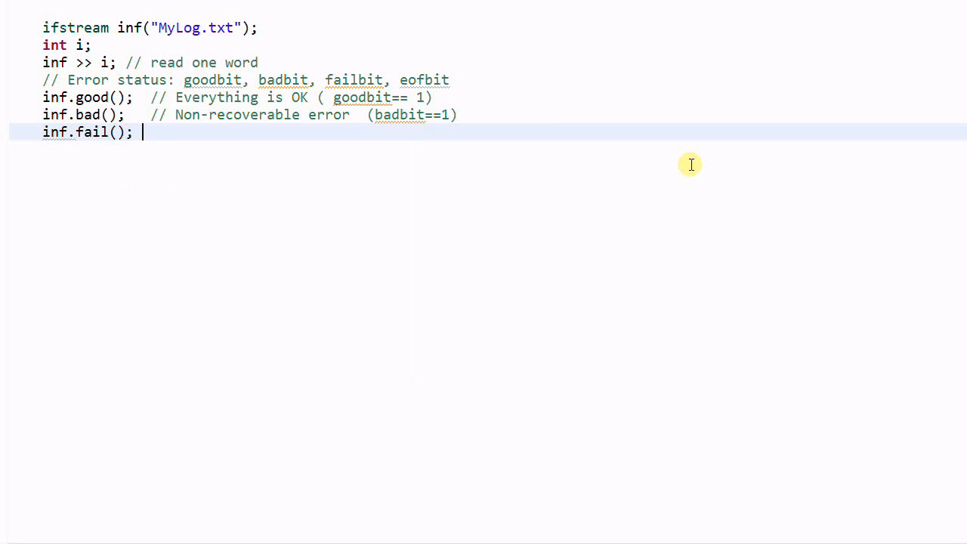
type("//")
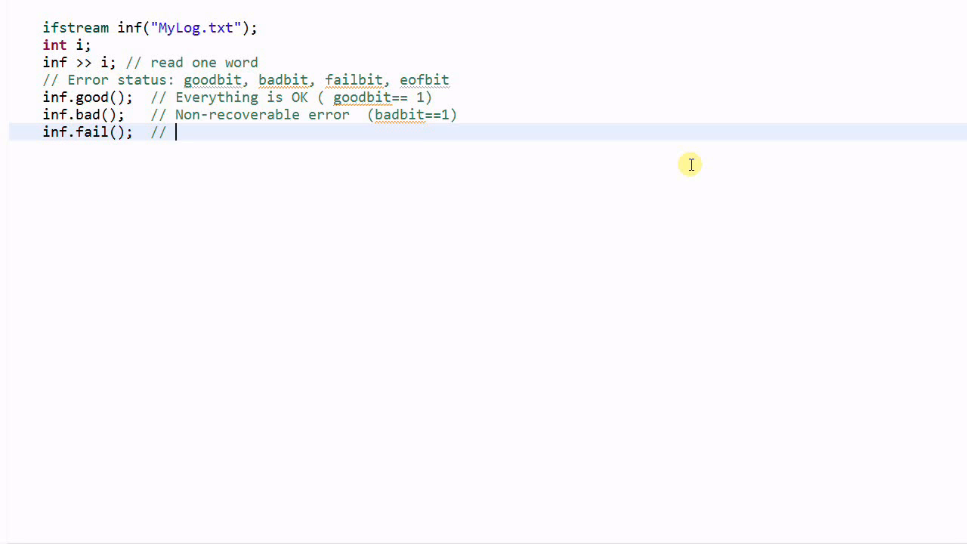
type("failed strea")
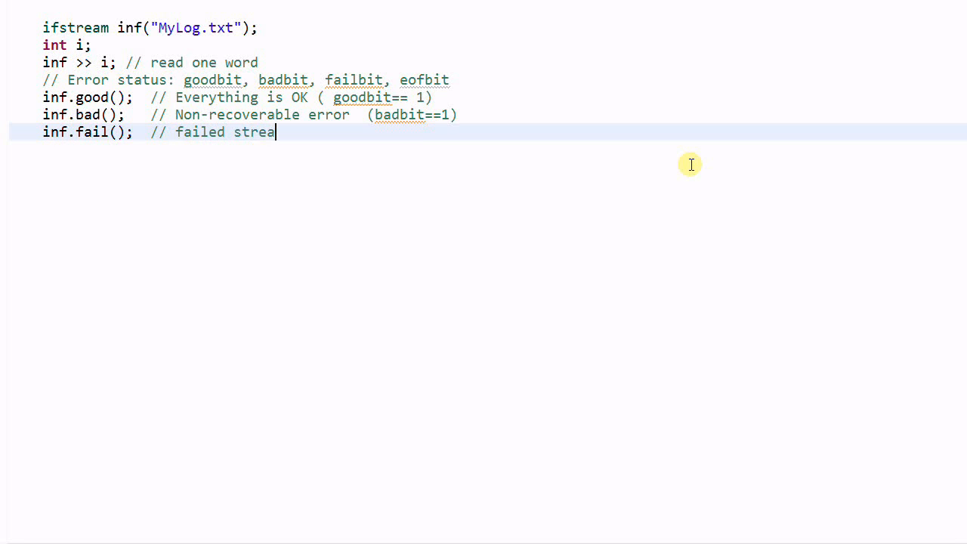
type("m operat")
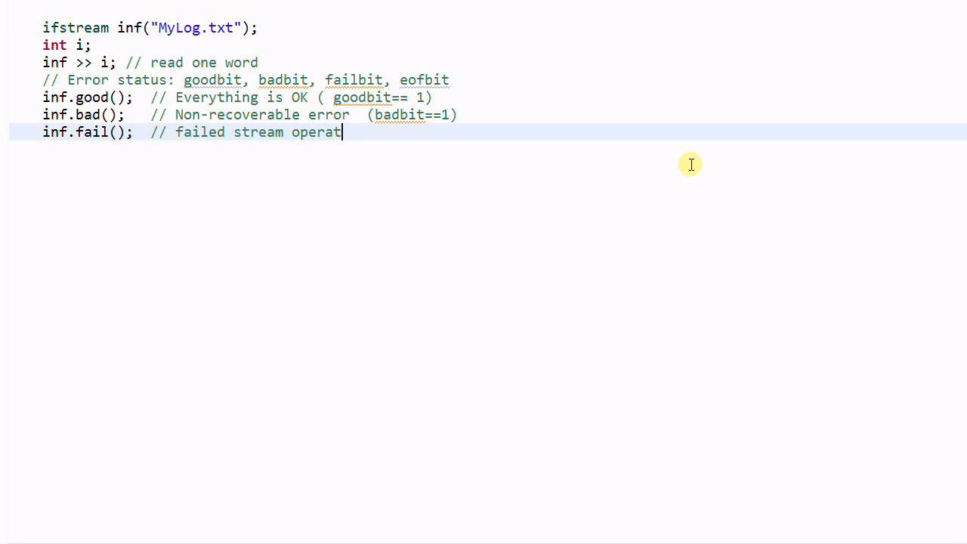
type("ion.")
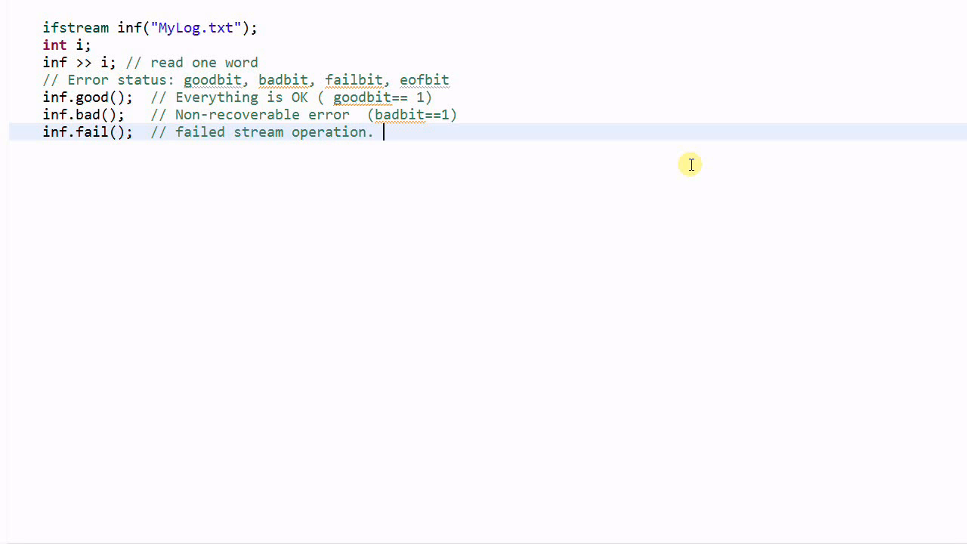
type("(")
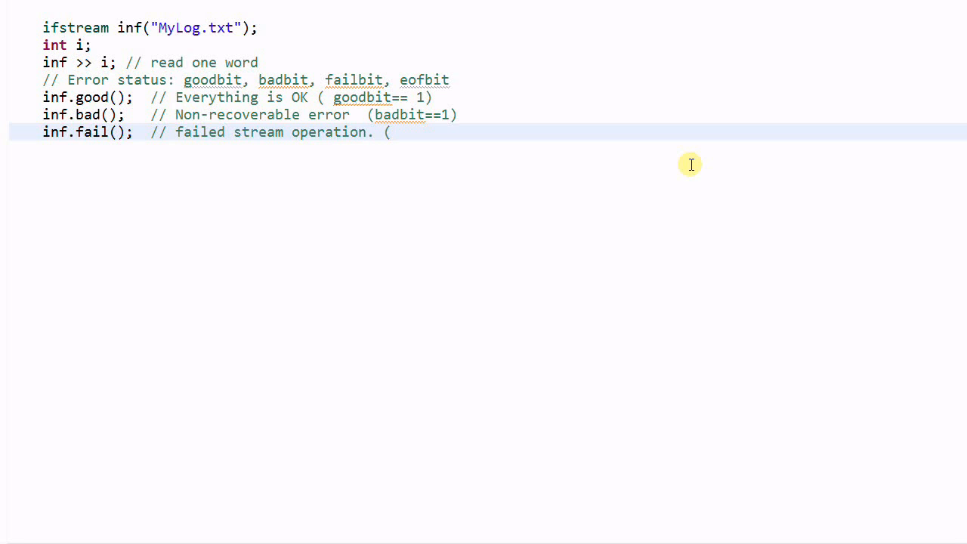
type("failbi")
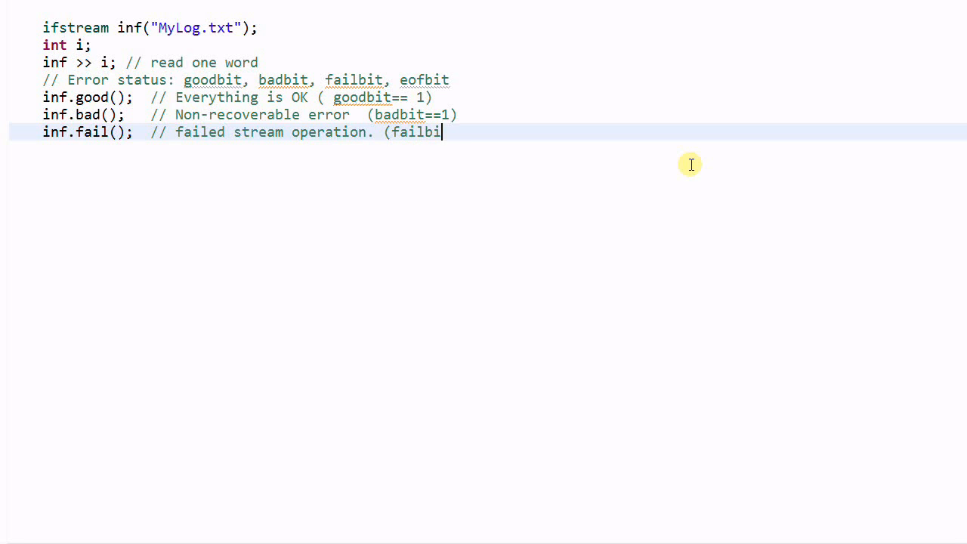
type("t==1")
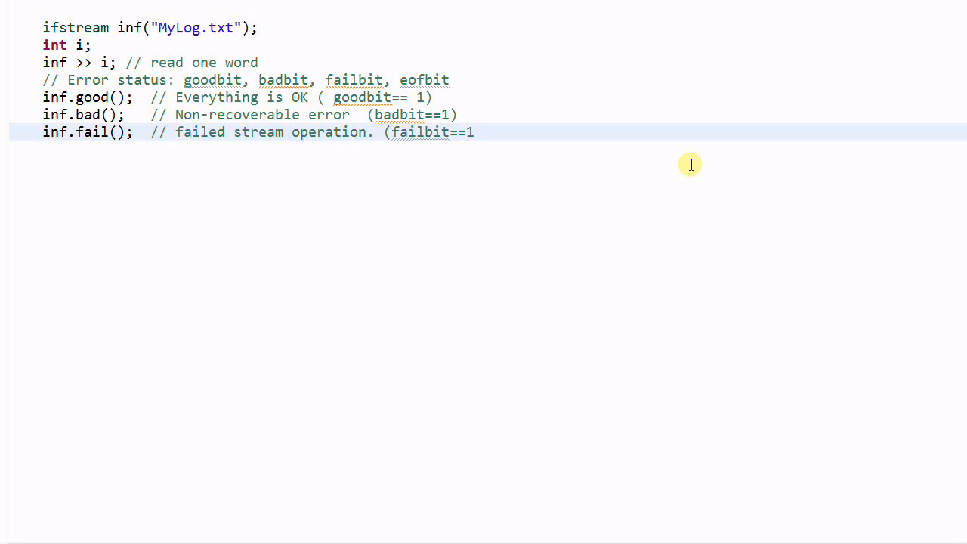
type("badbit==1")
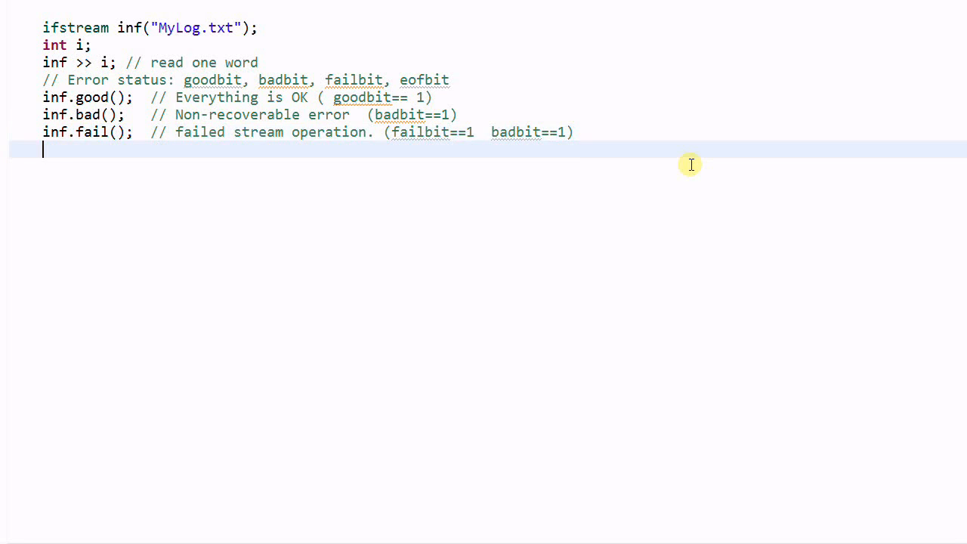
- Add inf.eof(); below the fail() line, commented 'End of file (eofbit==1)'
type("inf.eof();   //")
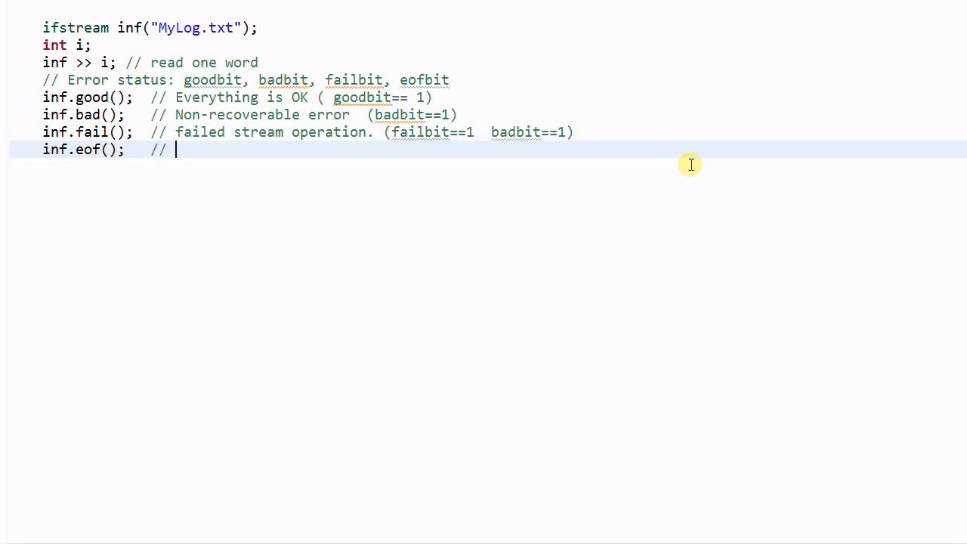
type("End")
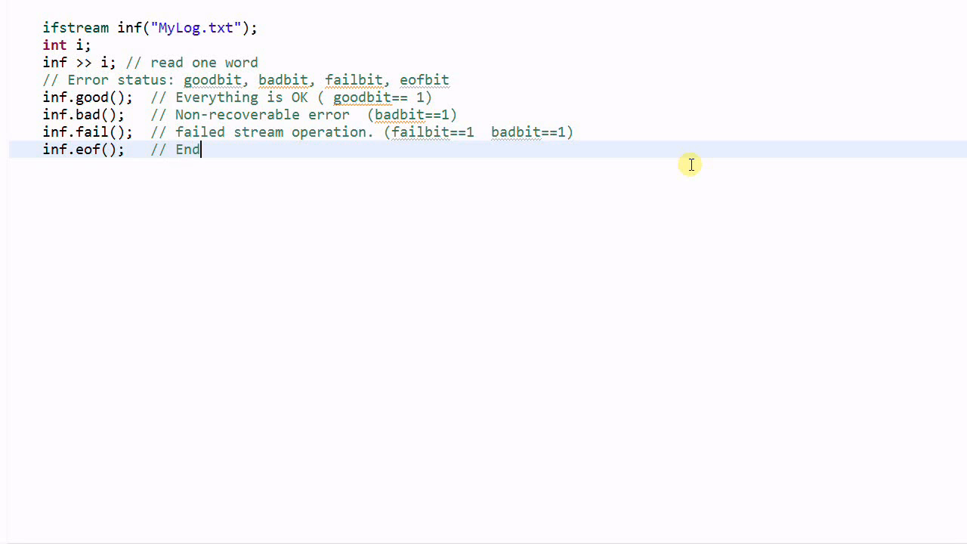
type("of file")
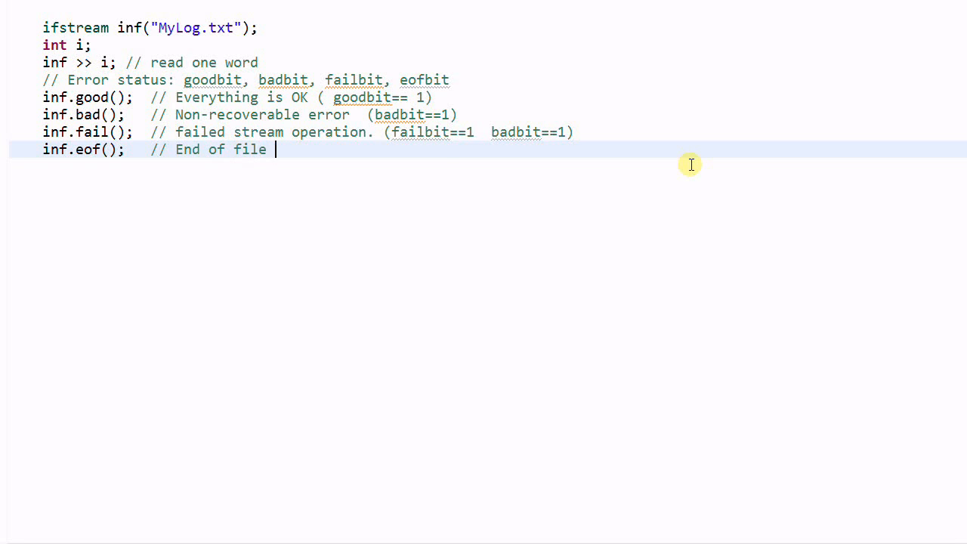
type("(eofbi")
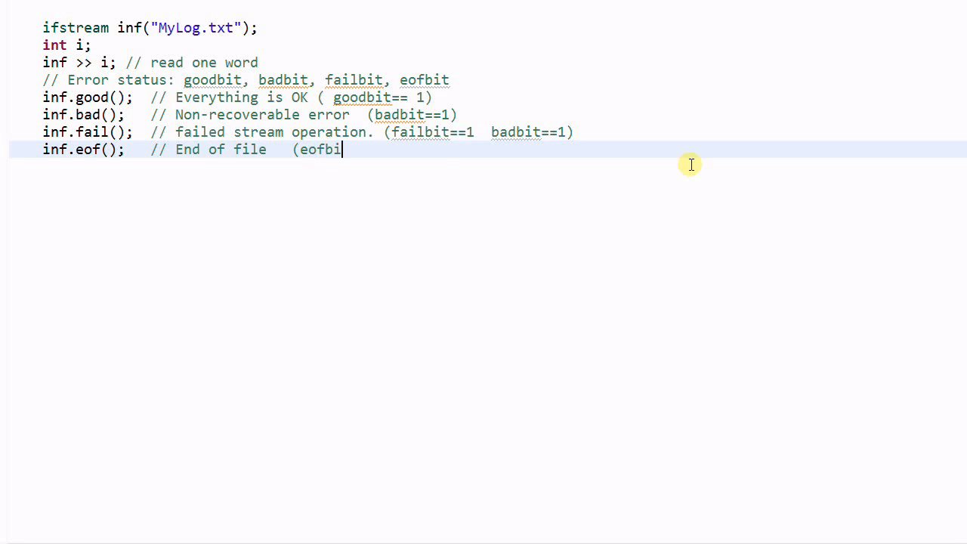
type("t==1)")
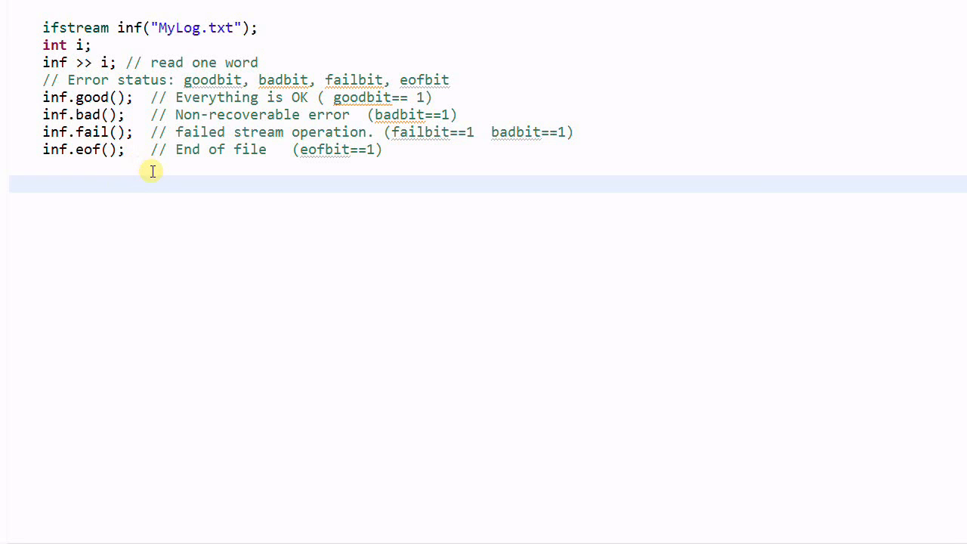
mouse_move(185, 187)
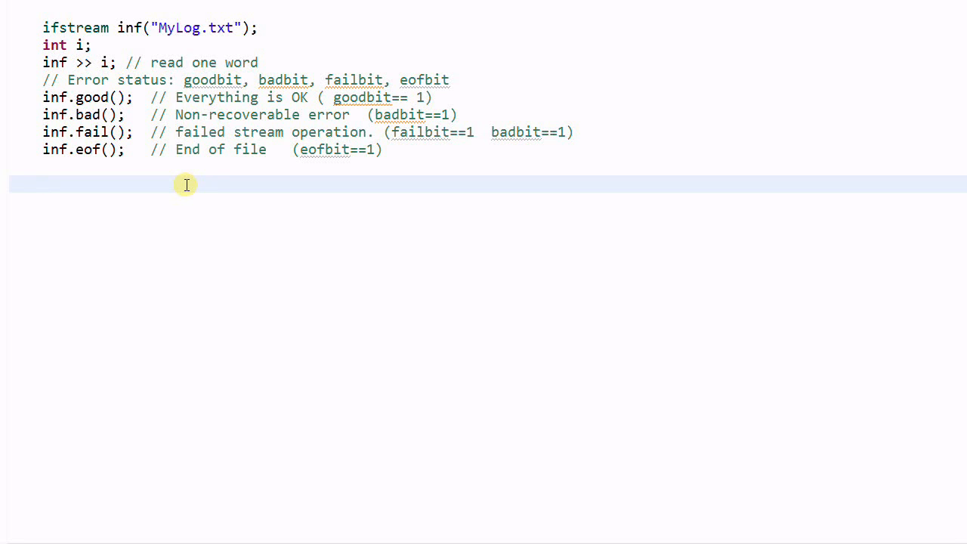
- On a new line below the status checks, begin inf.clear(); with comment 'Clear all the error status'
left_click(43, 183)
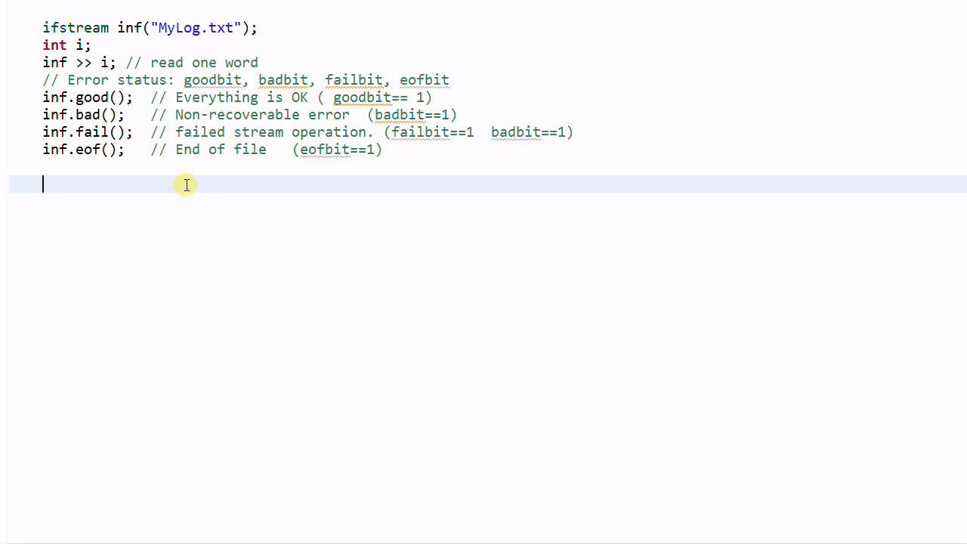
type("inf")
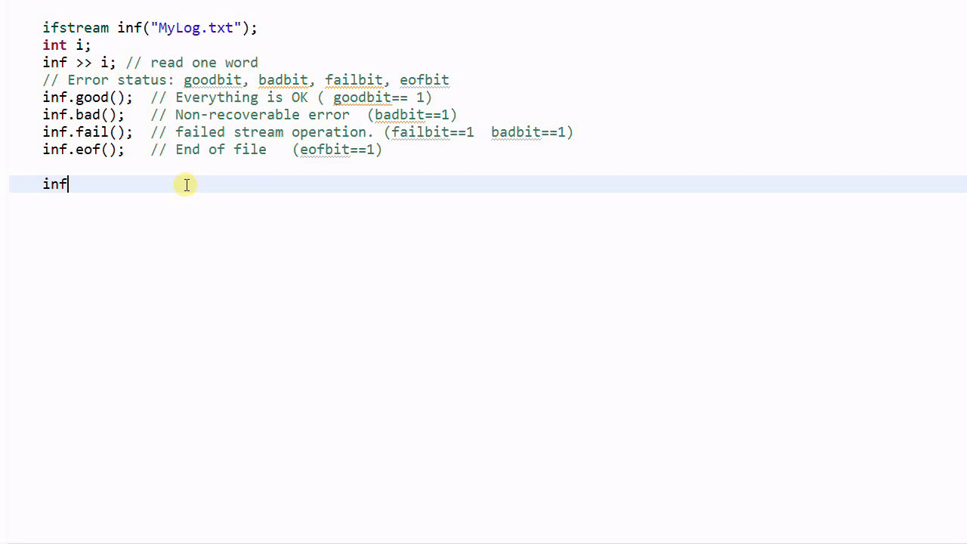
type(".clear")
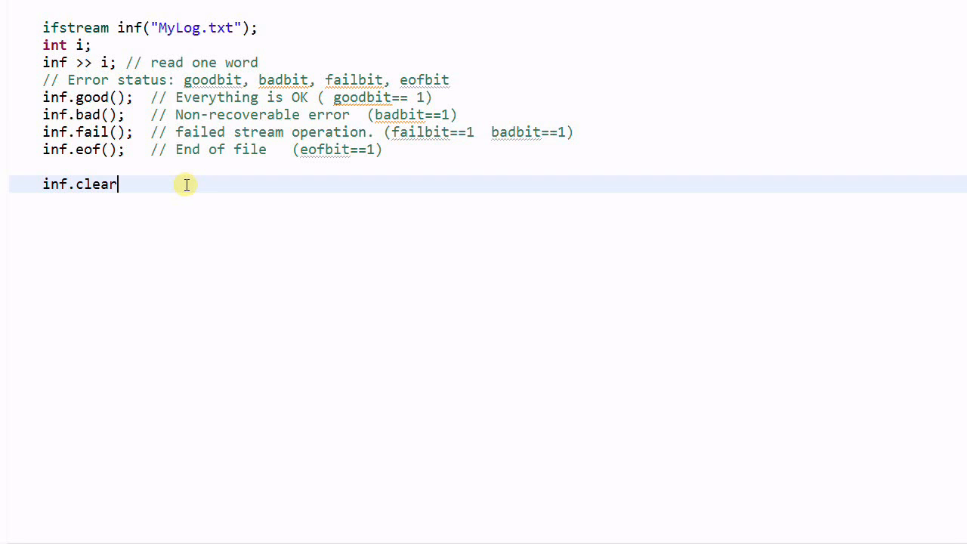
type("();  //")
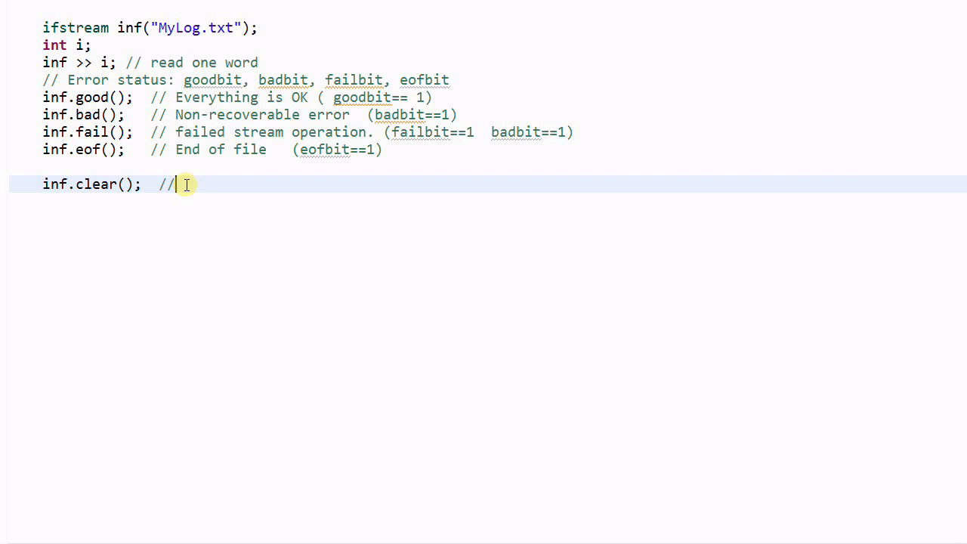
type("Clear a")
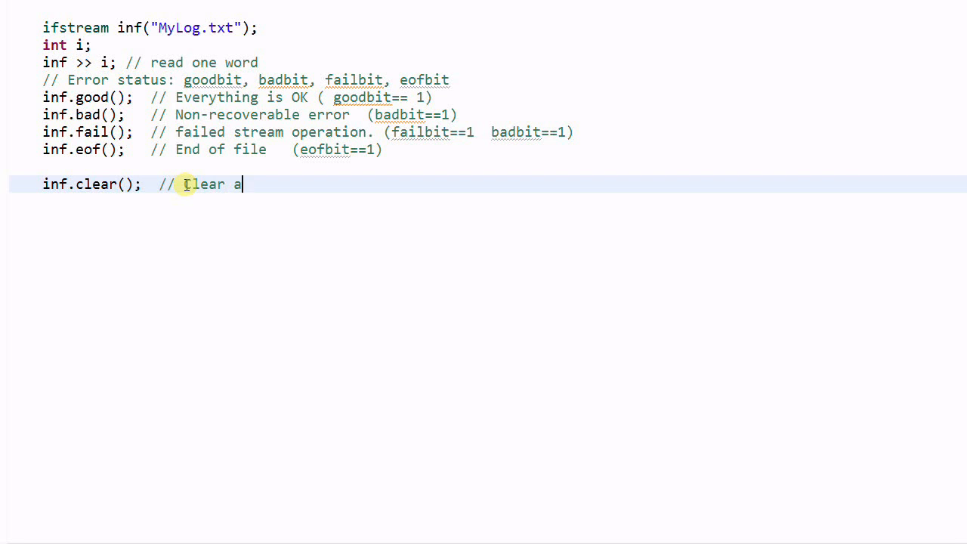
- Finish the 'Clear all the error status' comment and type inf.clear(ios::badbit);
type("ll the error s")
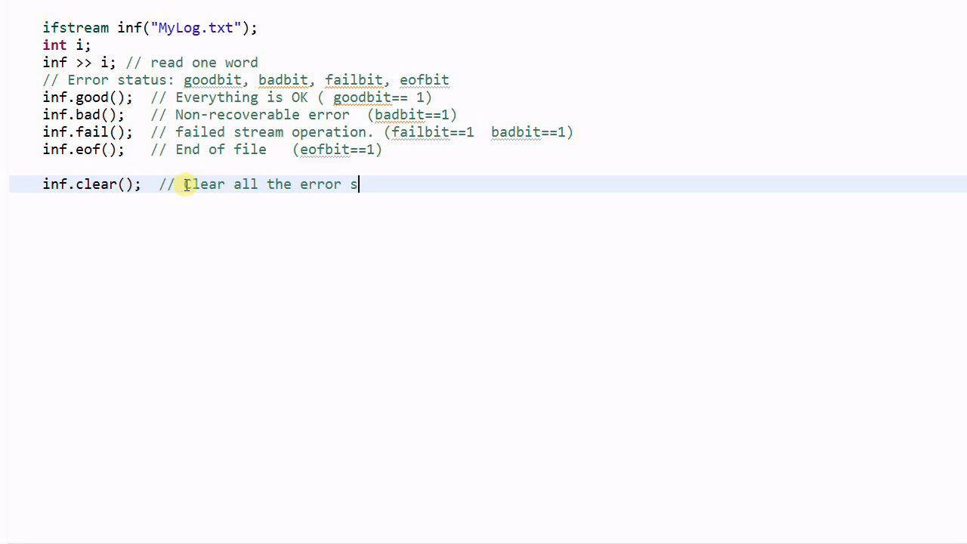
type("tatus")
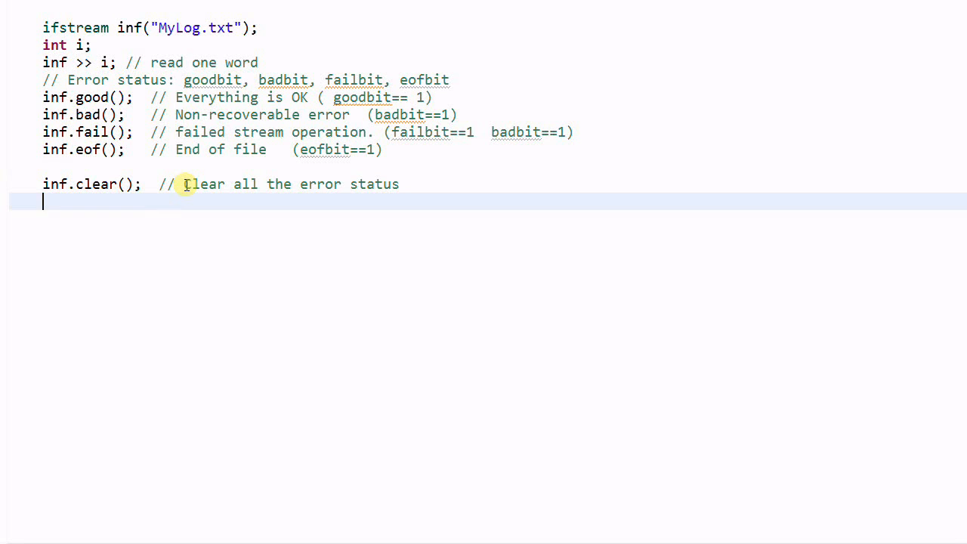
type("inf.c")
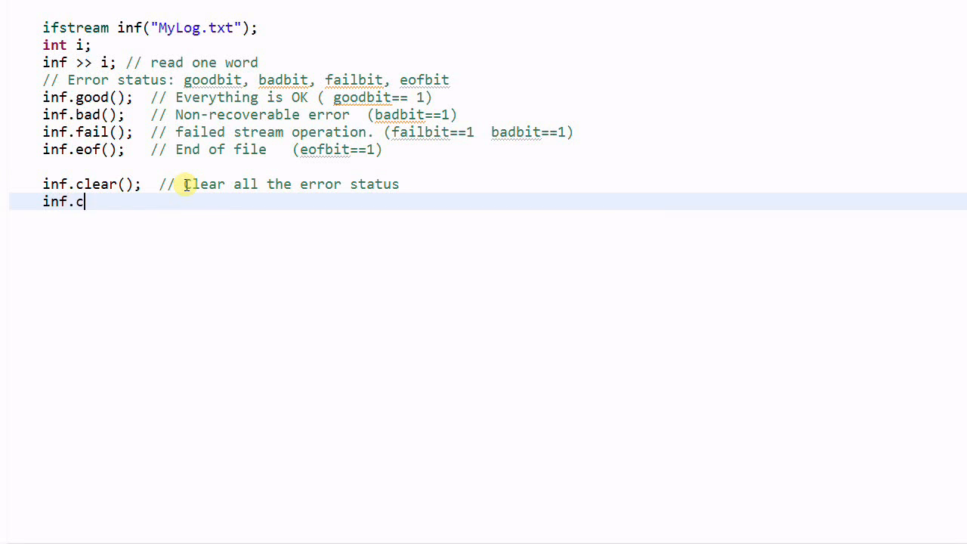
type("lear()")
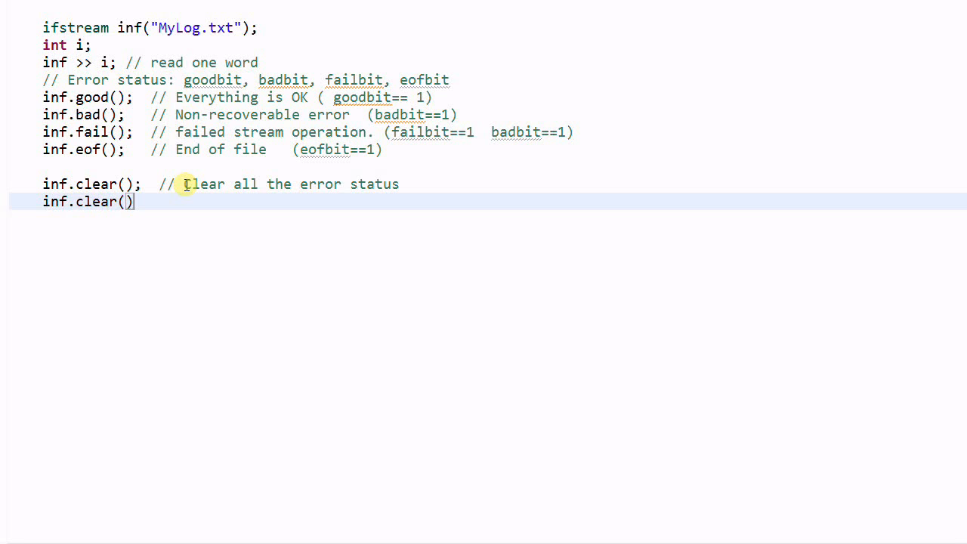
type("ios")
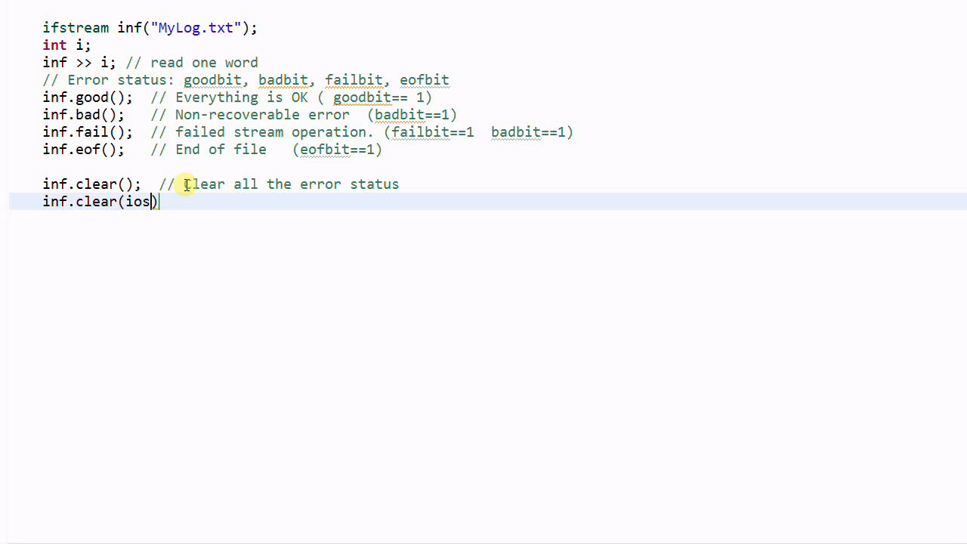
type("::badbit")
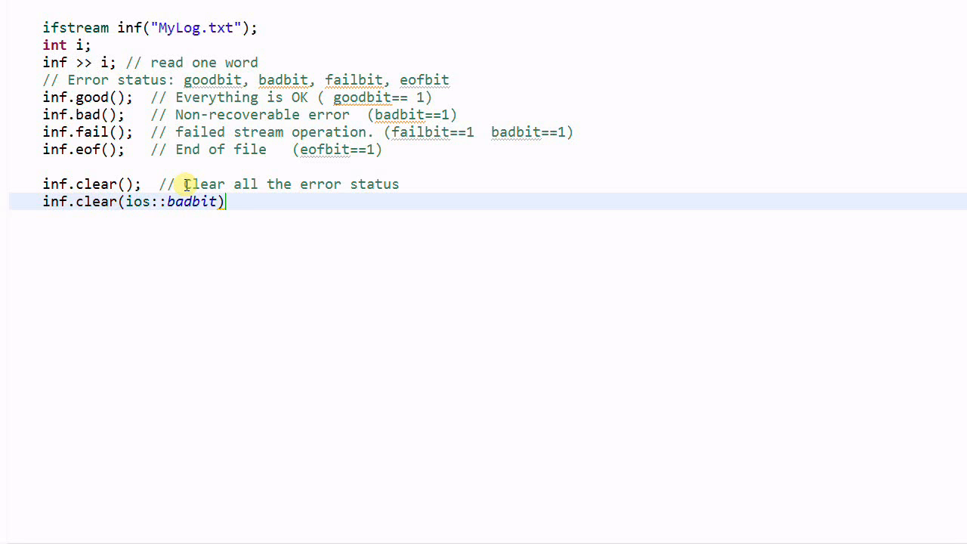
type(";")
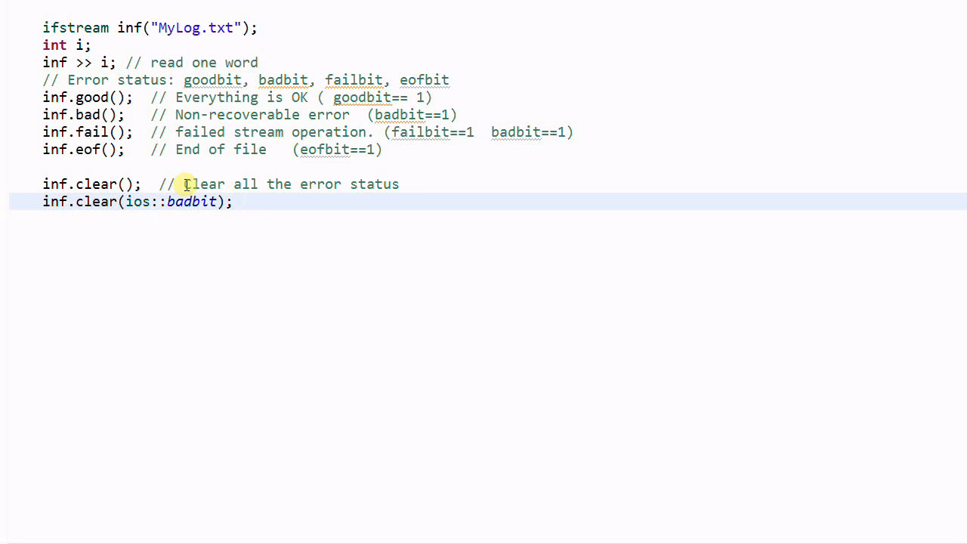
- Comment the badbit line as 'sets a new value to the error flag'
left_click(240, 201)
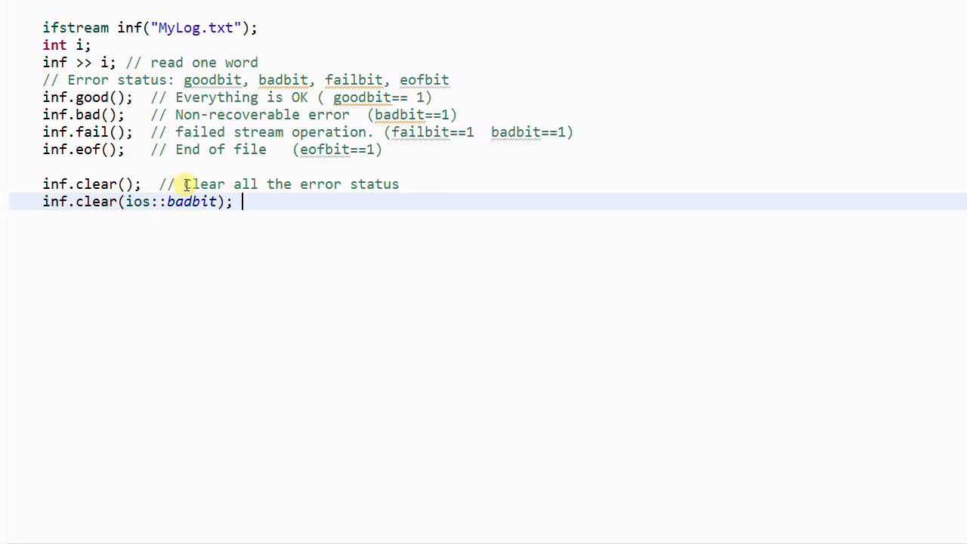
type("//")
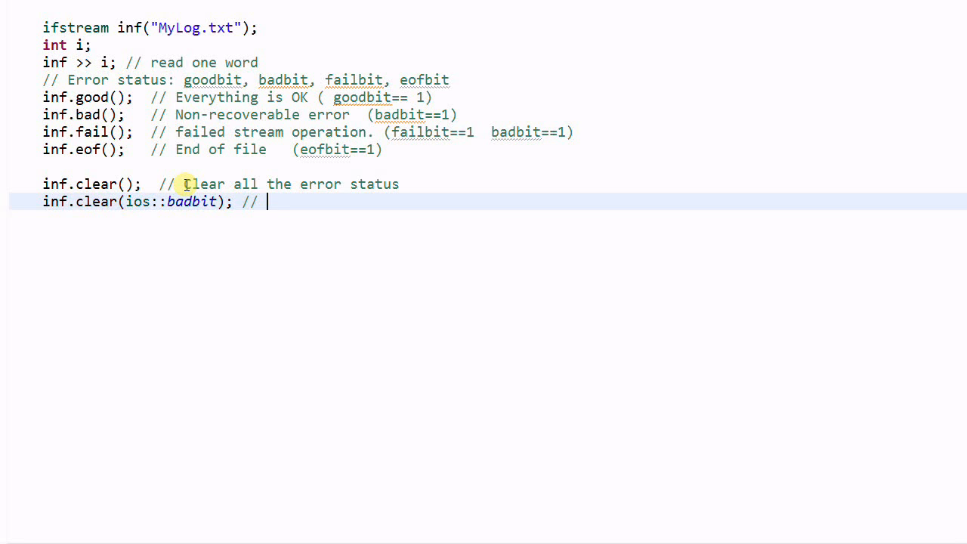
type("sets a")
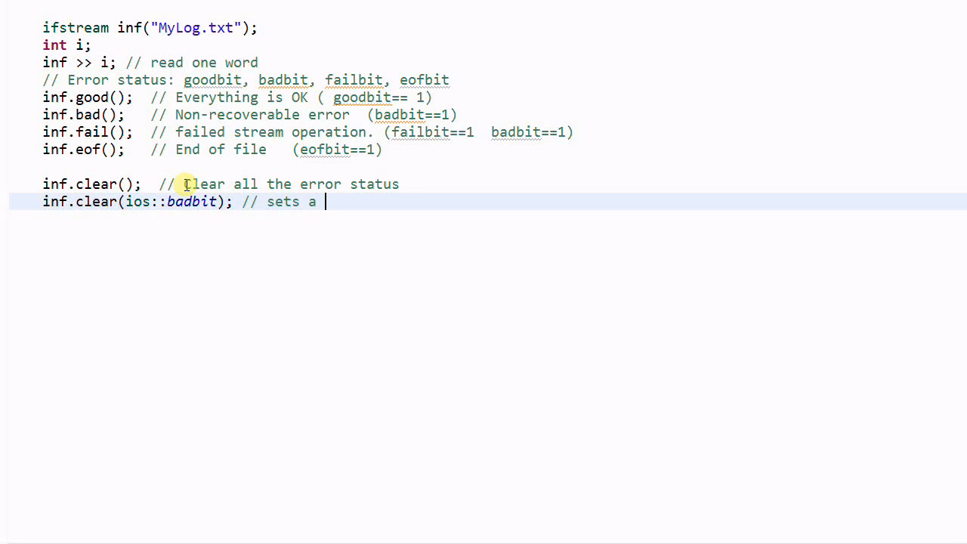
type("new value")
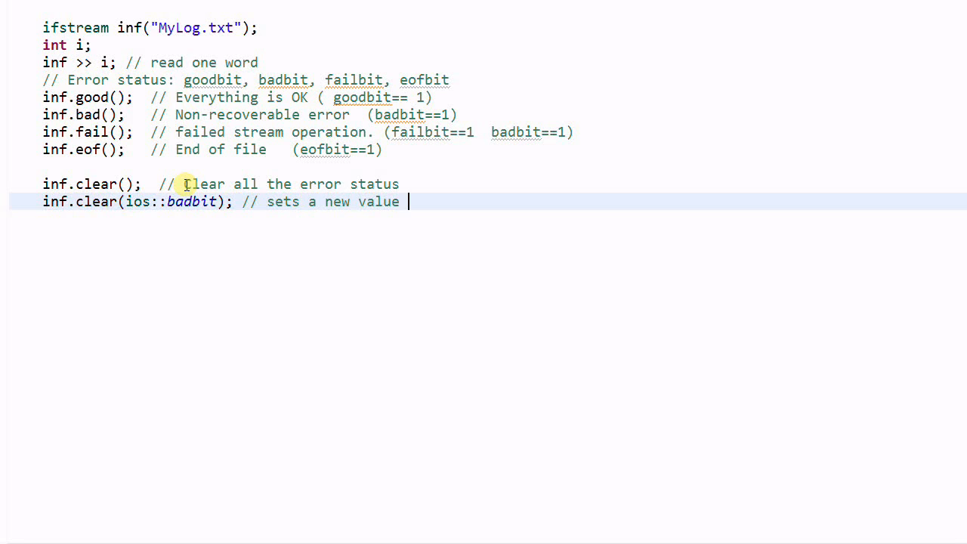
type("to the erro")
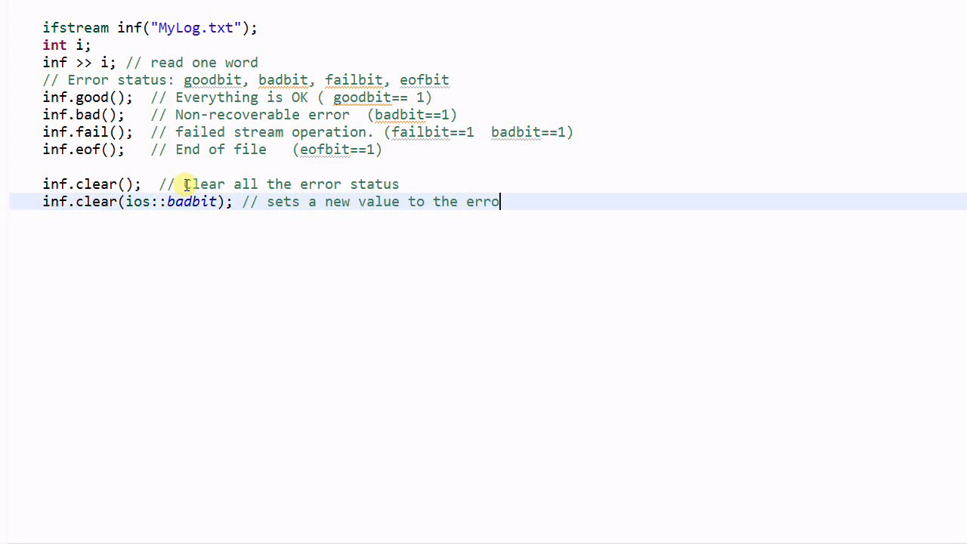
type("r flag")
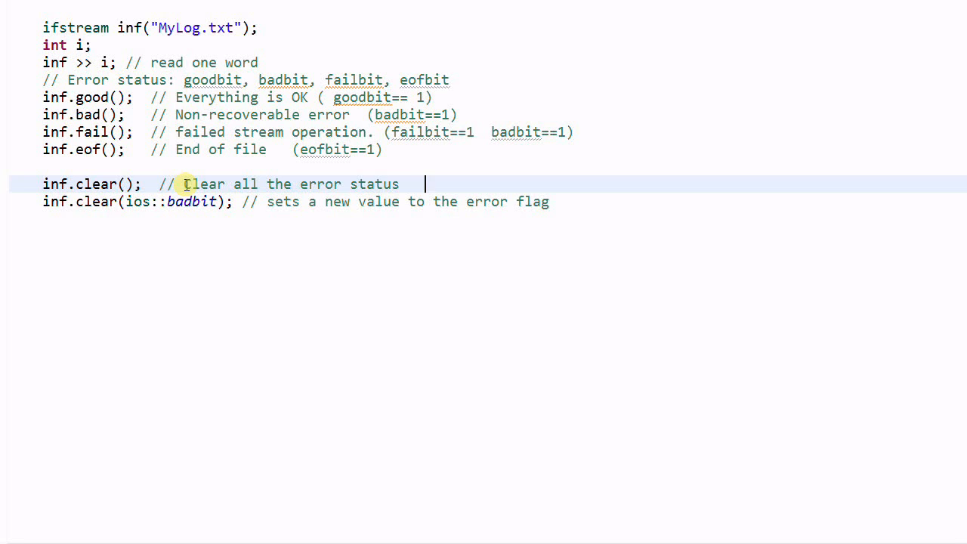
- Append the equivalent form clear(ios::goodbit) to the inf.clear(); comment
type("clear")
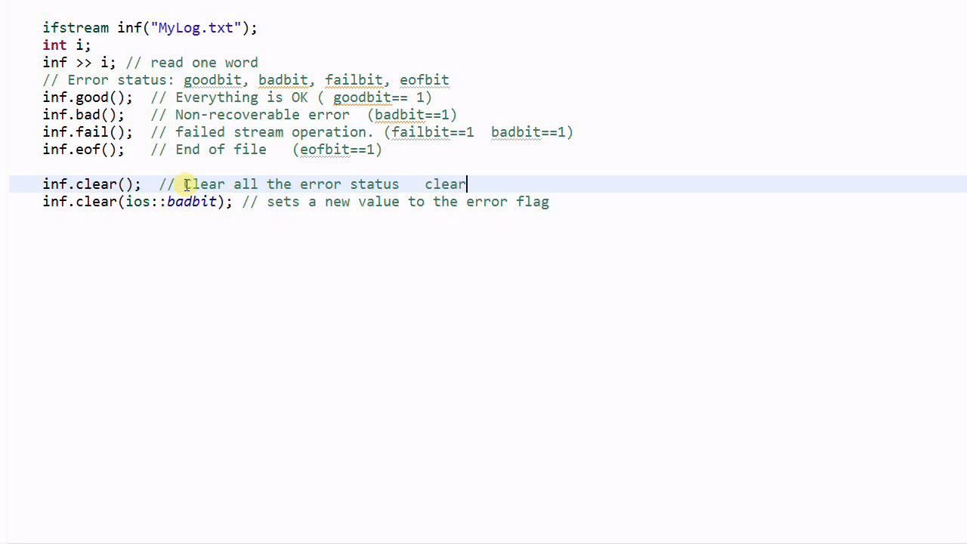
type("(ios:")
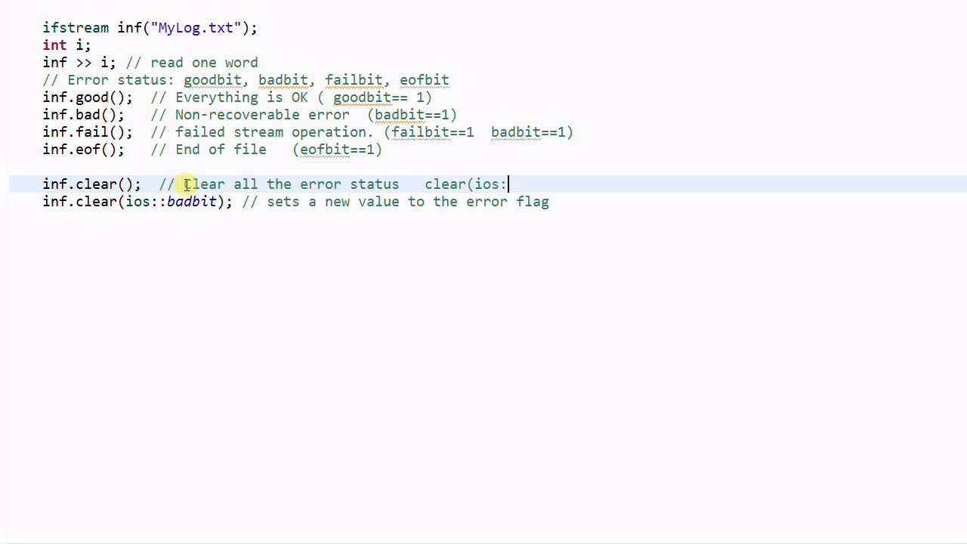
type("goodbit)")
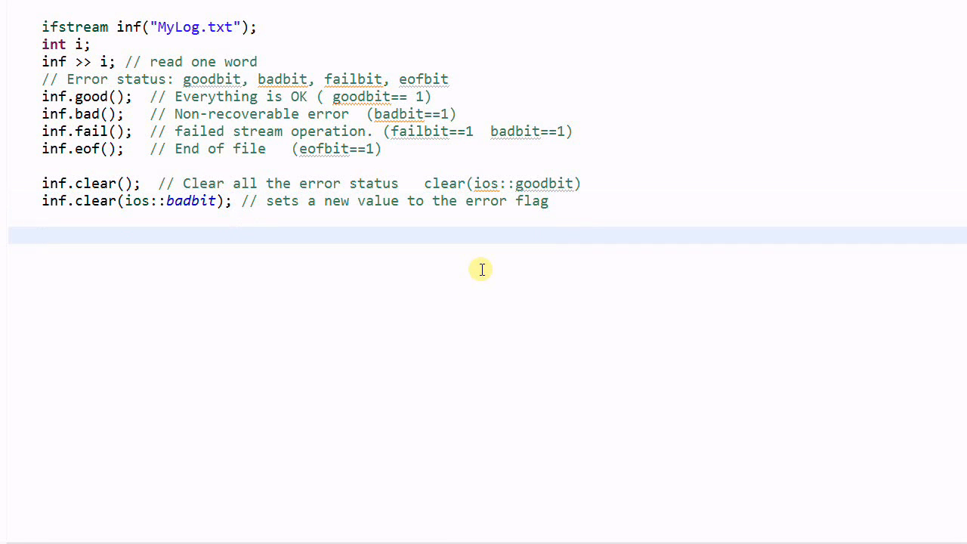
- Add inf.rdstate(); with the comment 'Read the current status flag'
type("inf.rds")
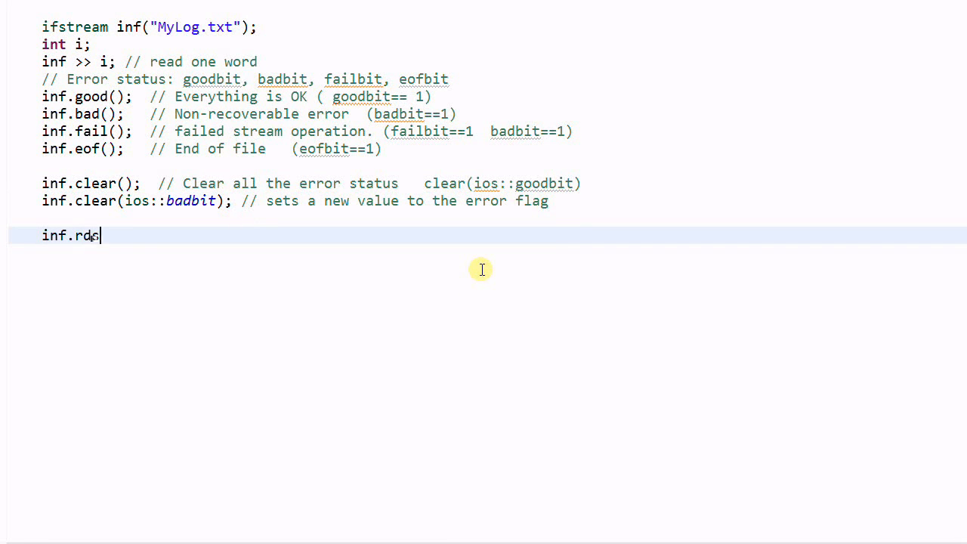
type("tate();")
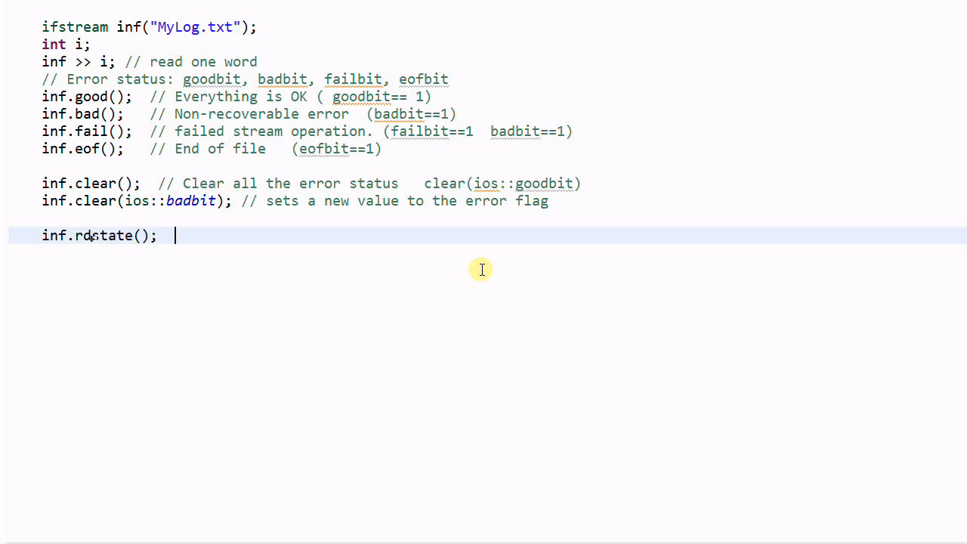
type("// Read")
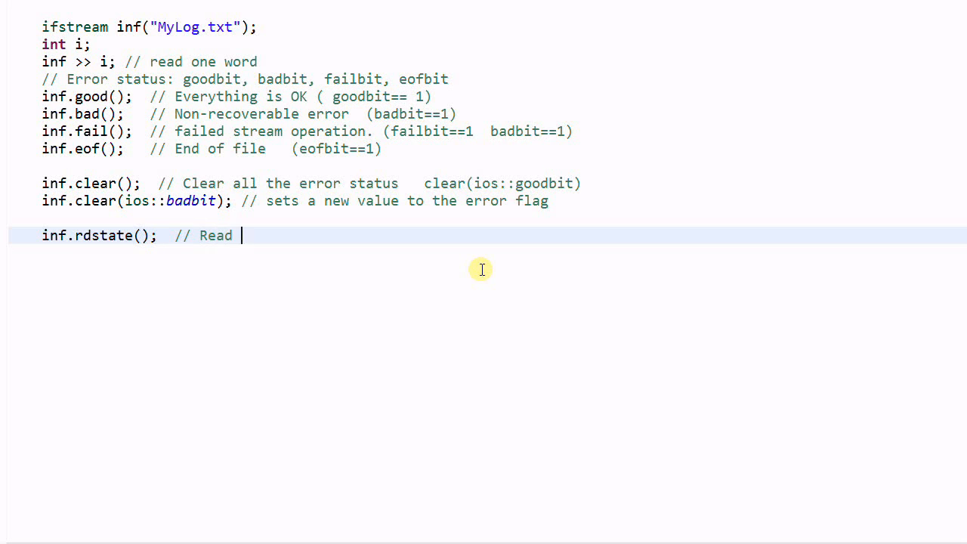
type("the current status flag")
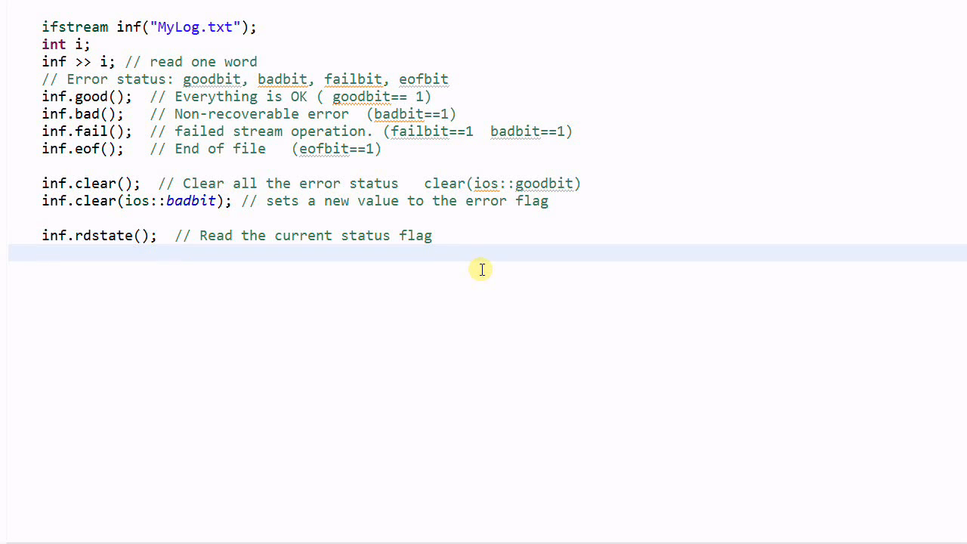
- Type inf.clear(inf.rdstate() & ~ios::failbit); commented 'Clear only the failbit'
type("inf.")
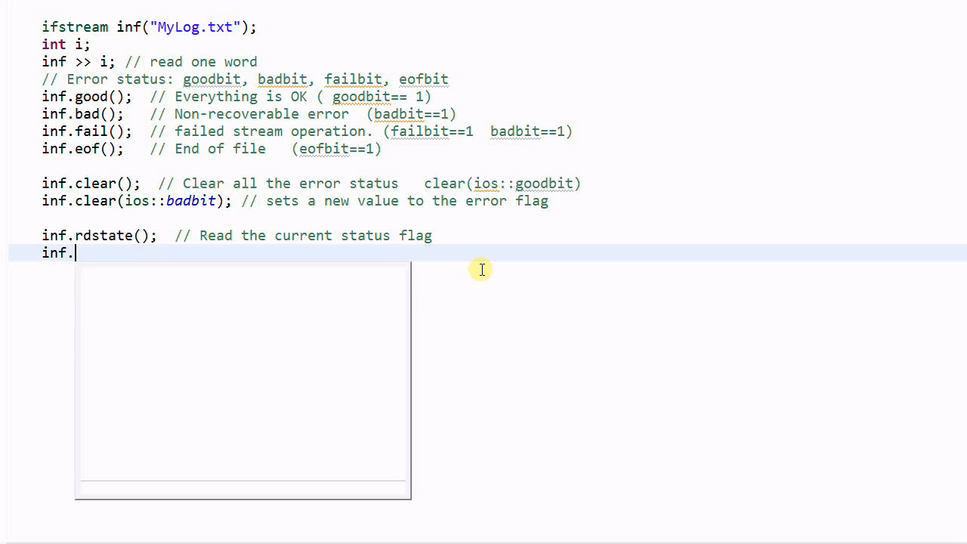
type("clear()")
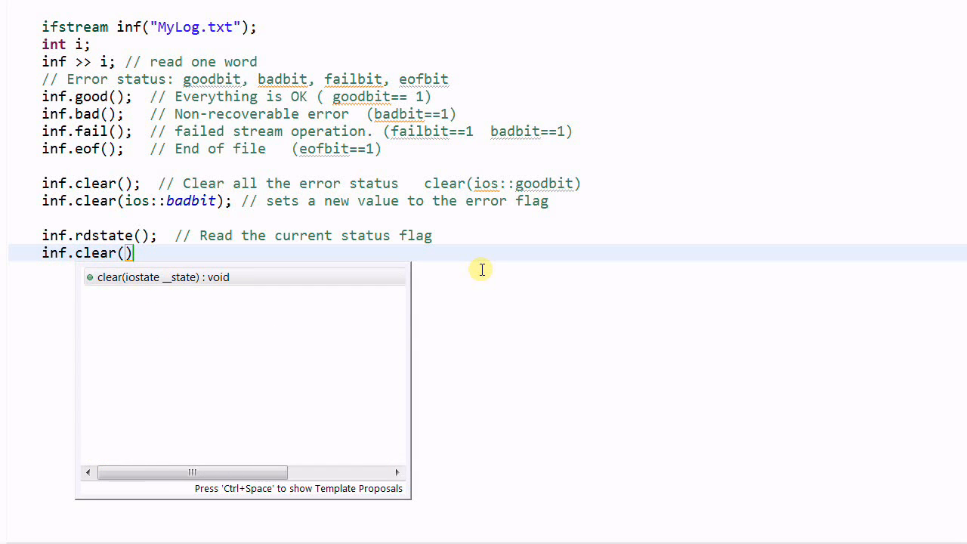
type("inf.rdstat")
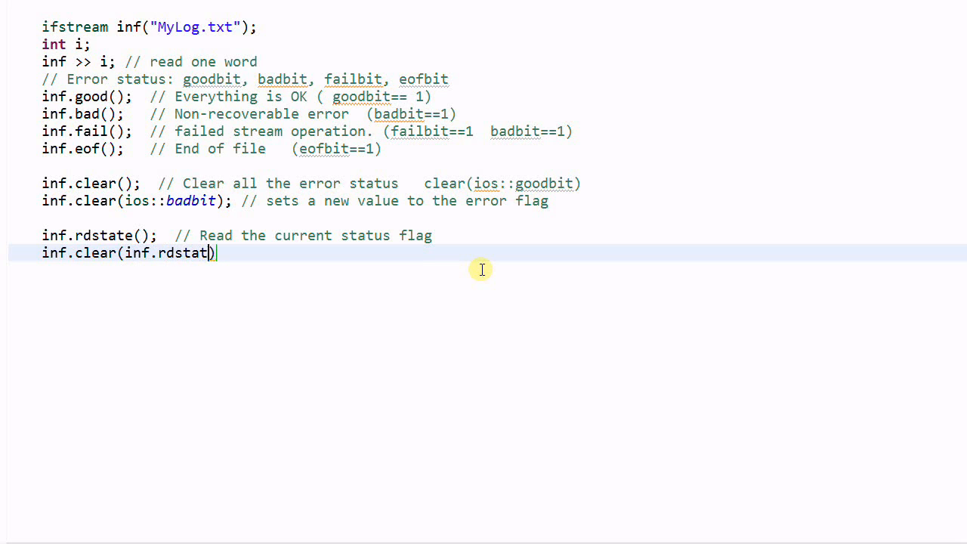
type("e() &)")
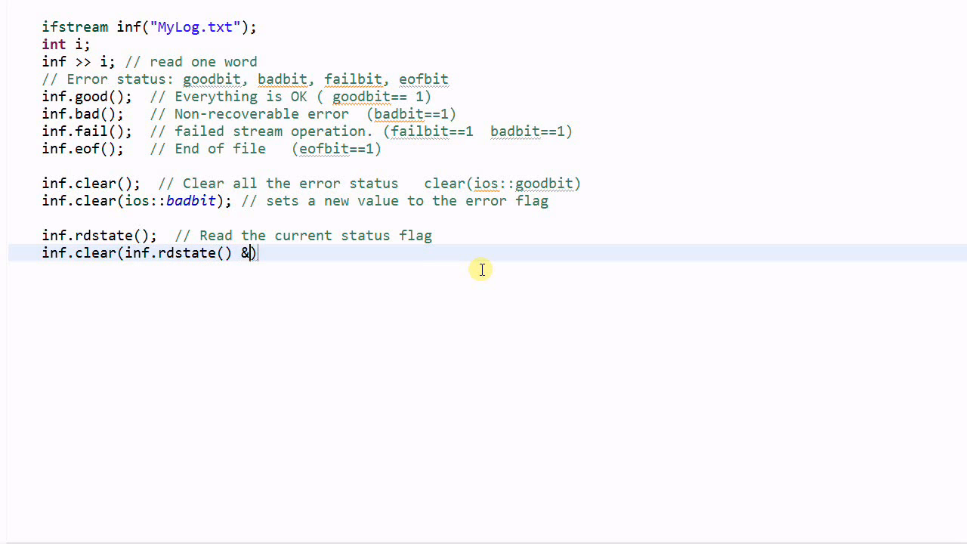
type("~")
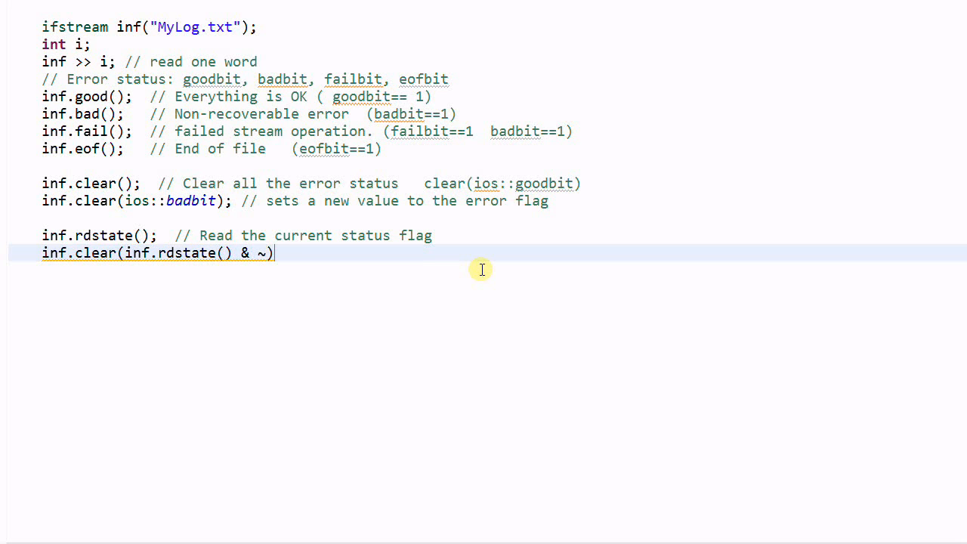
type("ios::fail")
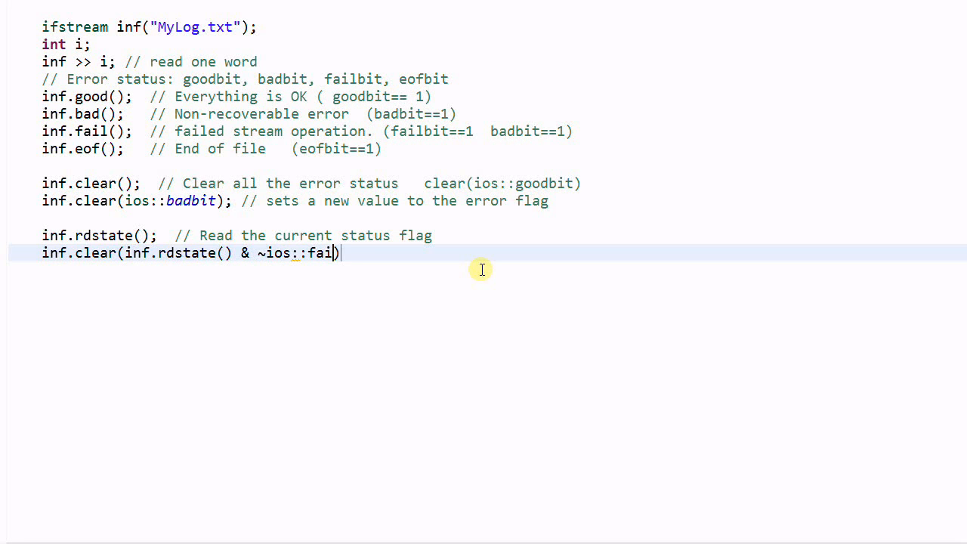
type("bit); // Clear only the fail")
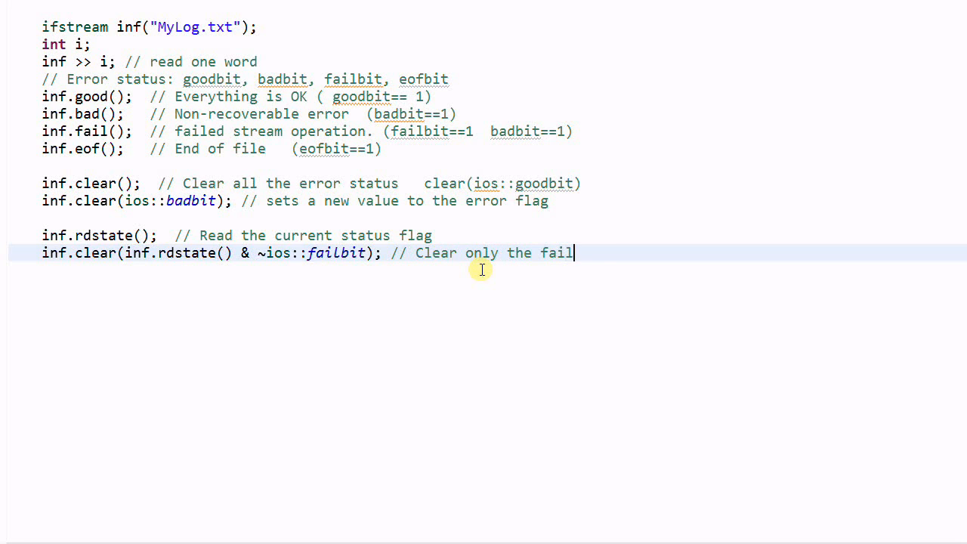
type("bit")
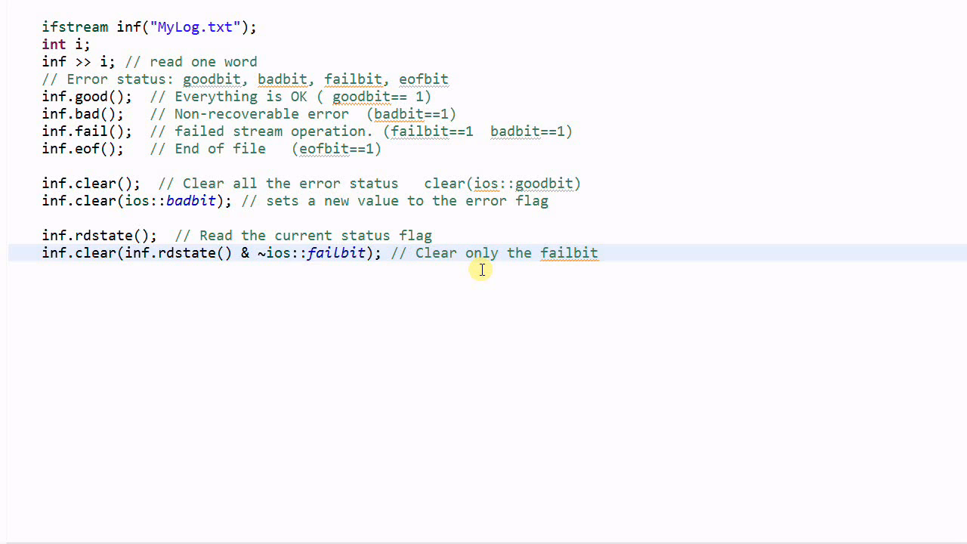
- Write if (inf) with cout << "Read successfully"; beneath it
type("if")
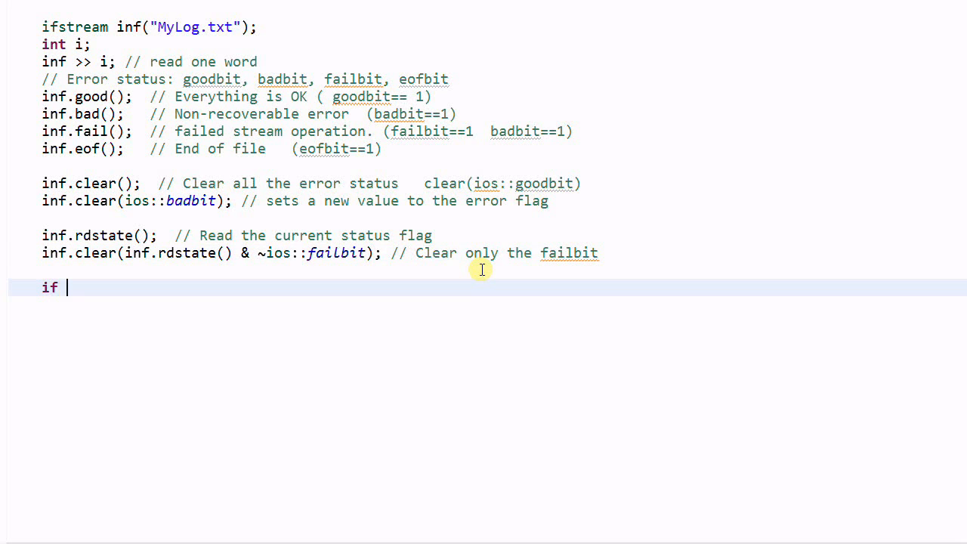
type("()")
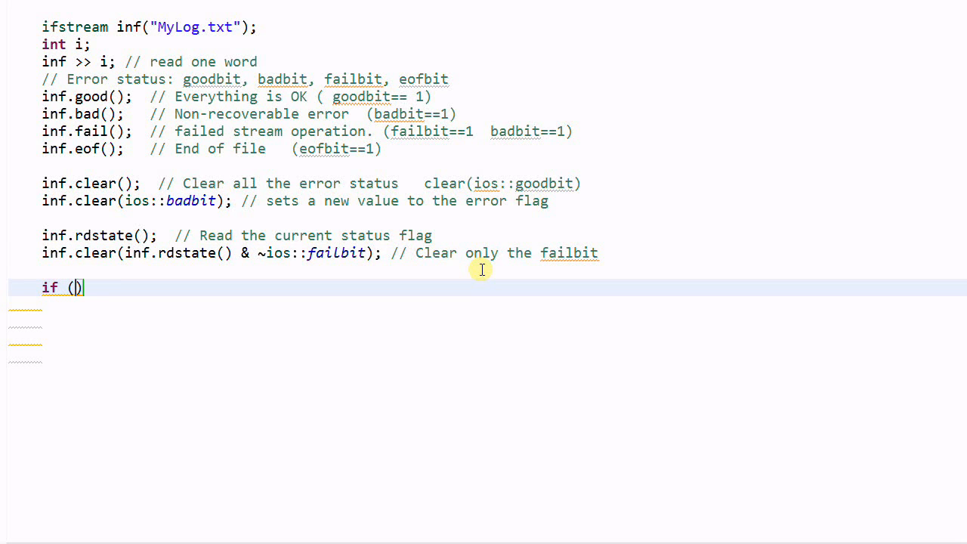
type("inf")
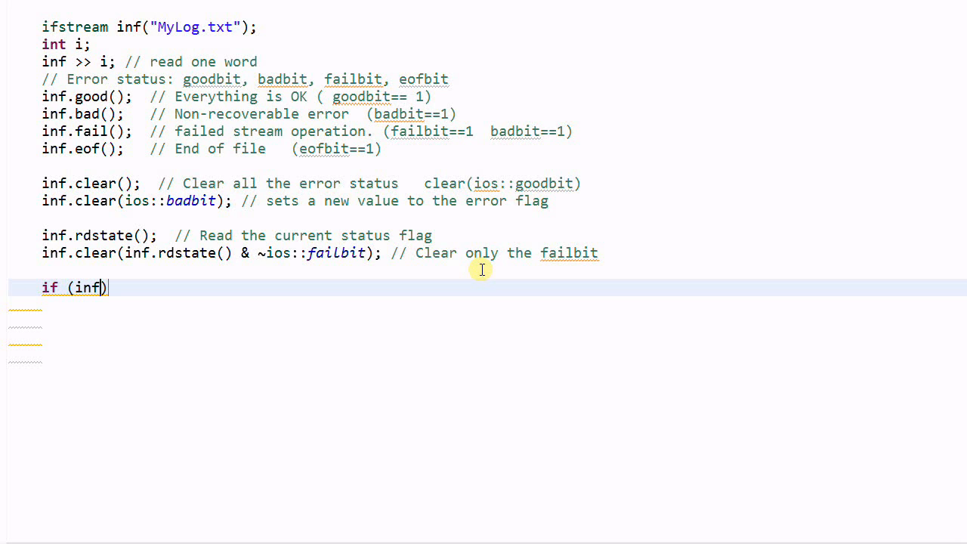
type("\" \"")
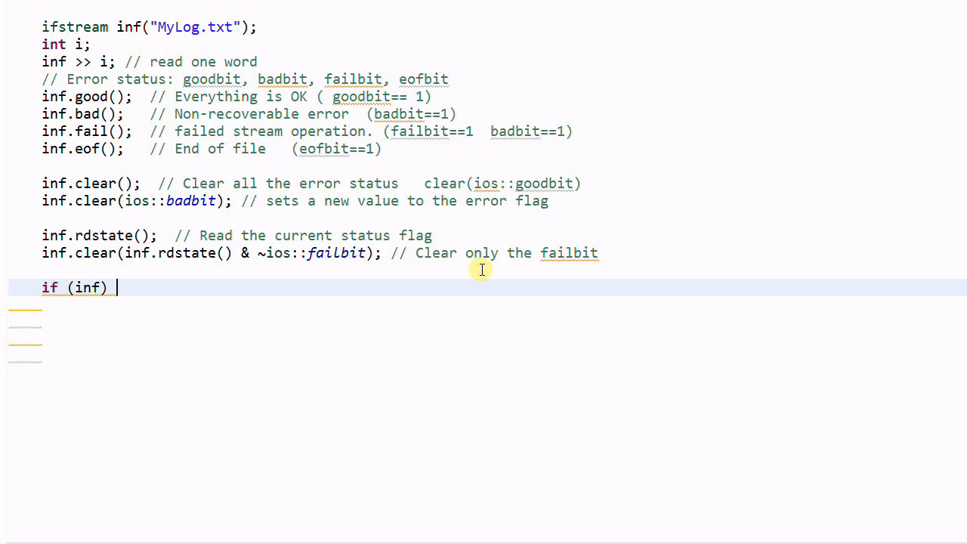
type("cou")
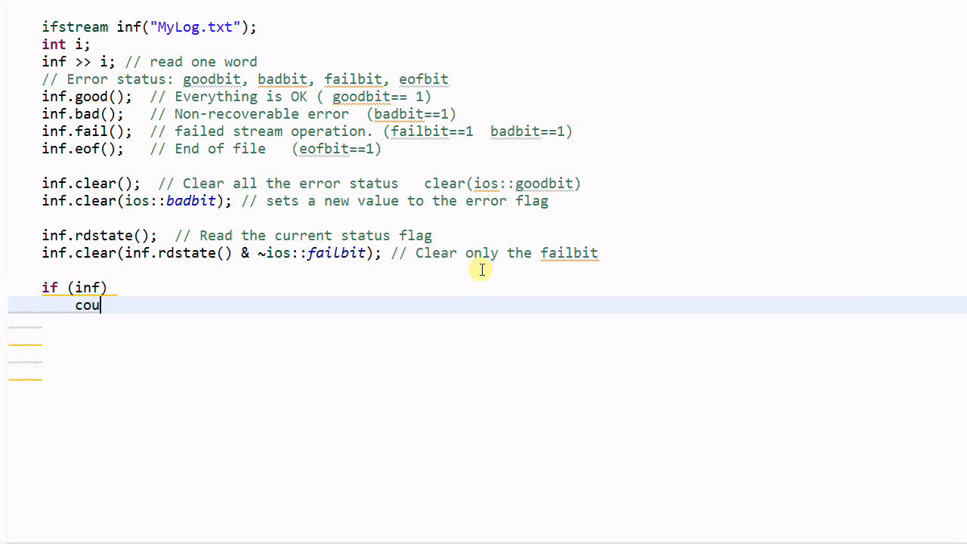
type("t << \"R\"")
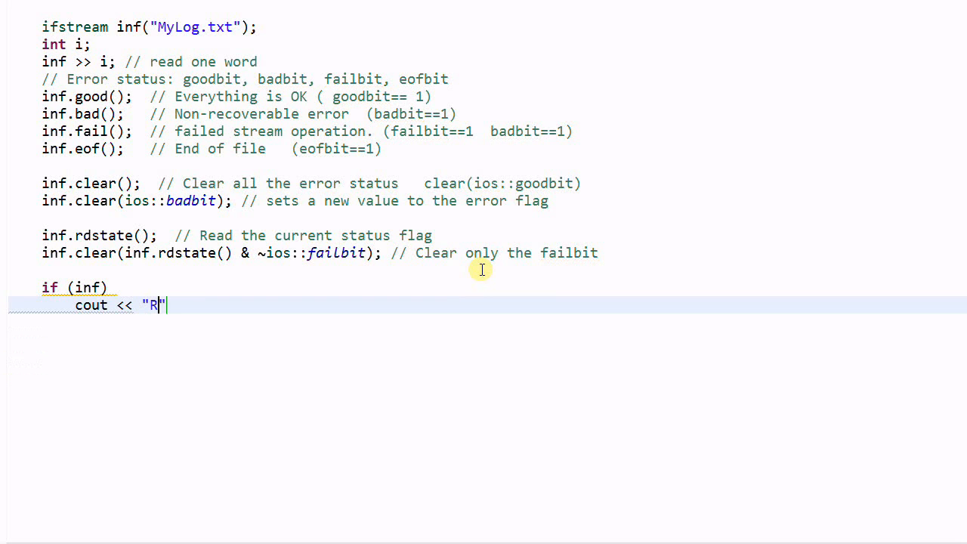
type("ead succ")
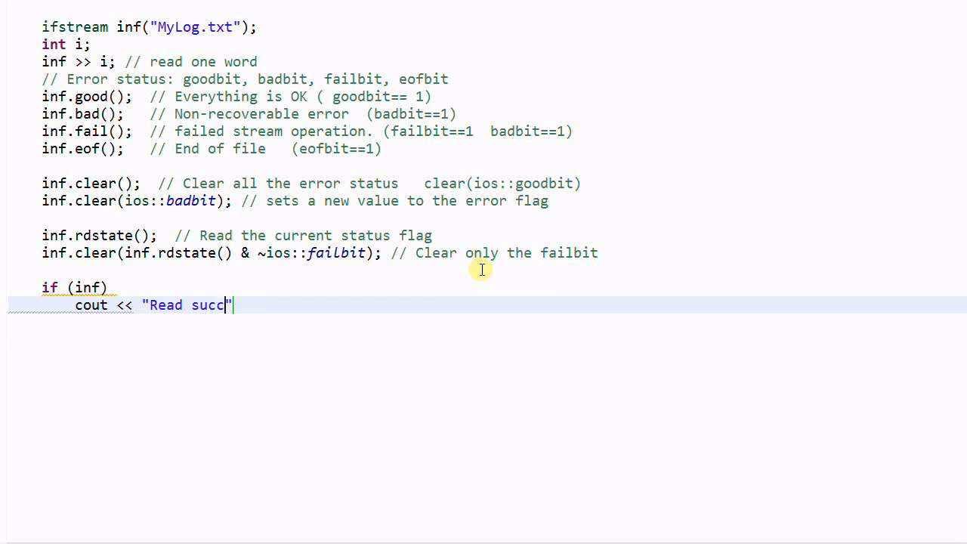
type("esfully")
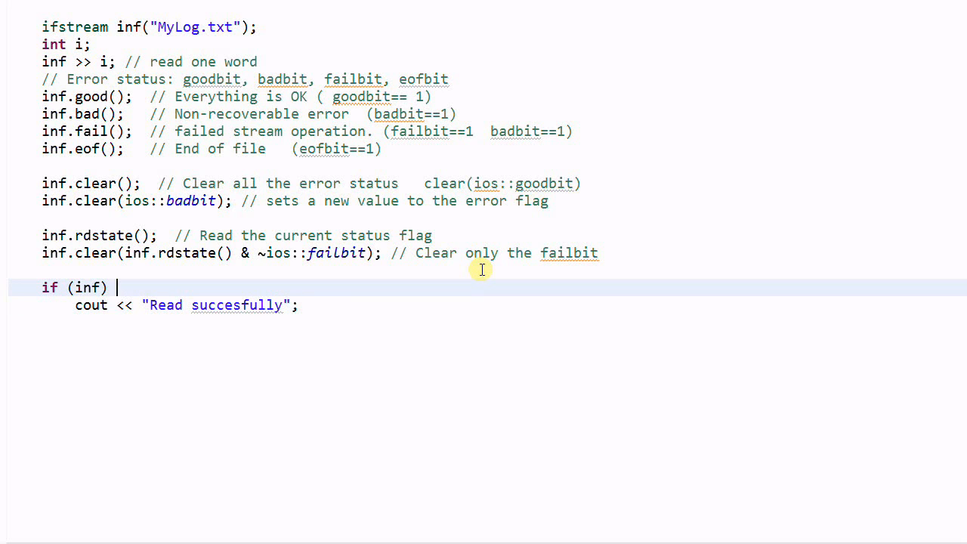
- Comment the test as 'Equivalent to: if (!inf.fail())'
type("// Equ")
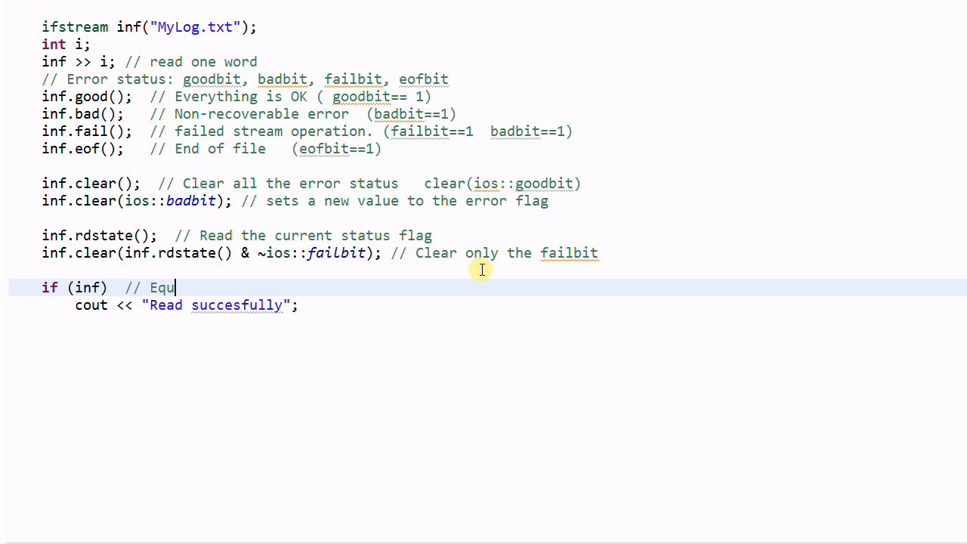
type("ive")
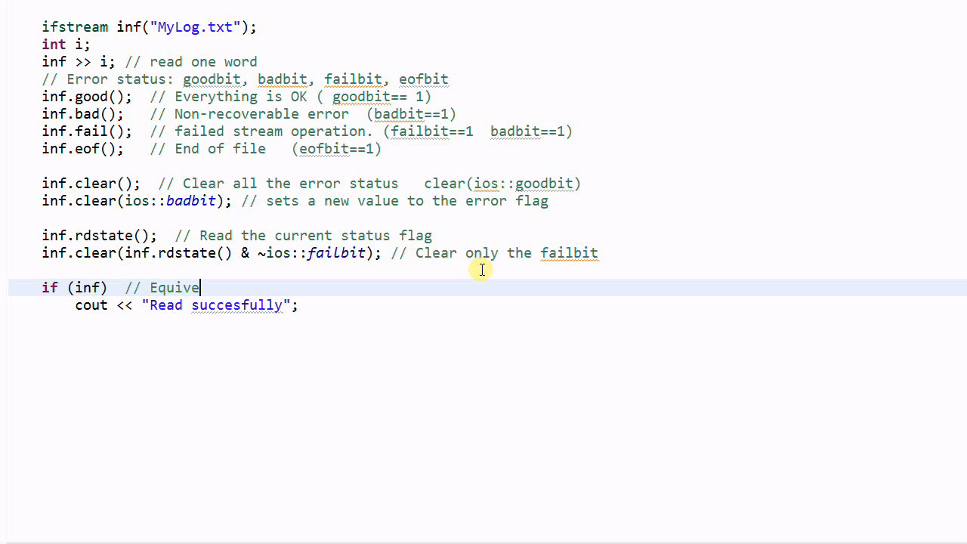
type("lent to: i")
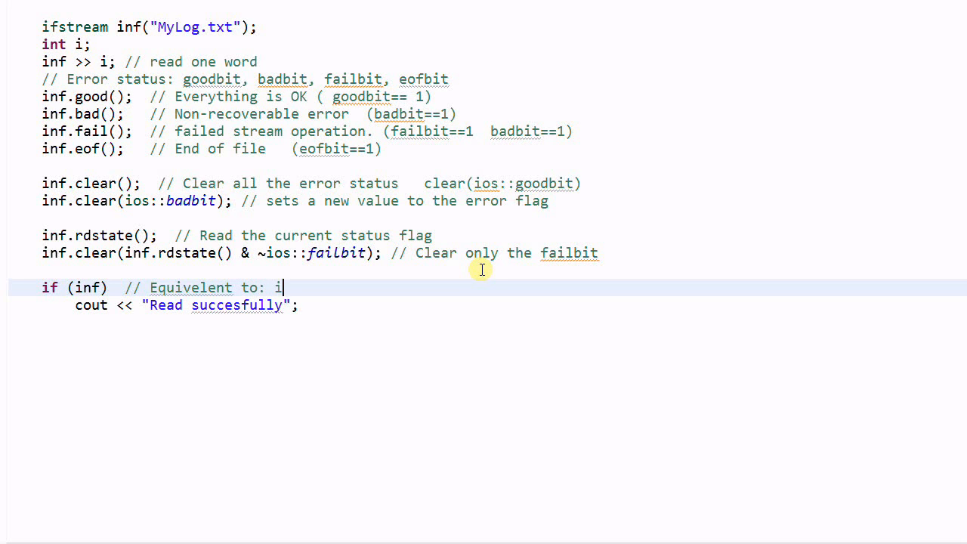
type("if (!")
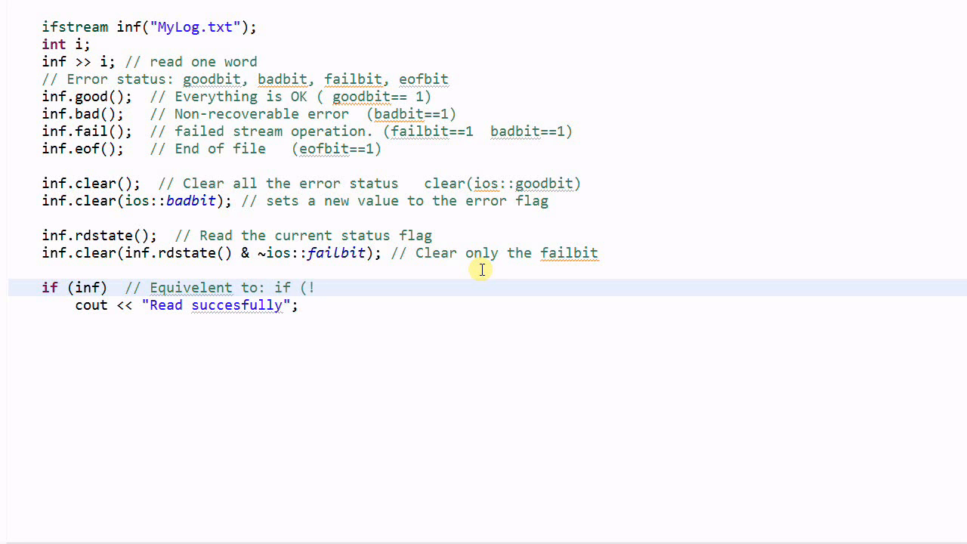
type("inf.fail")
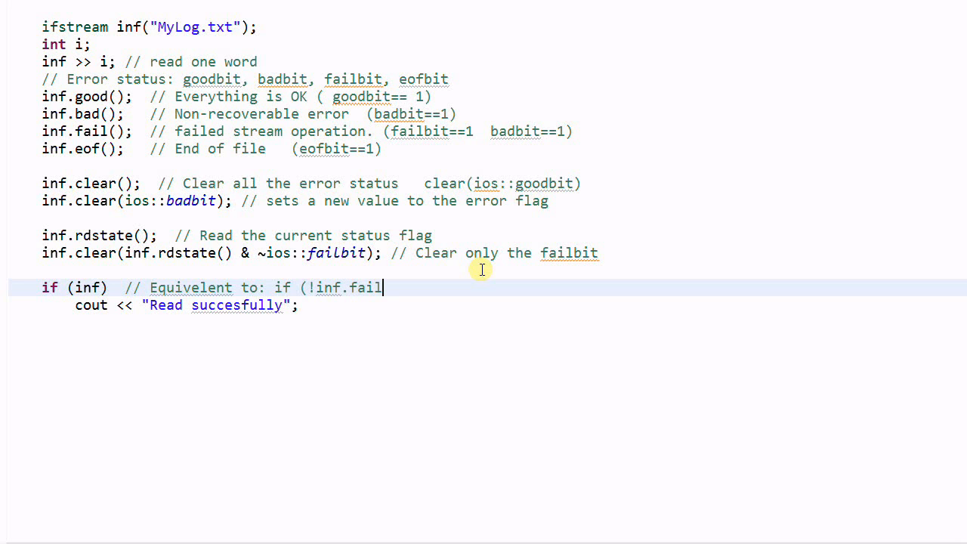
type("()")
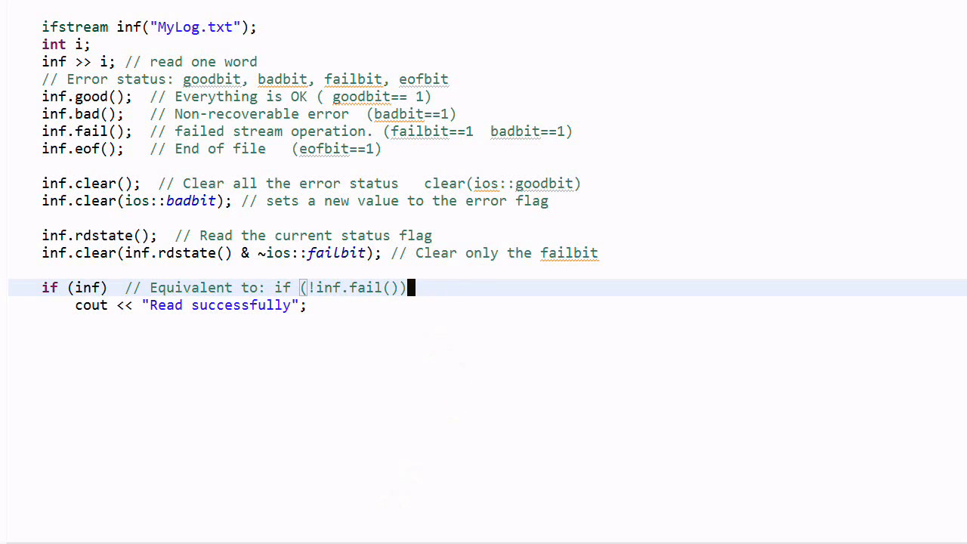
- Add if (inf >> i) printing "Read successfully" and highlight its >> operator
type("if")
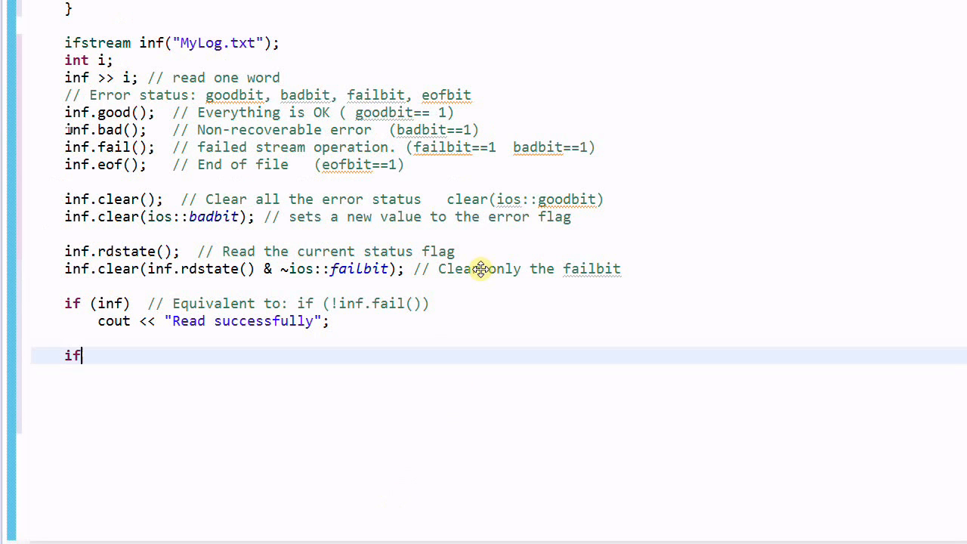
type("(inf >> )")
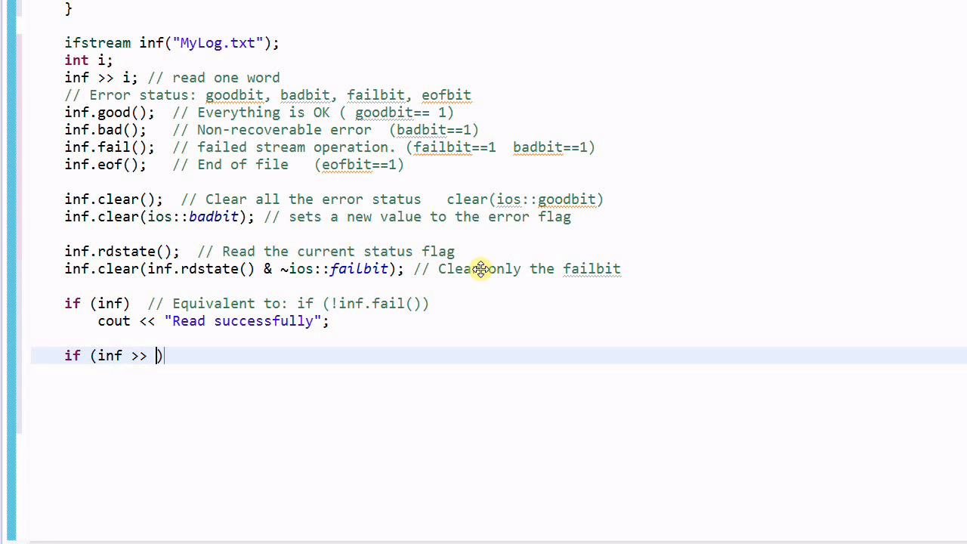
type("i")
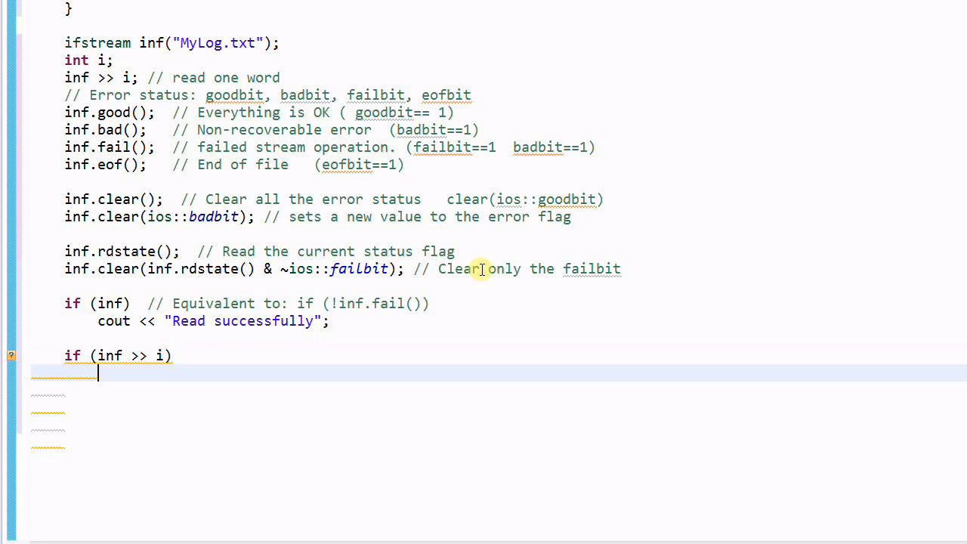
type("cout << \"Read")
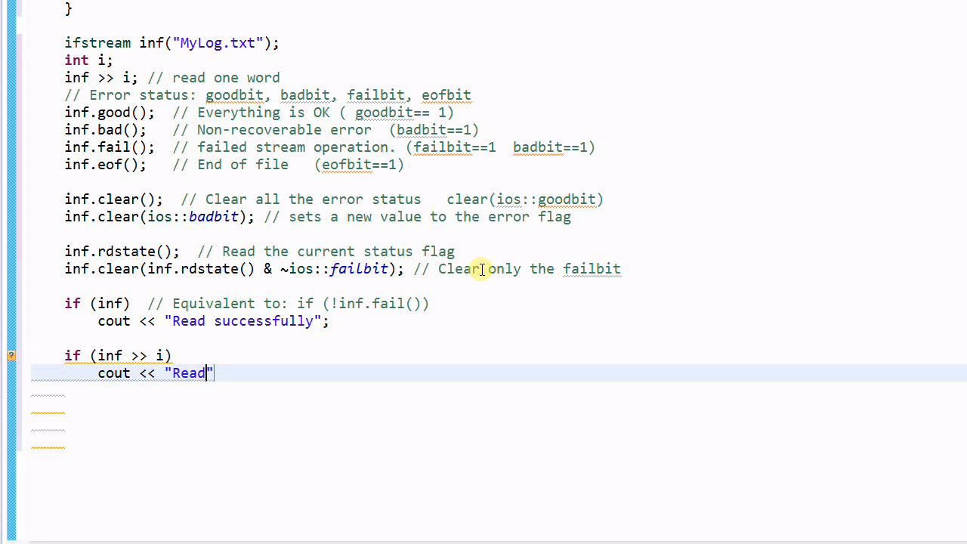
type("successf")
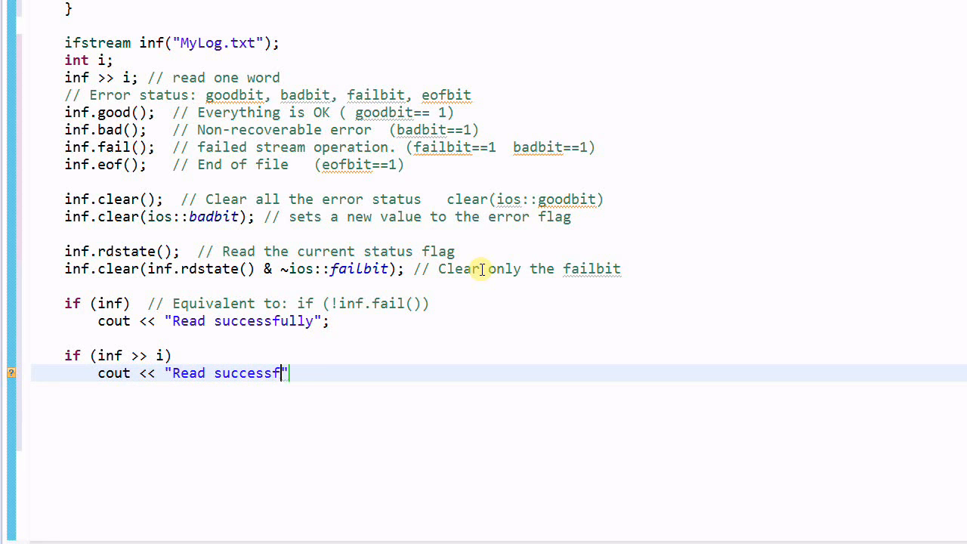
type("ully")
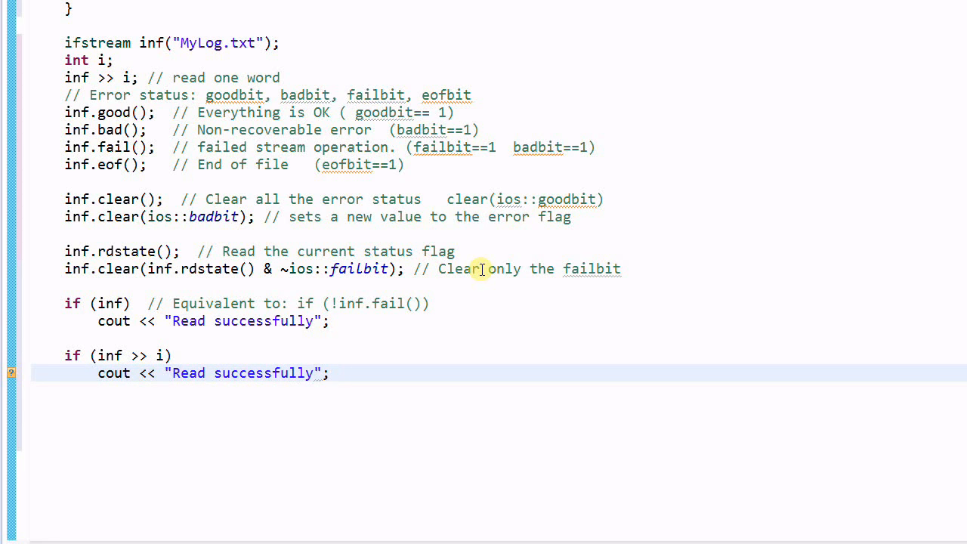
double_click(140, 355)
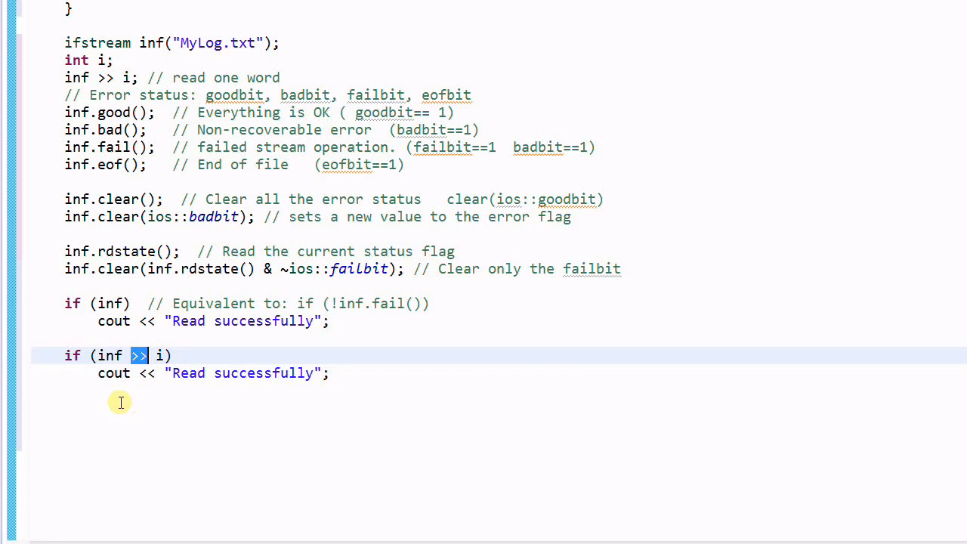
left_click(342, 372)
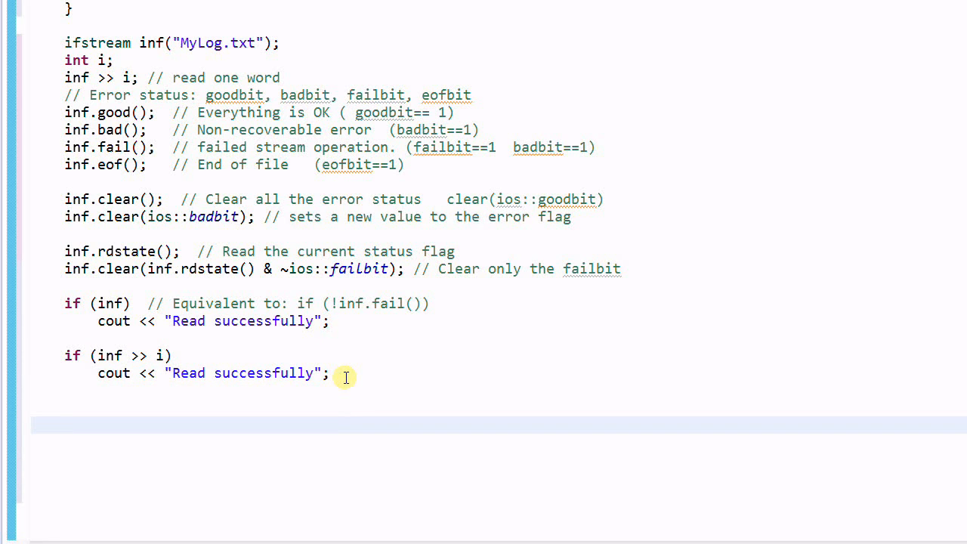
- Add the section comment '// Handle the errors with exceptions'
type("//")
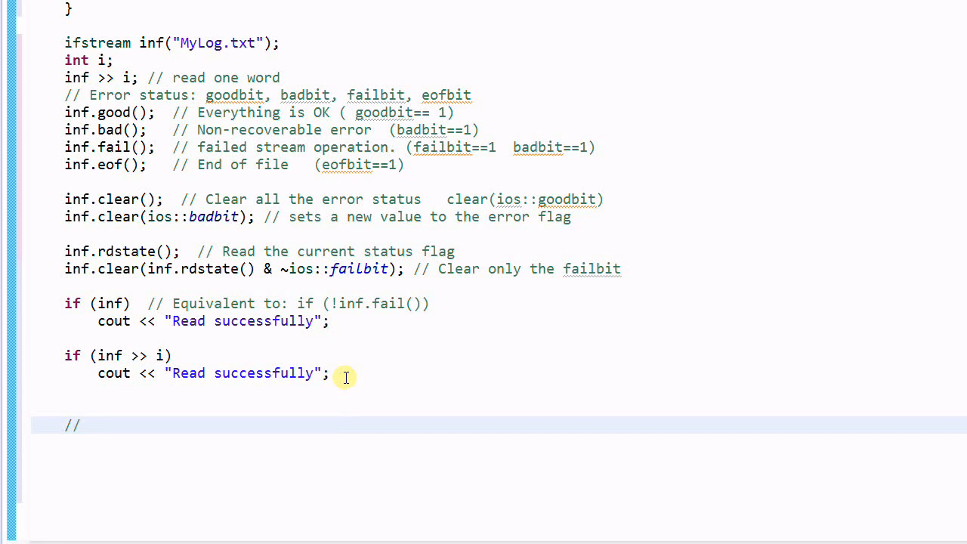
type("Han")
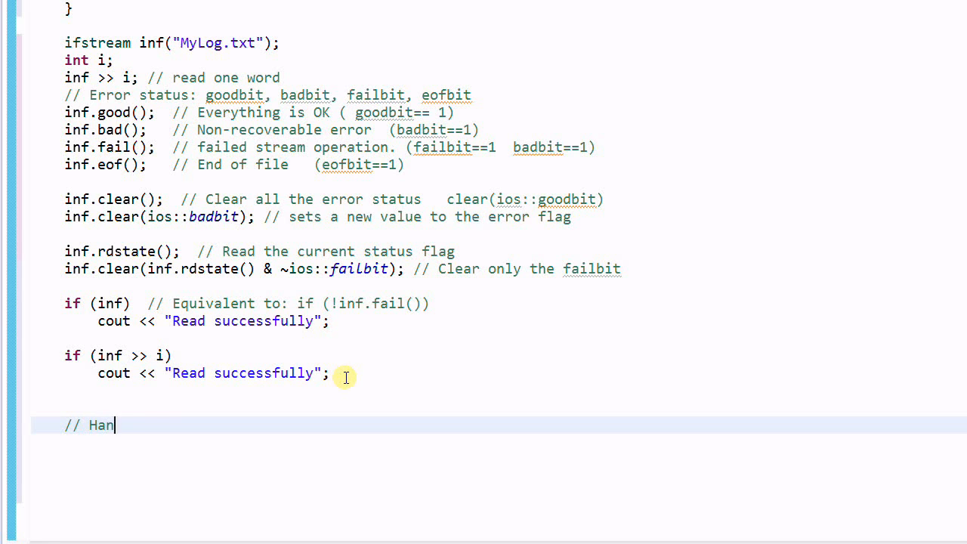
type("dle the errors with ex")
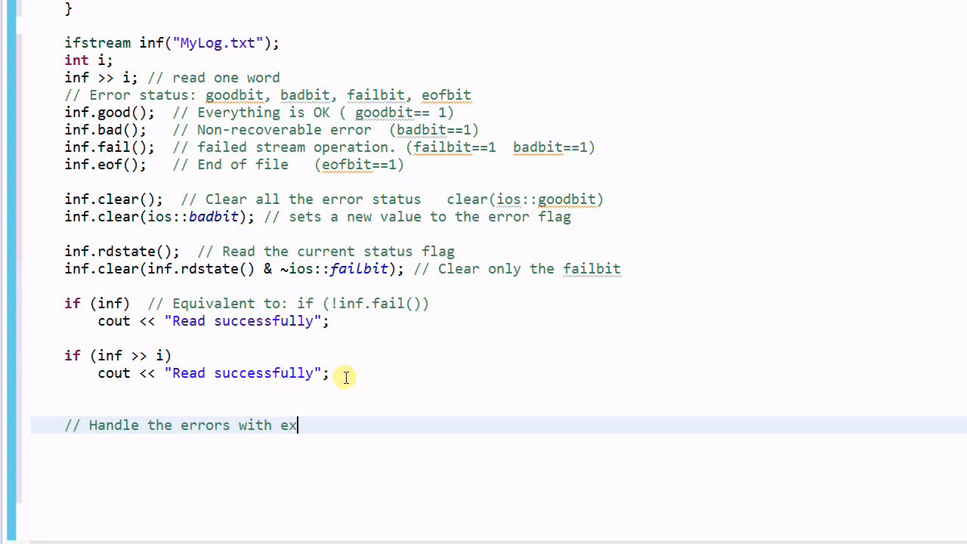
type("ceptions")
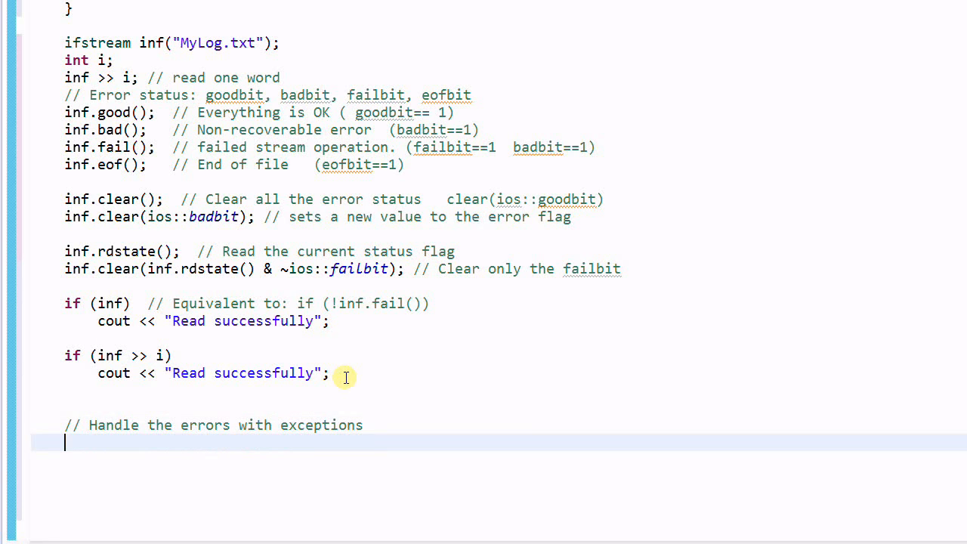
- Add inf.exceptions(ios::badbit | ios::failbit); commented as setting the exception mask
type("inf")
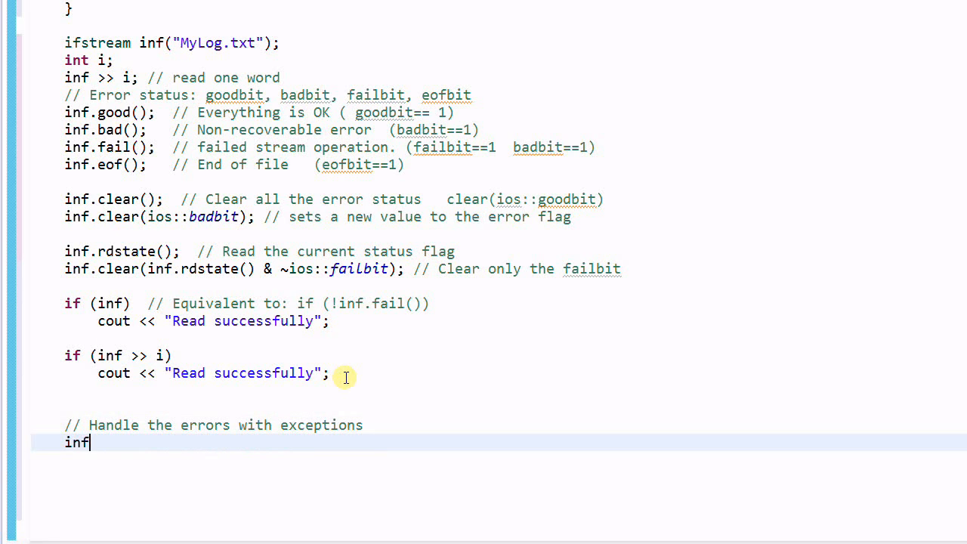
type(".excep")
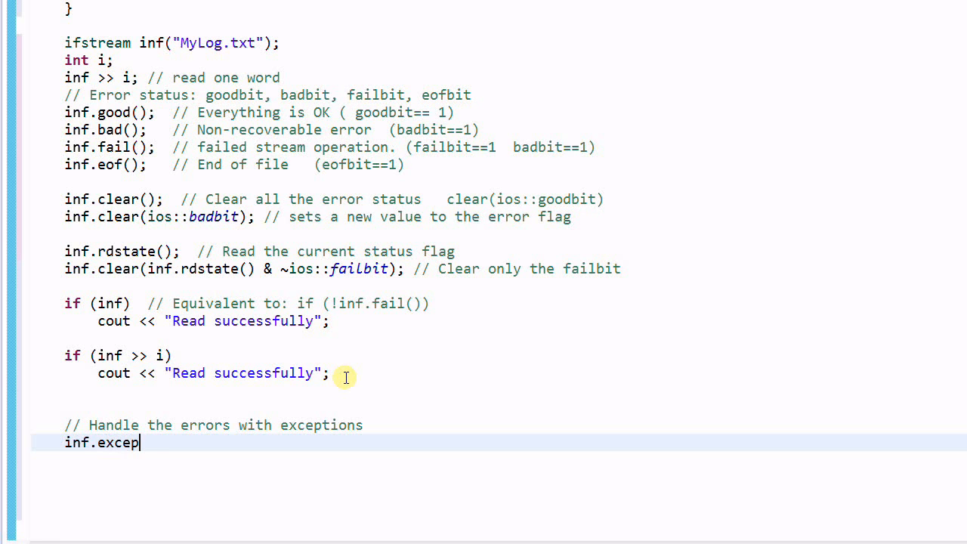
type("tions(ios::")
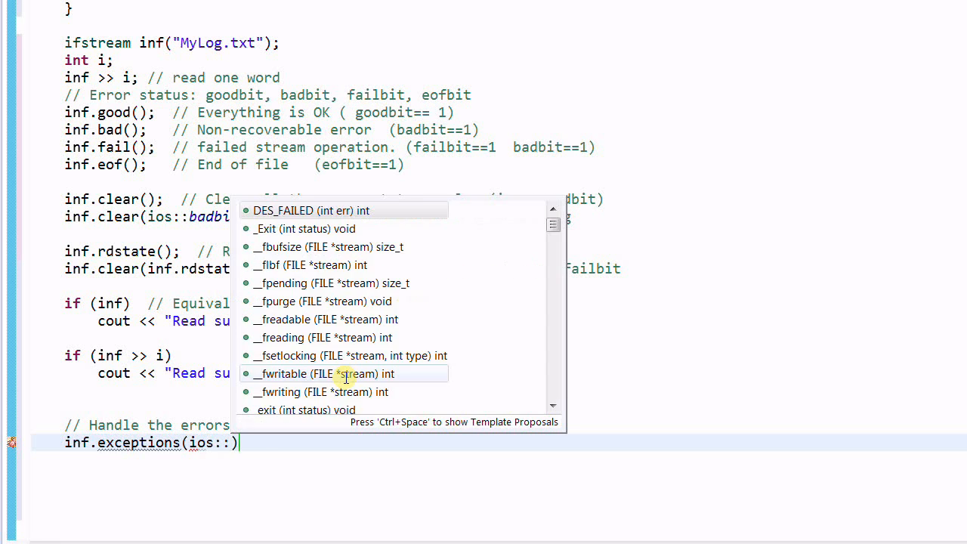
type("badbit)")
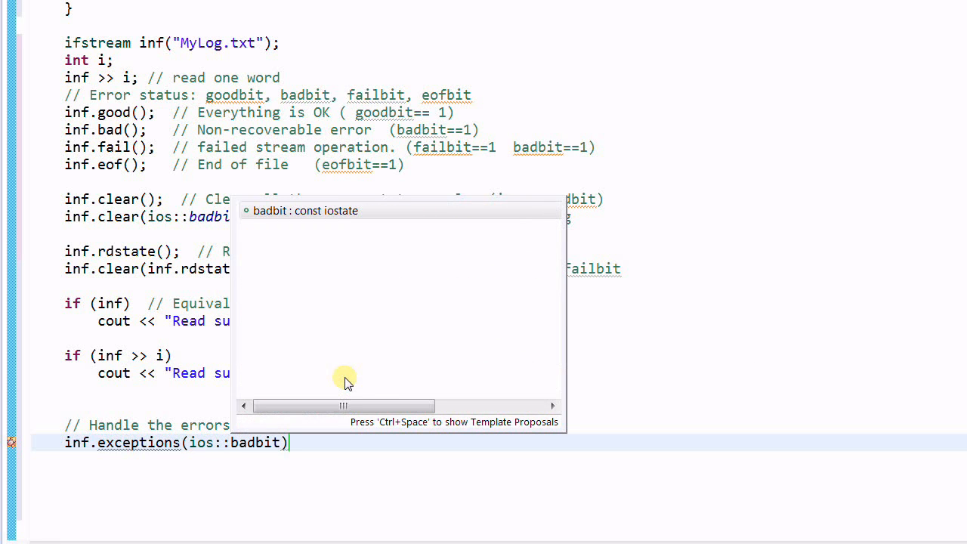
type("| ios")
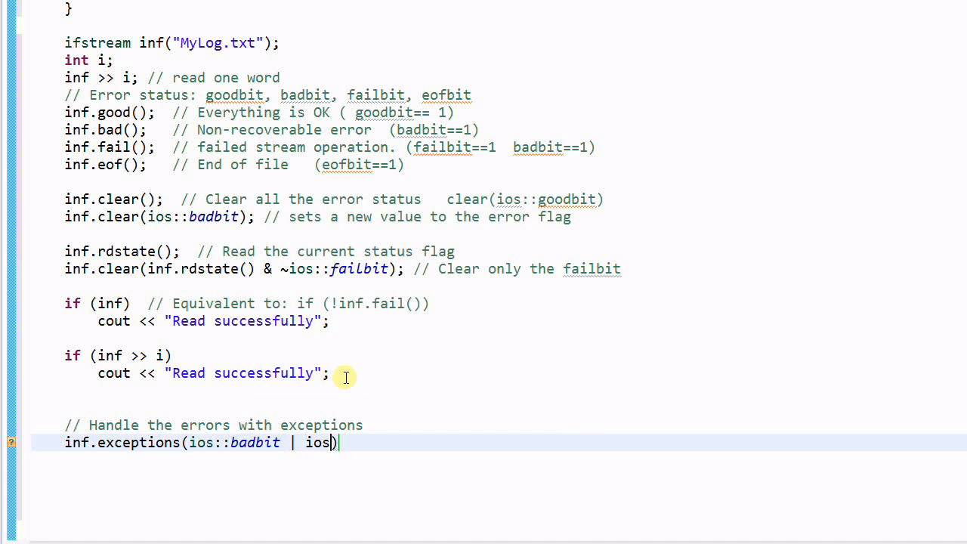
type("::failbit")
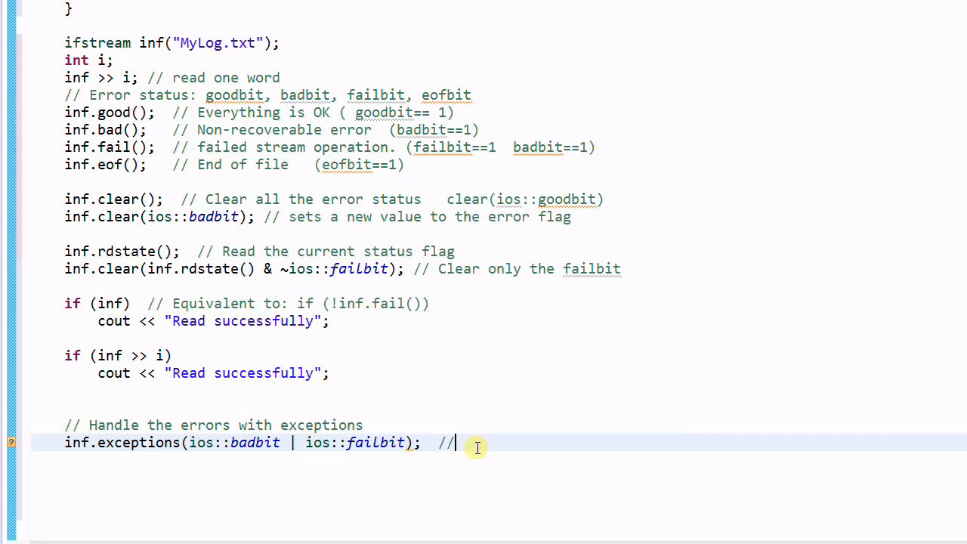
type("setting the")
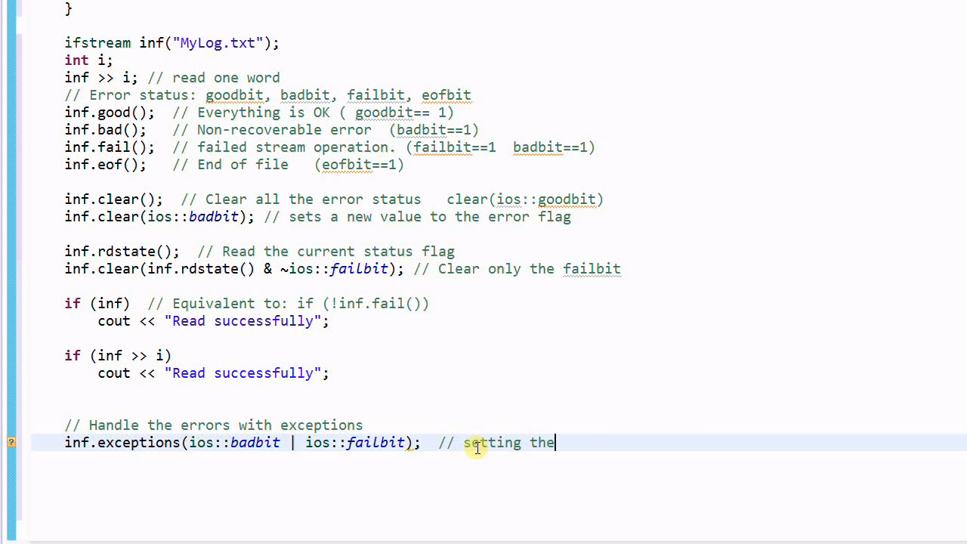
type("exception m")
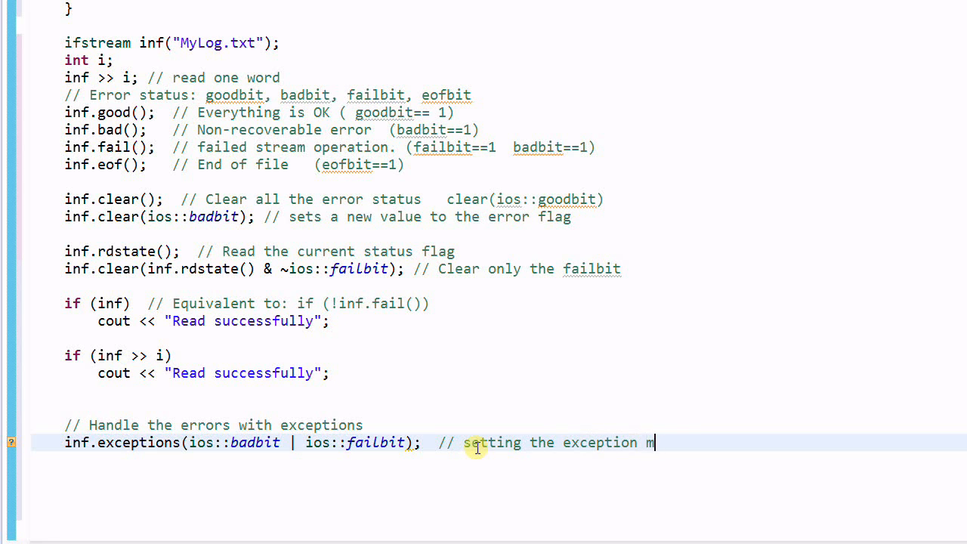
type("ask")
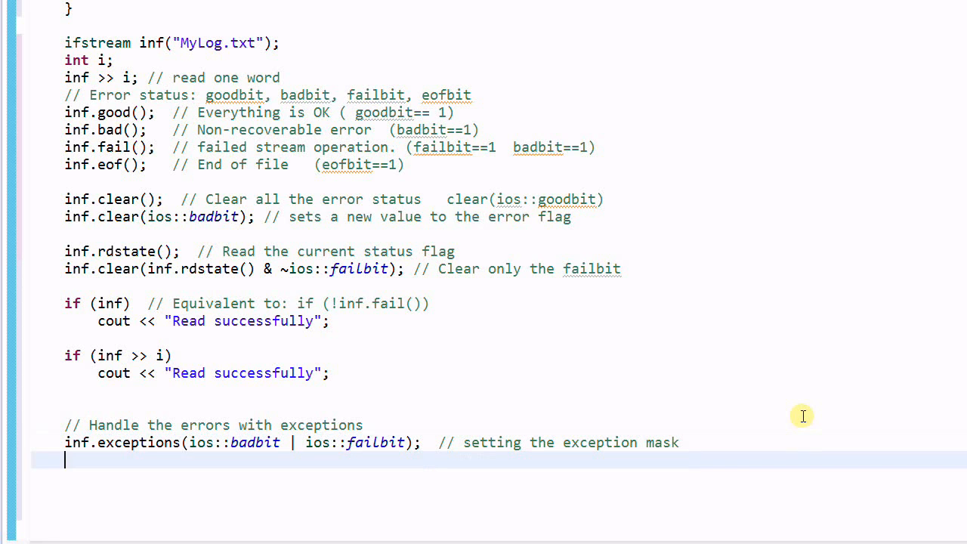
- Comment that badbit or failbit set to 1 throws ios::failure, while eofbit throws nothing
type("// When badbit")
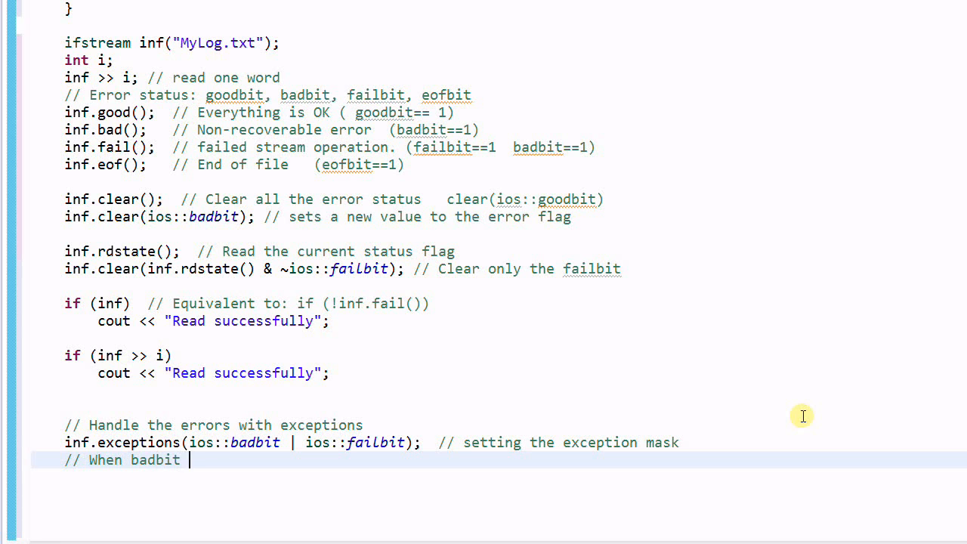
type("or failbit")
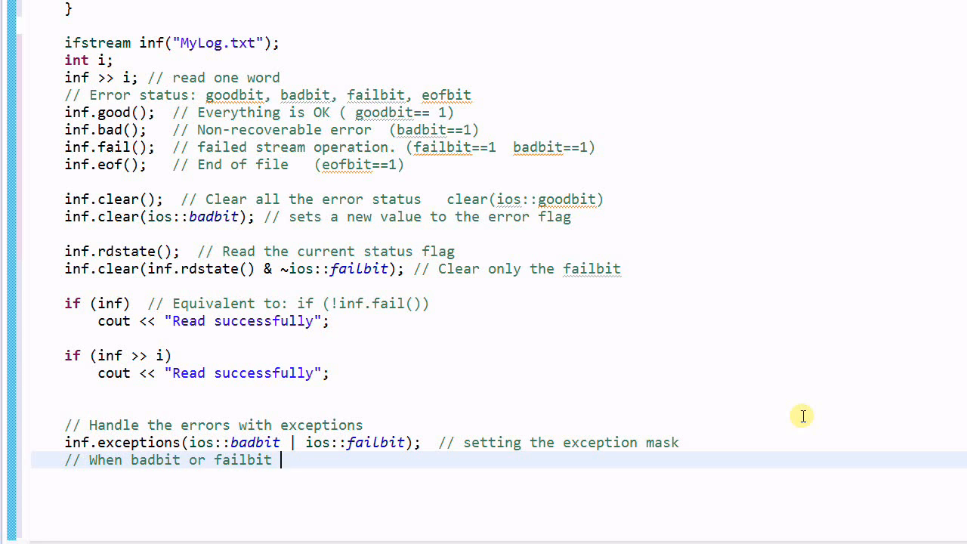
type("set to o")
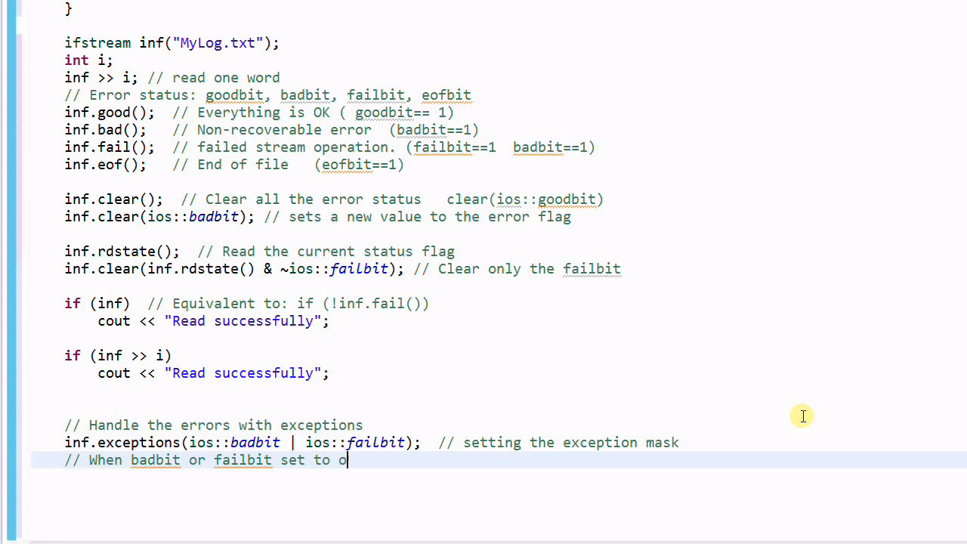
type("1, except")
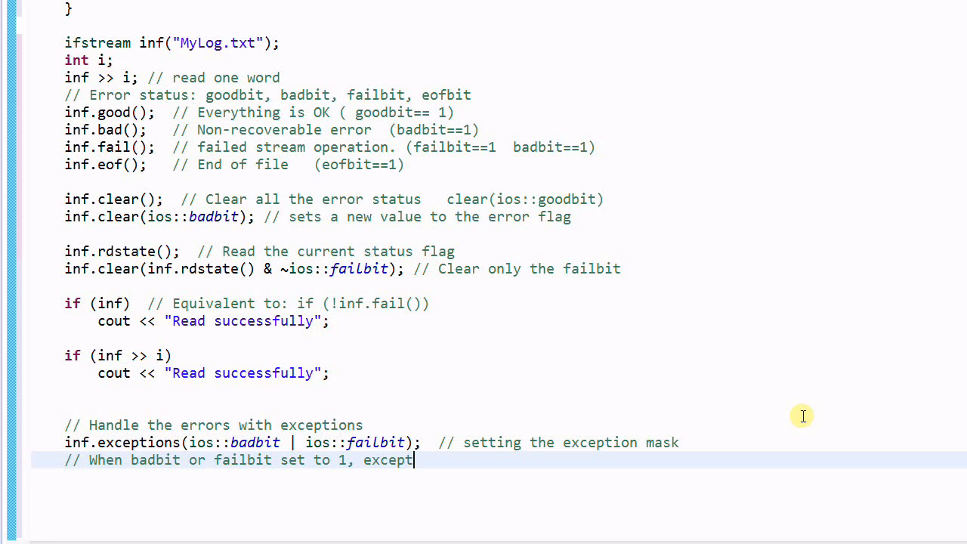
type("ion of")
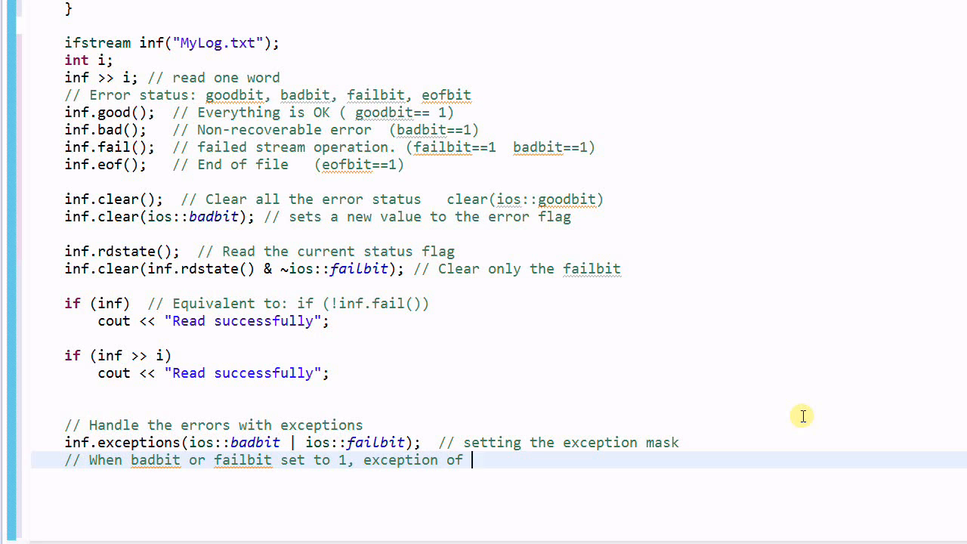
type("ios::failure will be thrown")
type("// When eofbit set to 1, no")
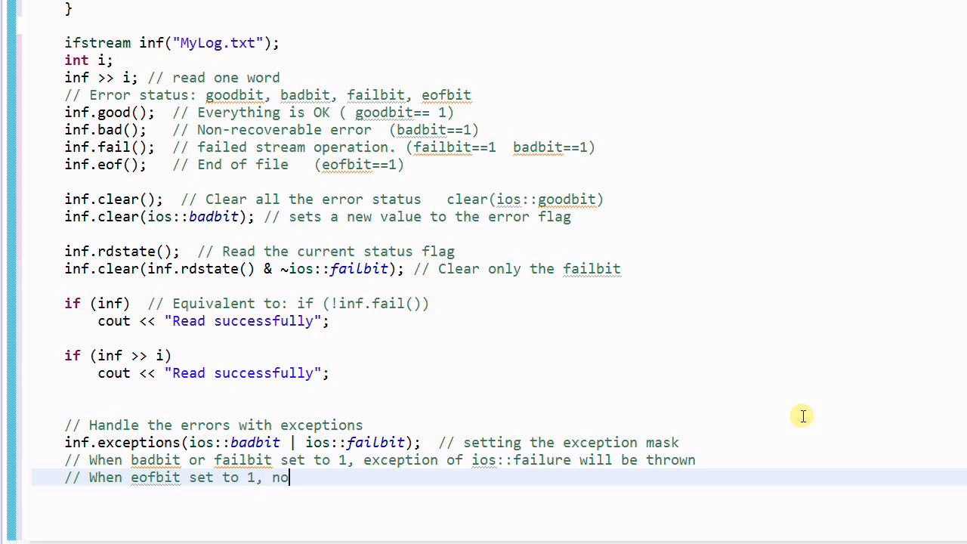
type("exception")
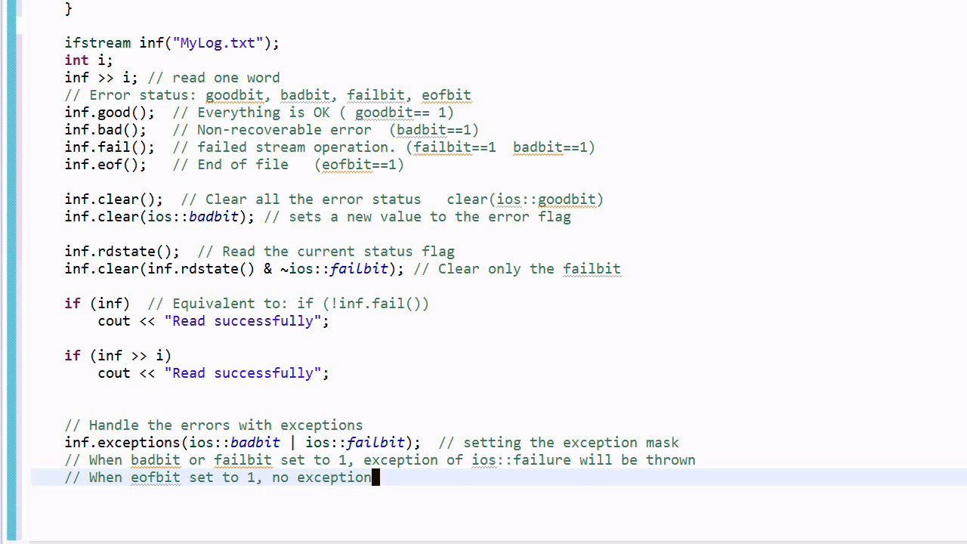
type("inf.e")
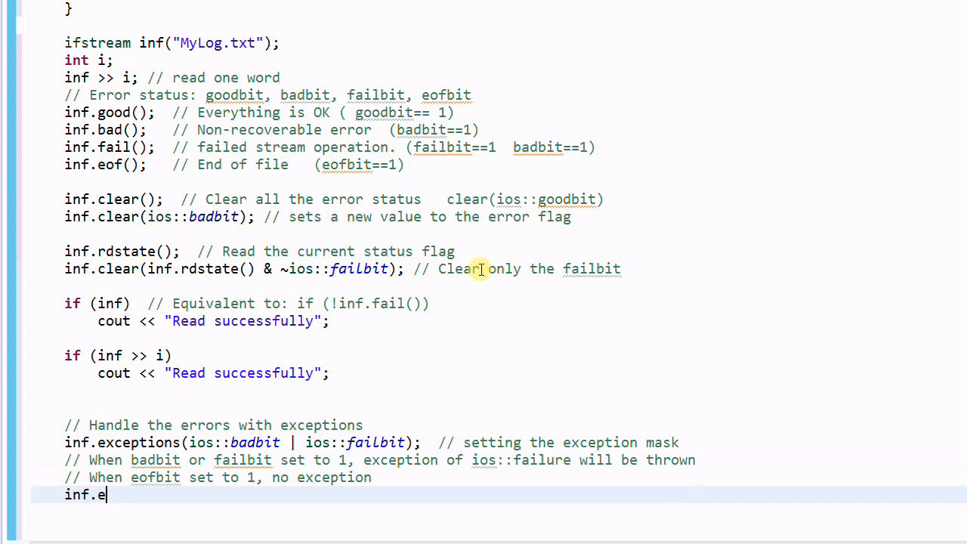
- Write inf.exceptions(ios::goodbit); with the trailing comment '// No exception'
type("xceptions()")
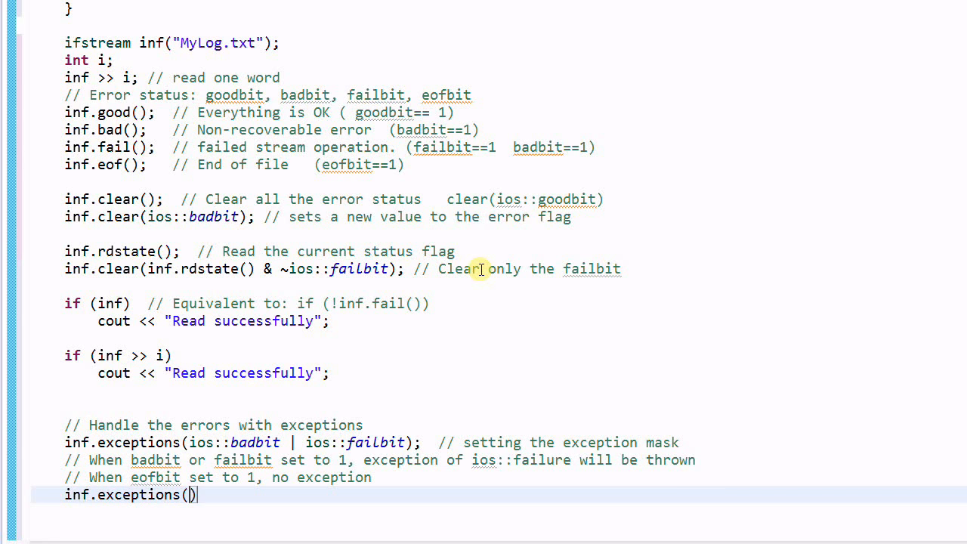
type("ios::good")
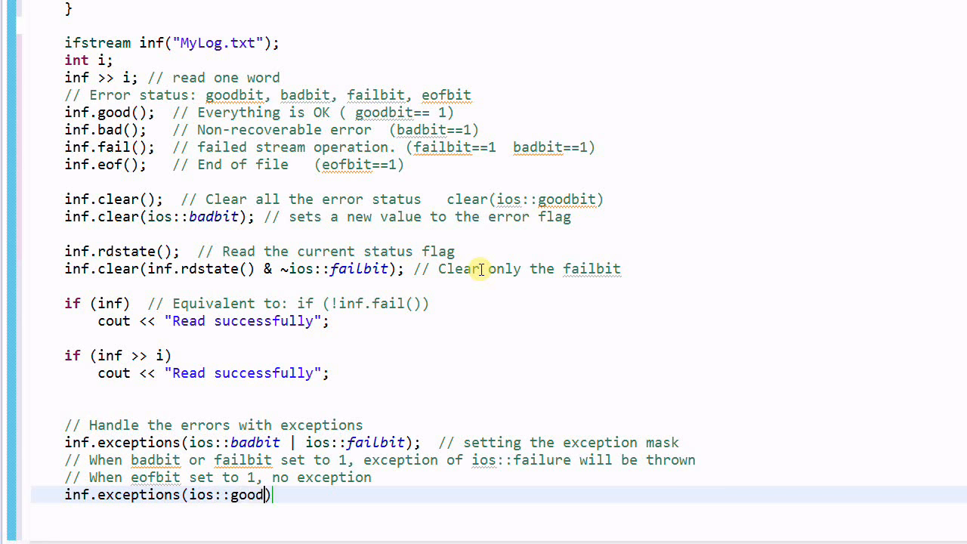
type("bit);")
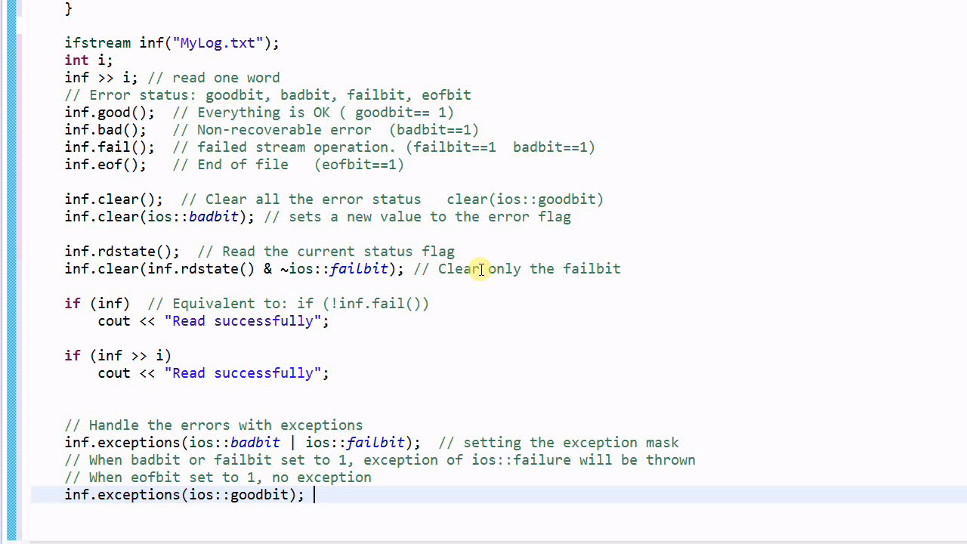
type("// No")
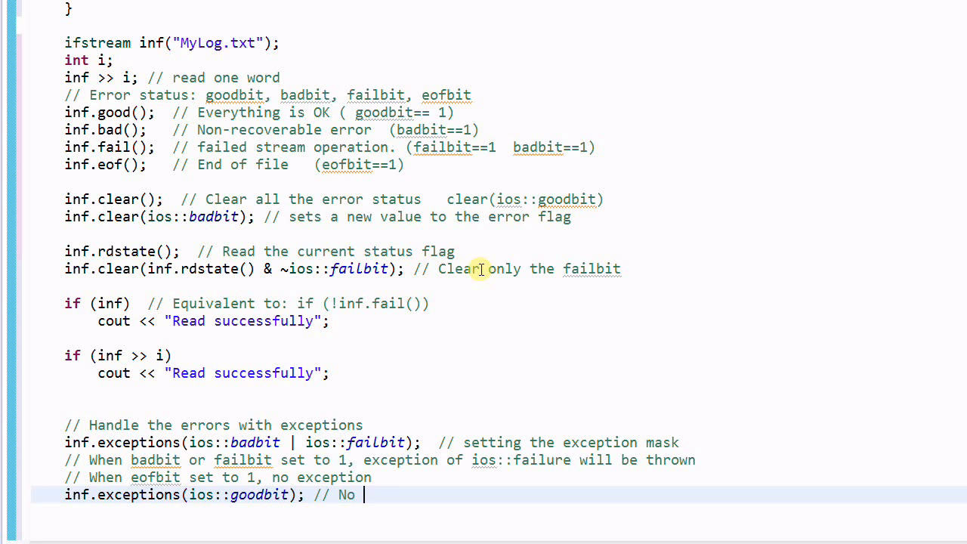
type("exception")
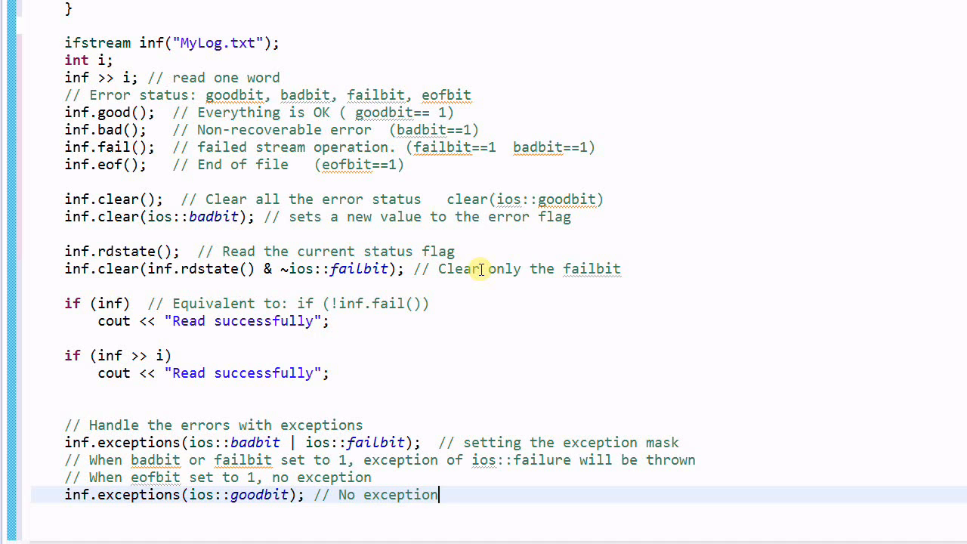